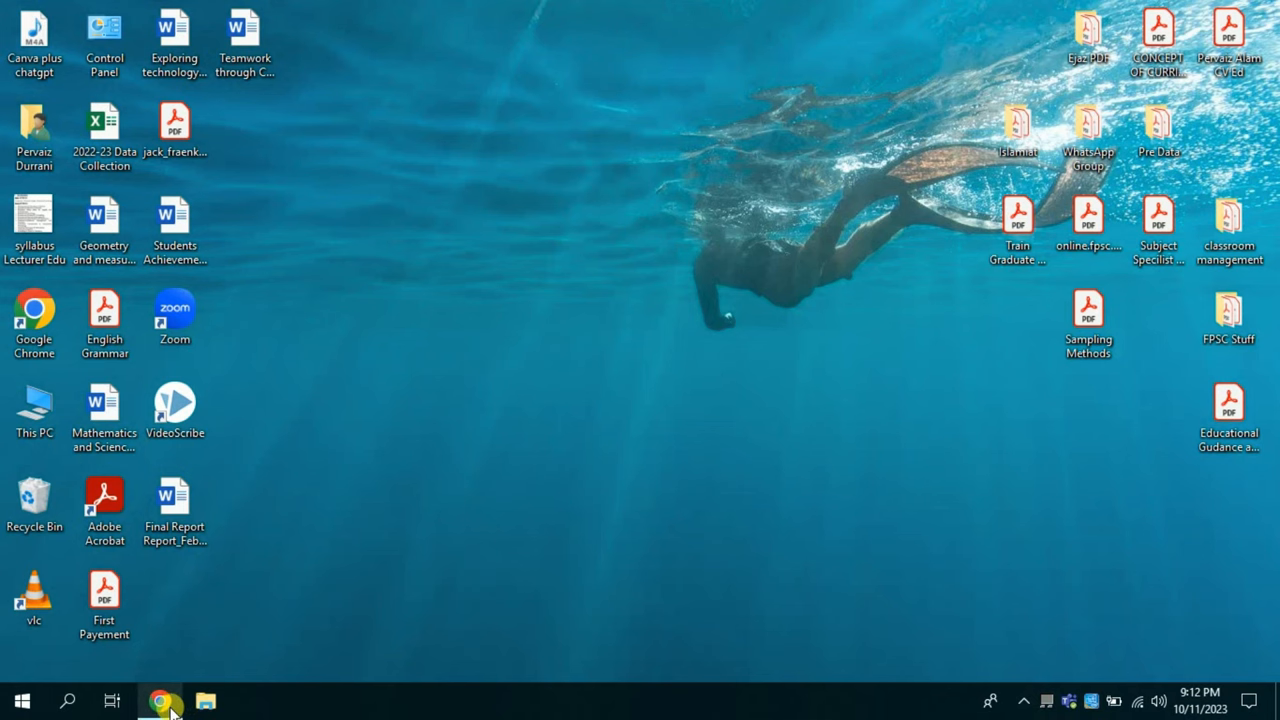
Bring up the browser showing a fresh ChatGPT chat.
{"action": "left_click", "coordinate": [160, 700]}
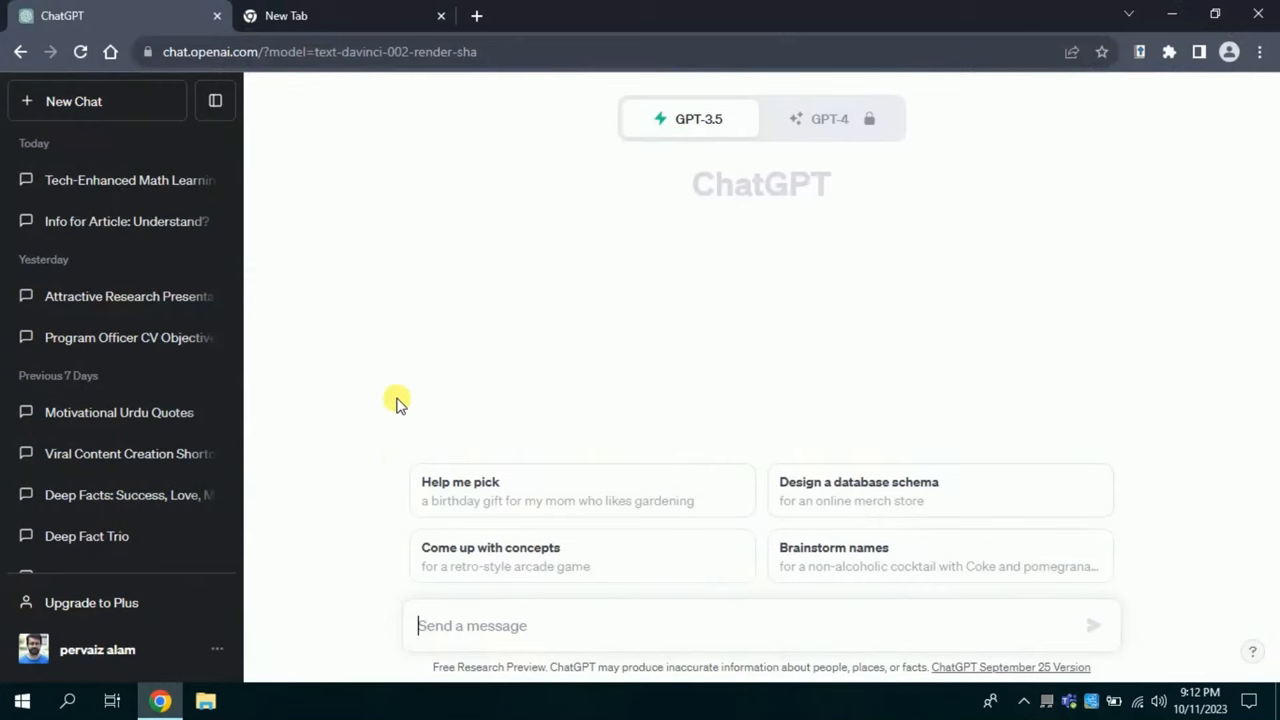
{"action": "mouse_move", "coordinate": [448, 188]}
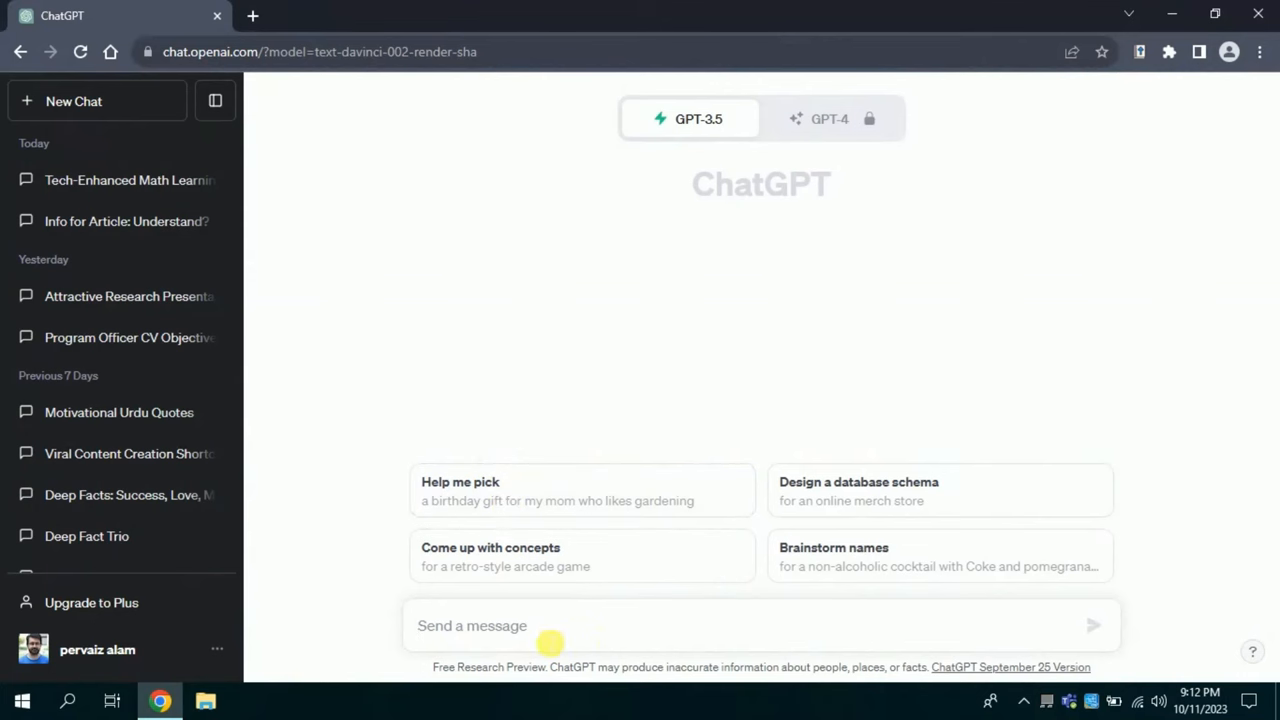
Write a prompt requesting a 400-word article on improving mathematics learning with technology, citing academic research.
{"action": "type", "text": "\"Please write a 400 words article around how mathematics learning can be improved using technology, also cite various academic research studies to make the argument robust\""}
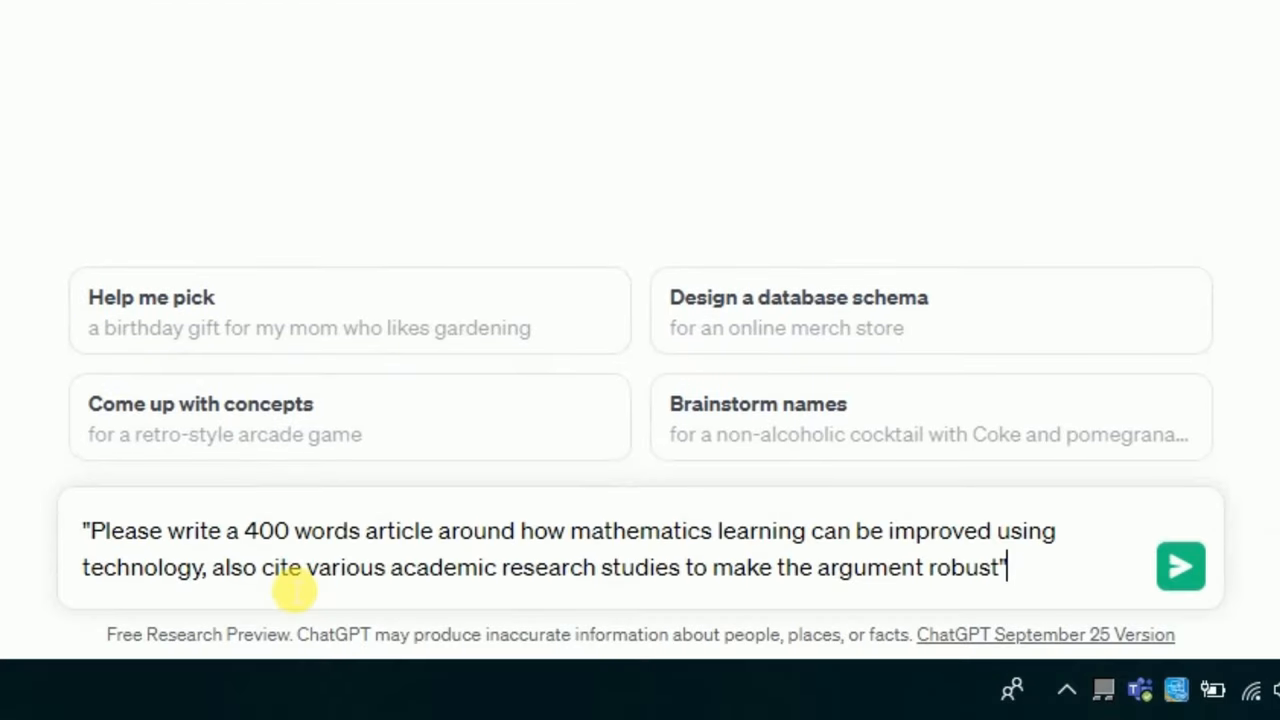
{"action": "mouse_move", "coordinate": [100, 548]}
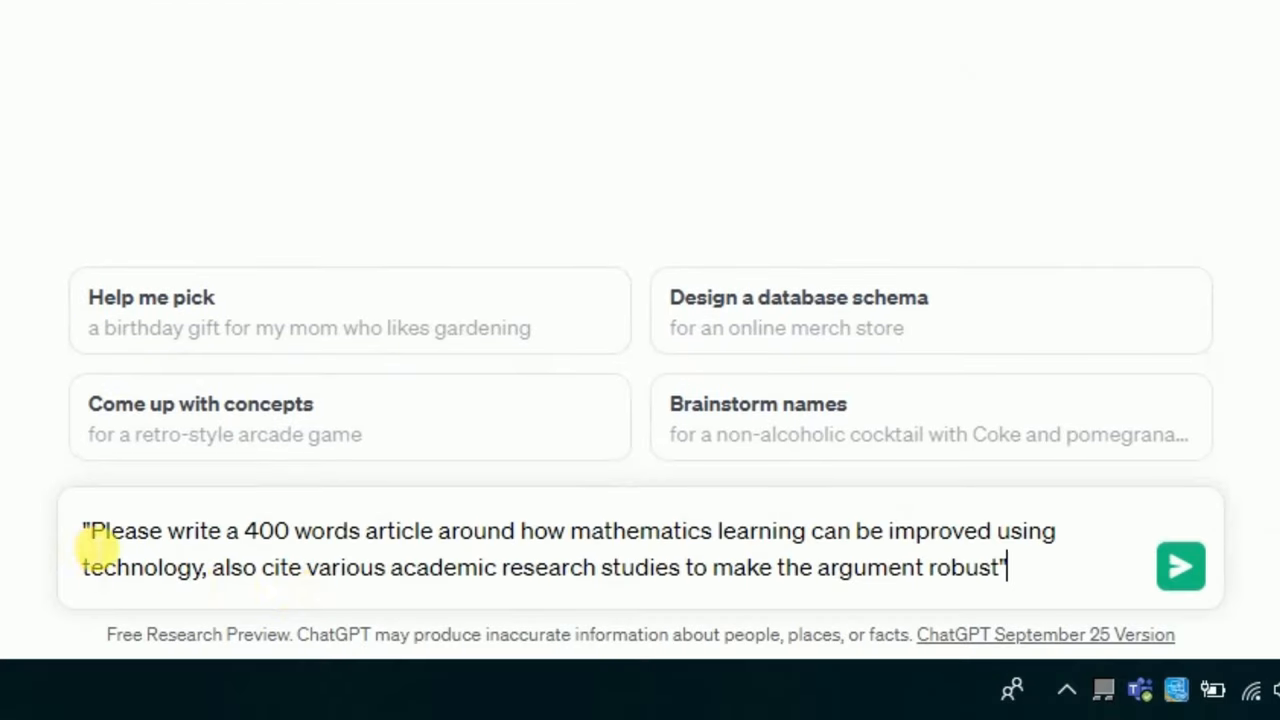
{"action": "left_click_drag", "start_coordinate": [84, 532], "coordinate": [360, 532]}
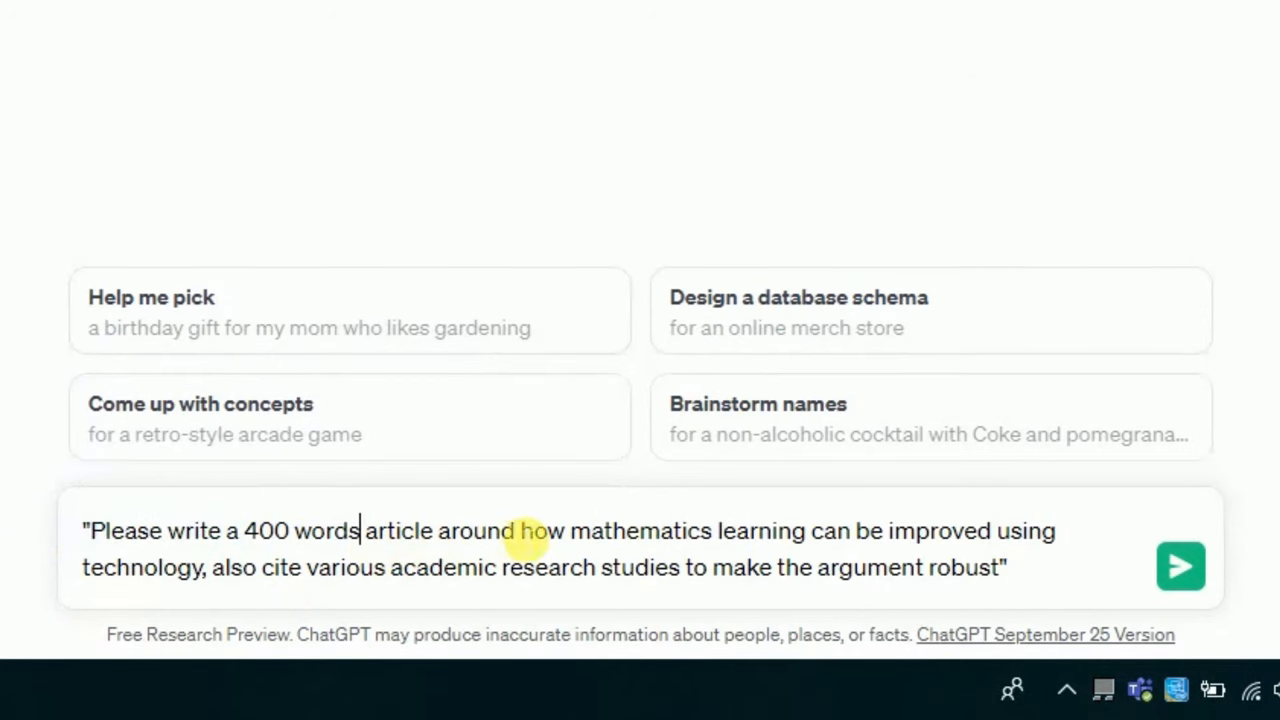
{"action": "left_click_drag", "start_coordinate": [520, 532], "coordinate": [840, 532]}
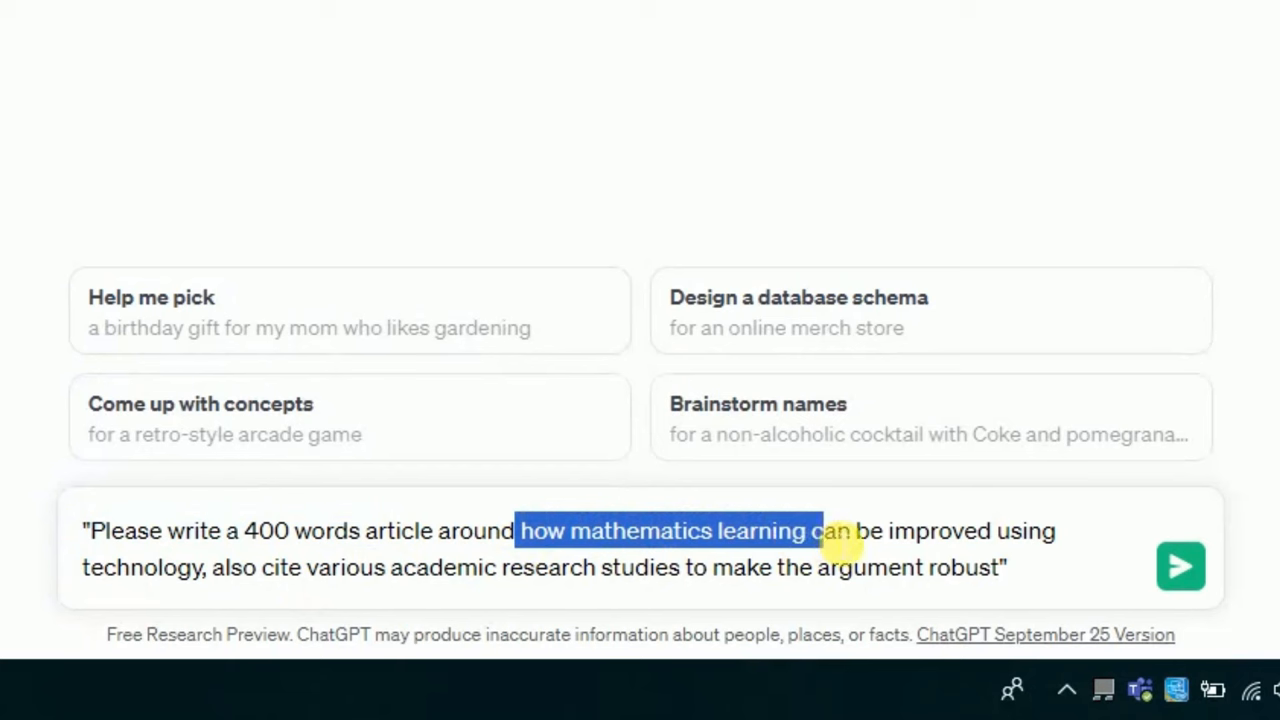
{"action": "left_click_drag", "start_coordinate": [836, 532], "coordinate": [1056, 532]}
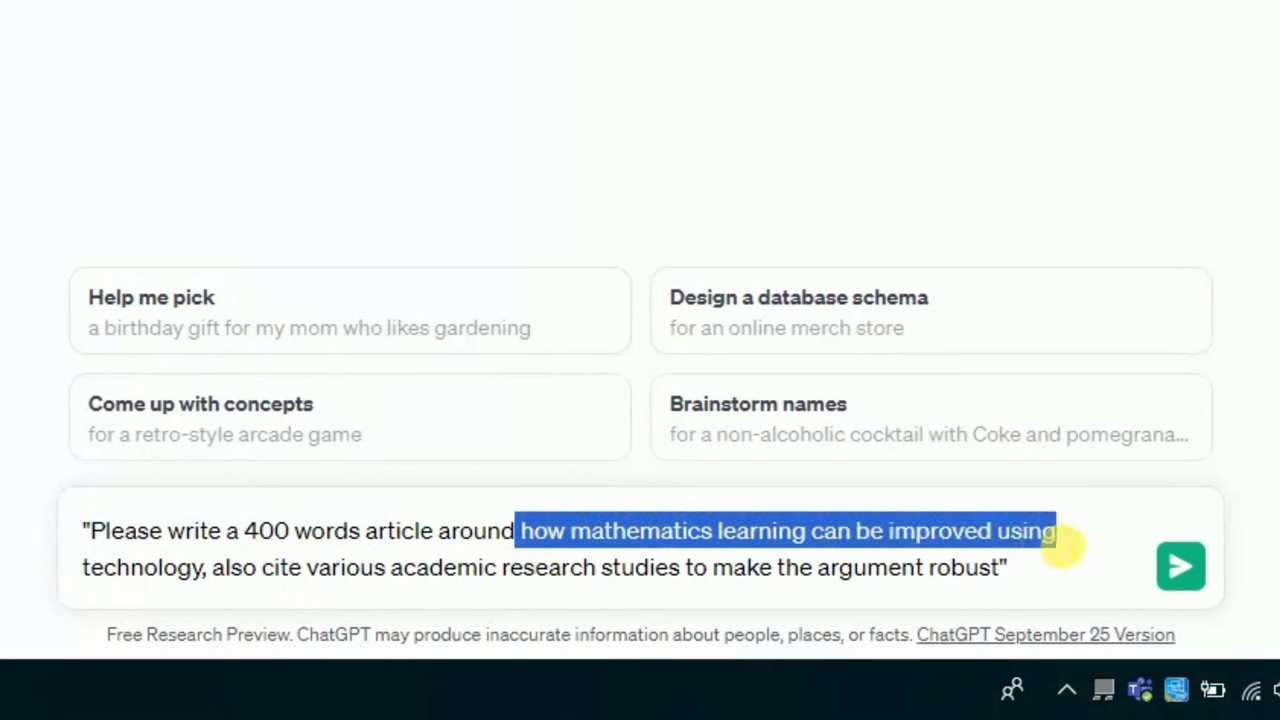
{"action": "left_click_drag", "start_coordinate": [1056, 532], "coordinate": [210, 568]}
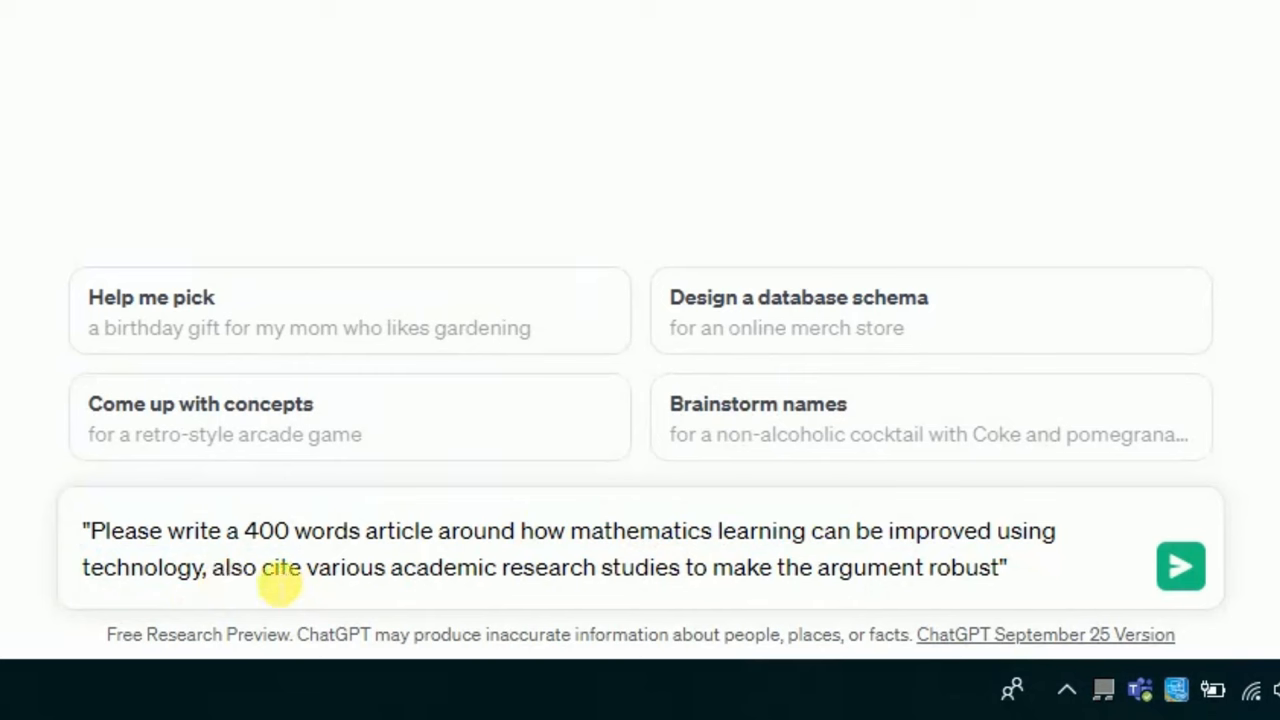
{"action": "left_click_drag", "start_coordinate": [262, 568], "coordinate": [680, 568]}
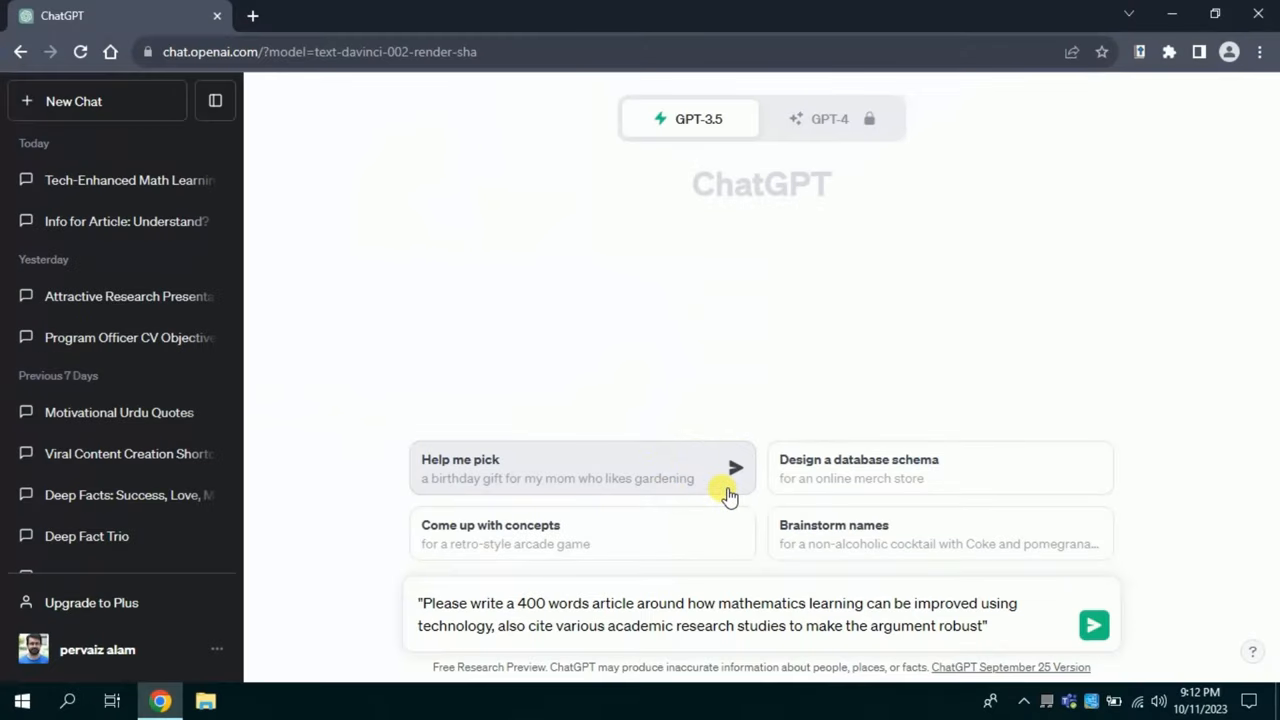
{"action": "mouse_move", "coordinate": [648, 388]}
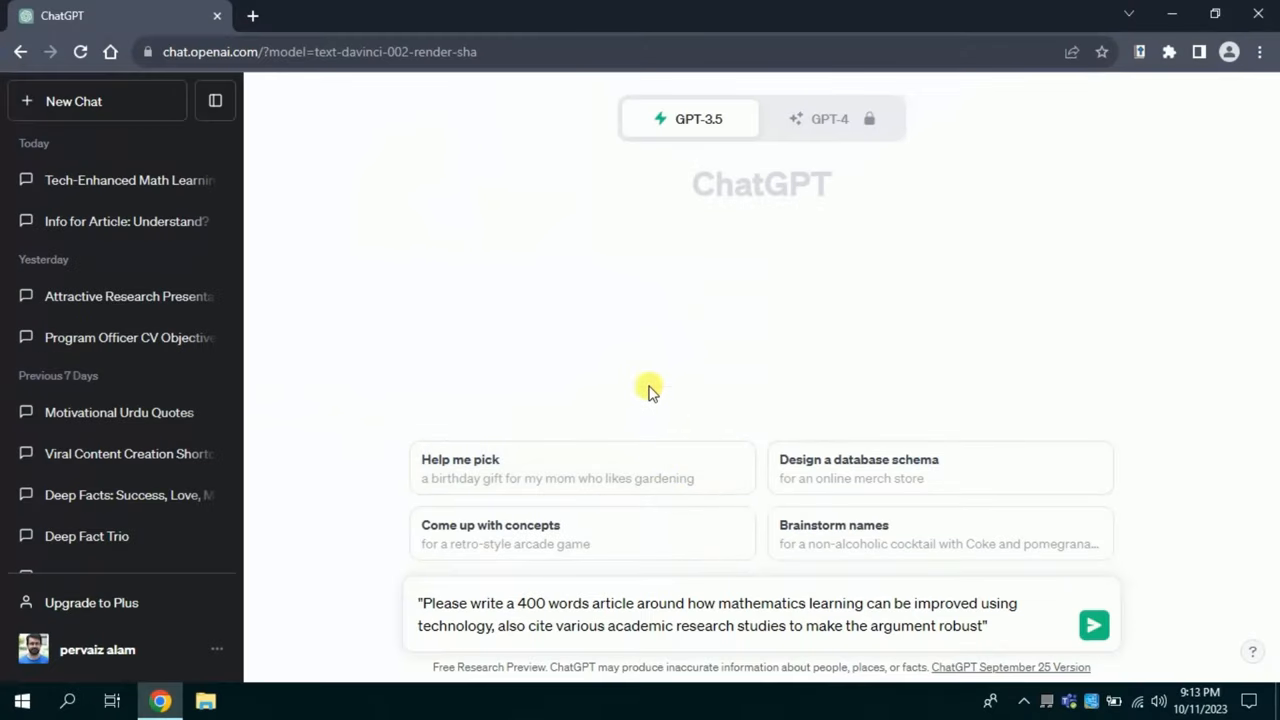
{"action": "mouse_move", "coordinate": [690, 356]}
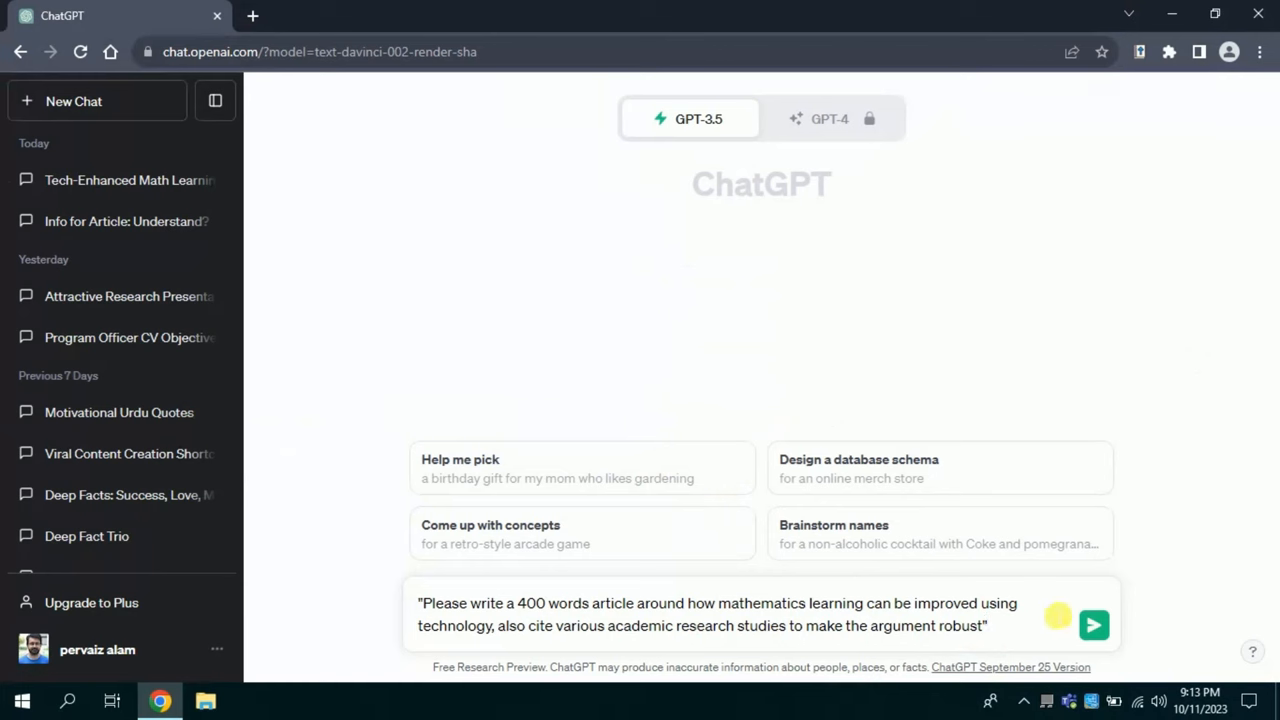
Send the prompt and follow ChatGPT generating the Enhancing Mathematics Learning through Technology article.
{"action": "left_click", "coordinate": [1092, 624]}
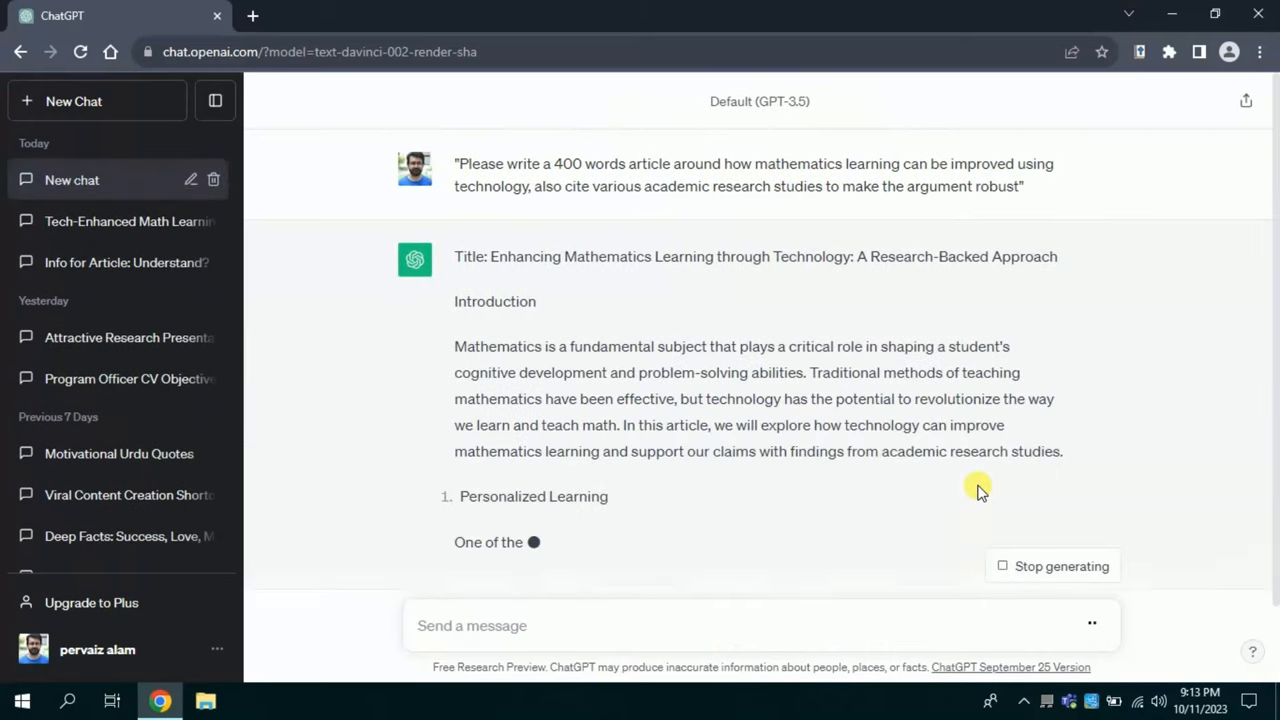
{"action": "scroll", "scroll_direction": "down", "scroll_amount": 3}
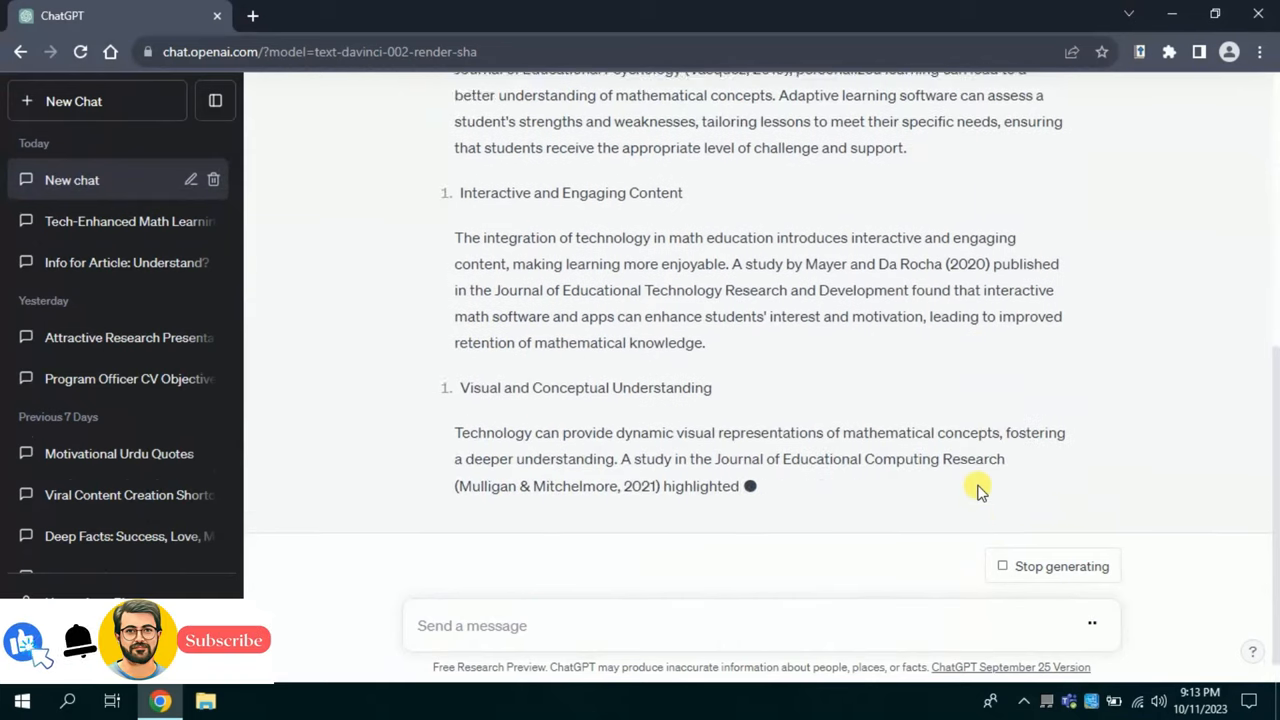
{"action": "scroll", "scroll_direction": "down", "scroll_amount": 3}
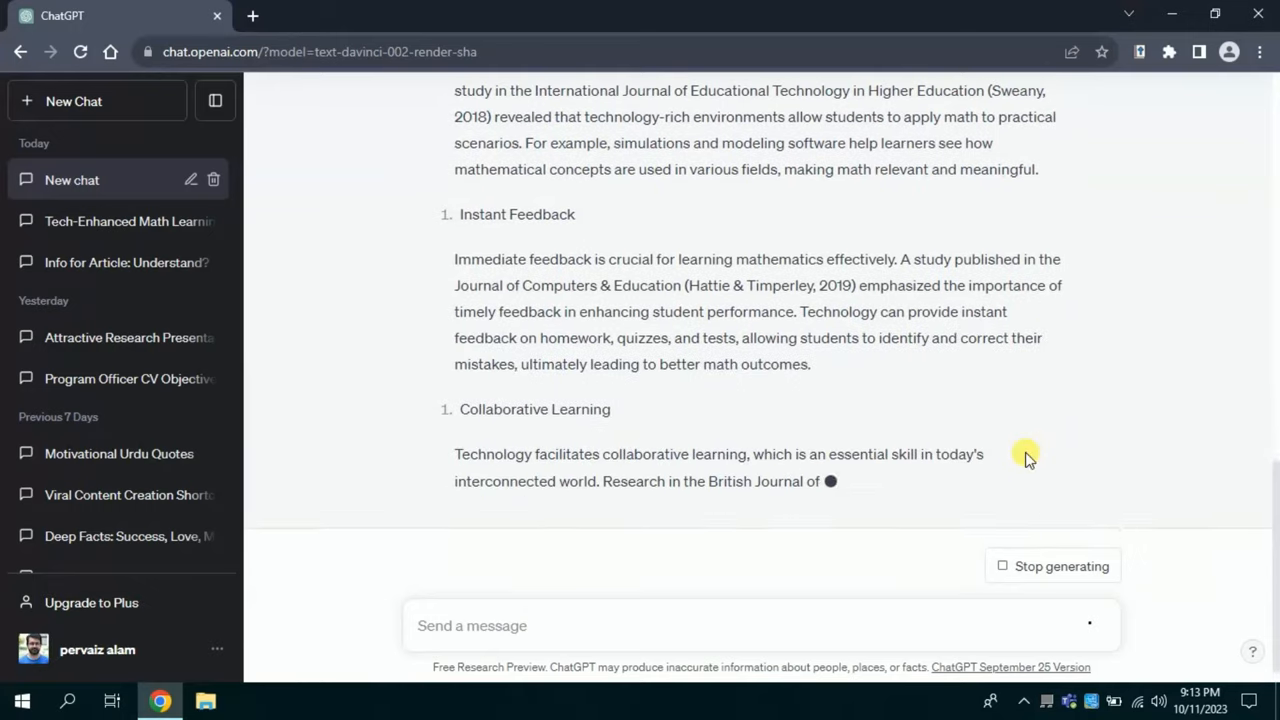
{"action": "scroll", "scroll_direction": "down", "scroll_amount": 3}
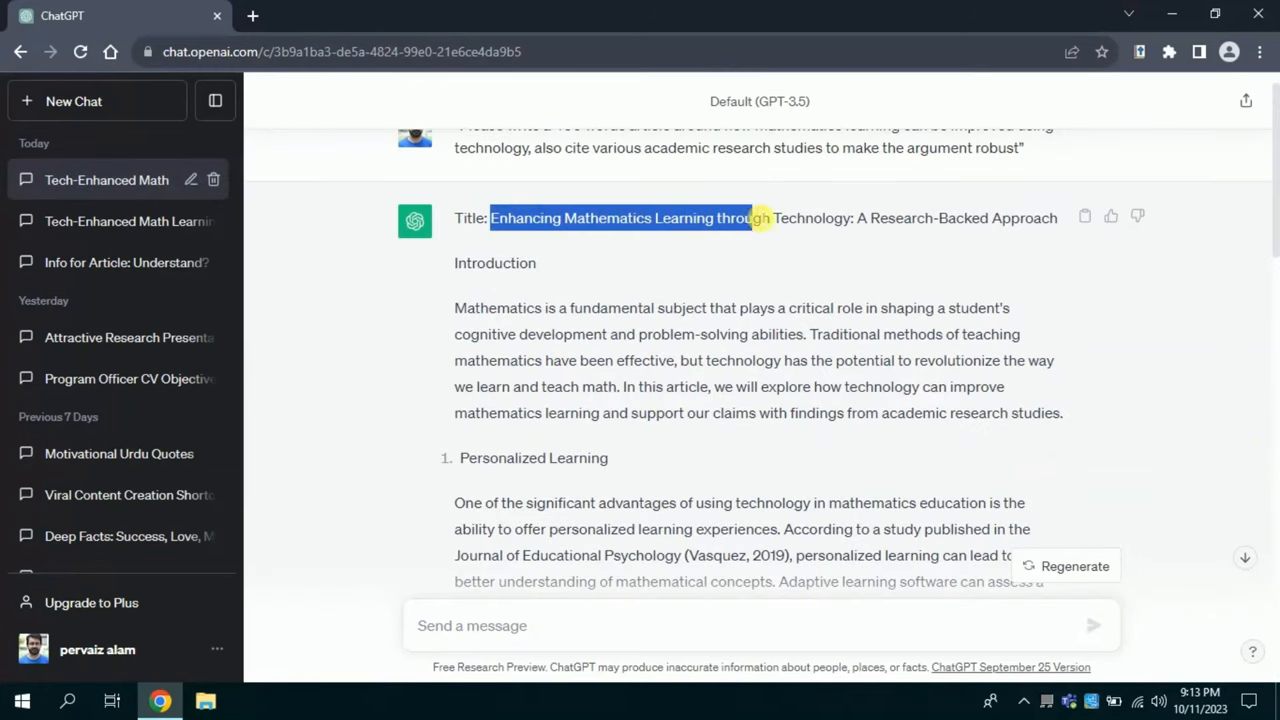
{"action": "left_click_drag", "start_coordinate": [756, 218], "coordinate": [856, 218]}
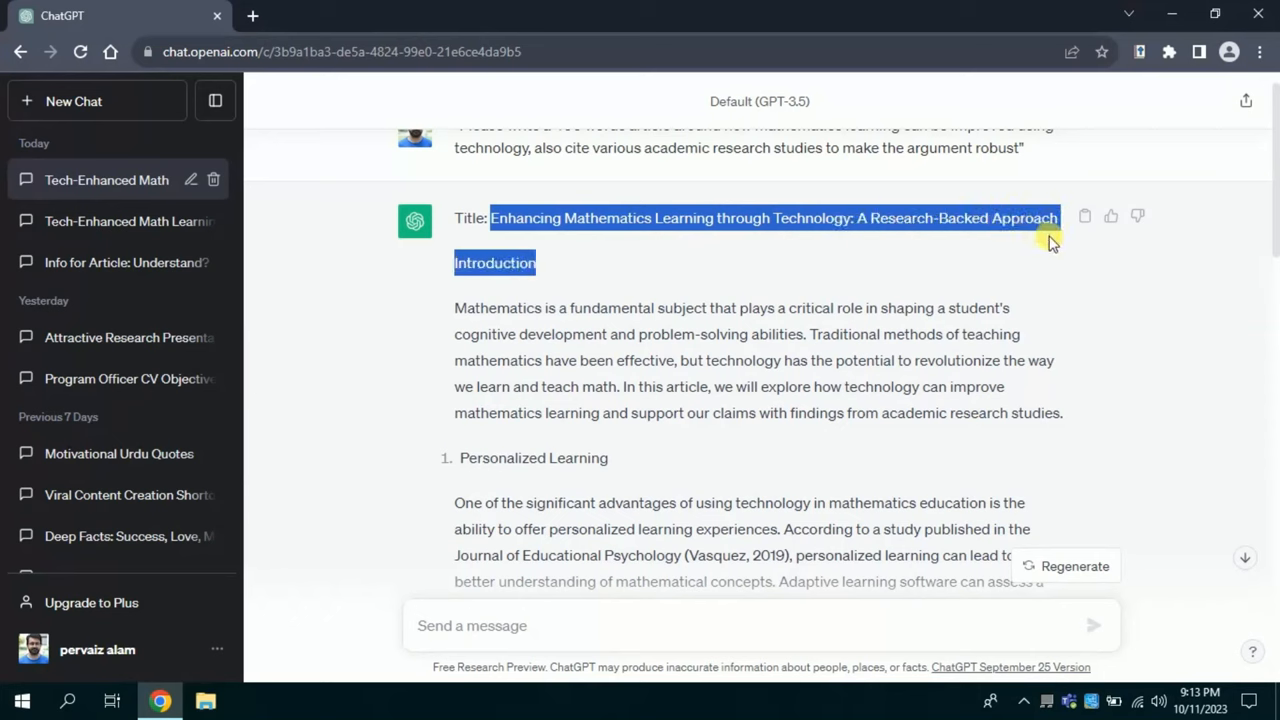
{"action": "left_click", "coordinate": [548, 268]}
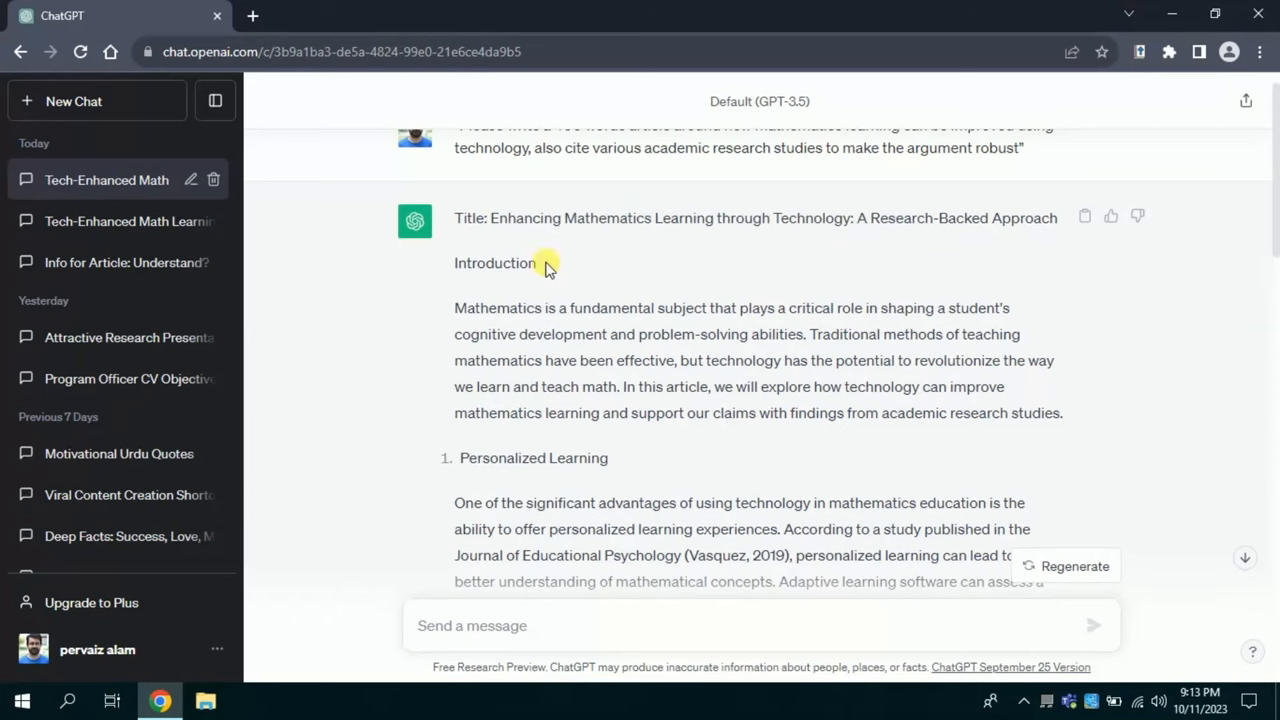
{"action": "mouse_move", "coordinate": [608, 470]}
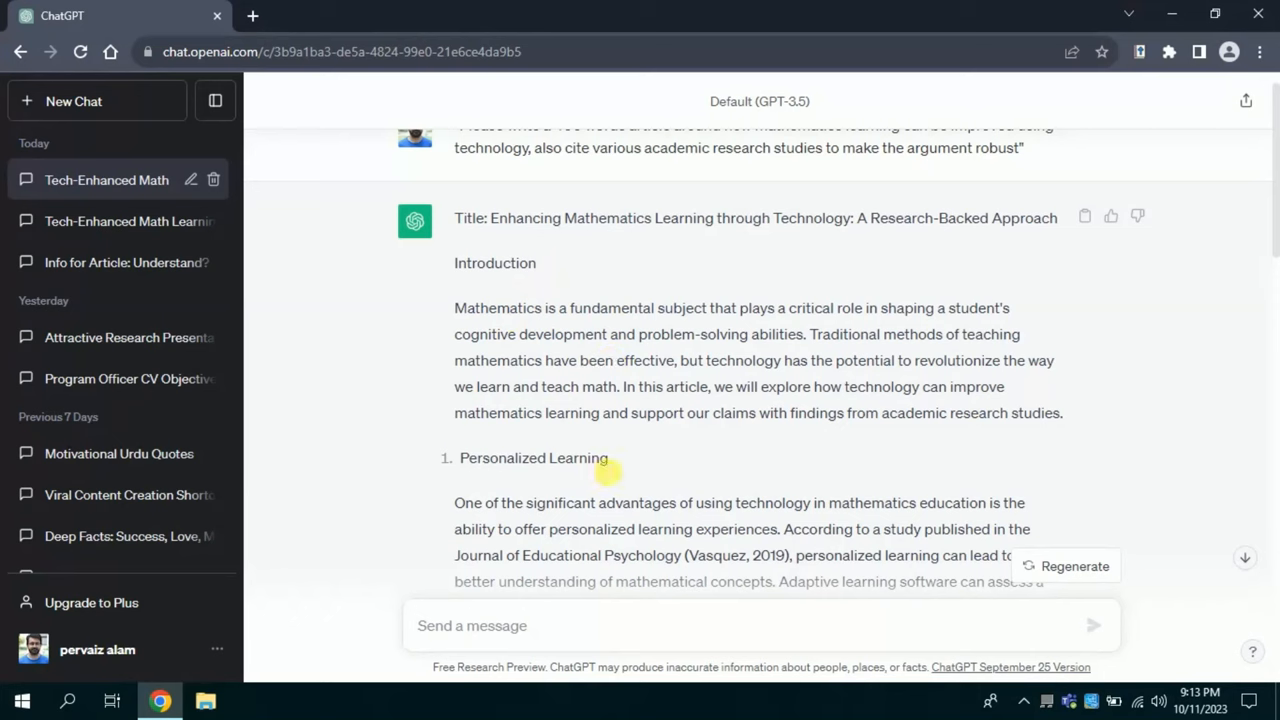
{"action": "double_click", "coordinate": [570, 456]}
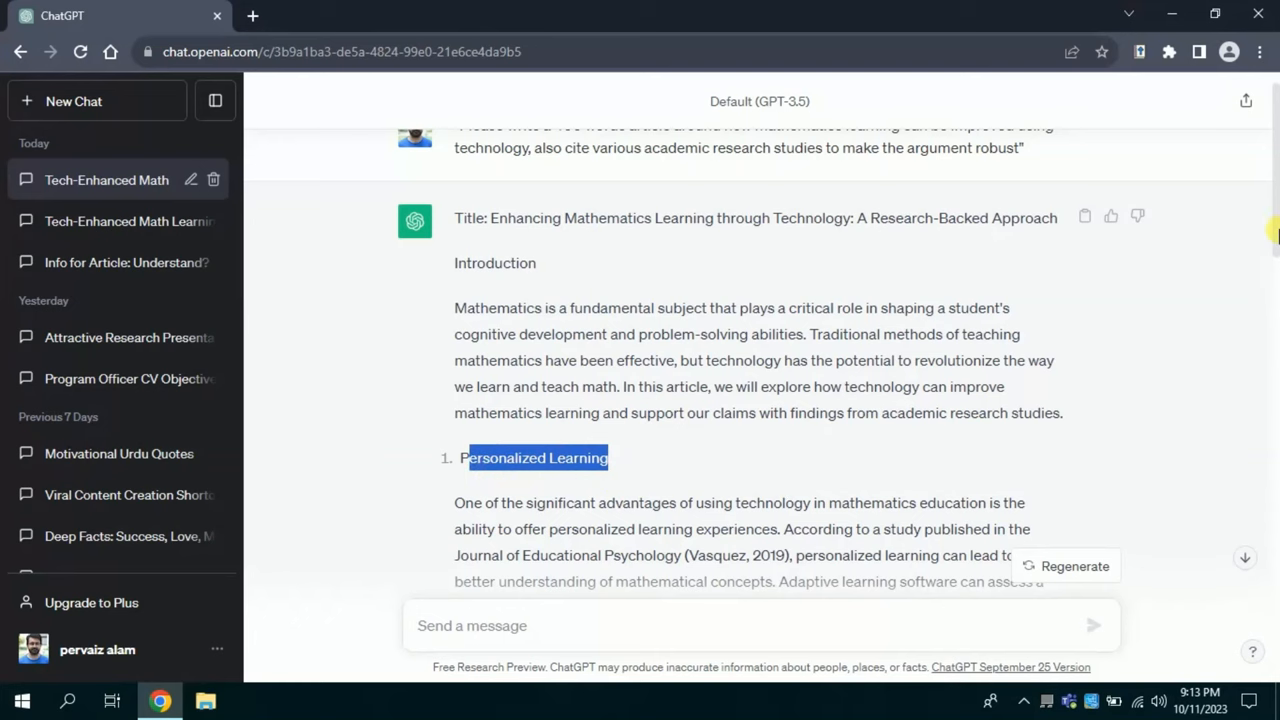
{"action": "scroll", "scroll_direction": "down", "scroll_amount": 3}
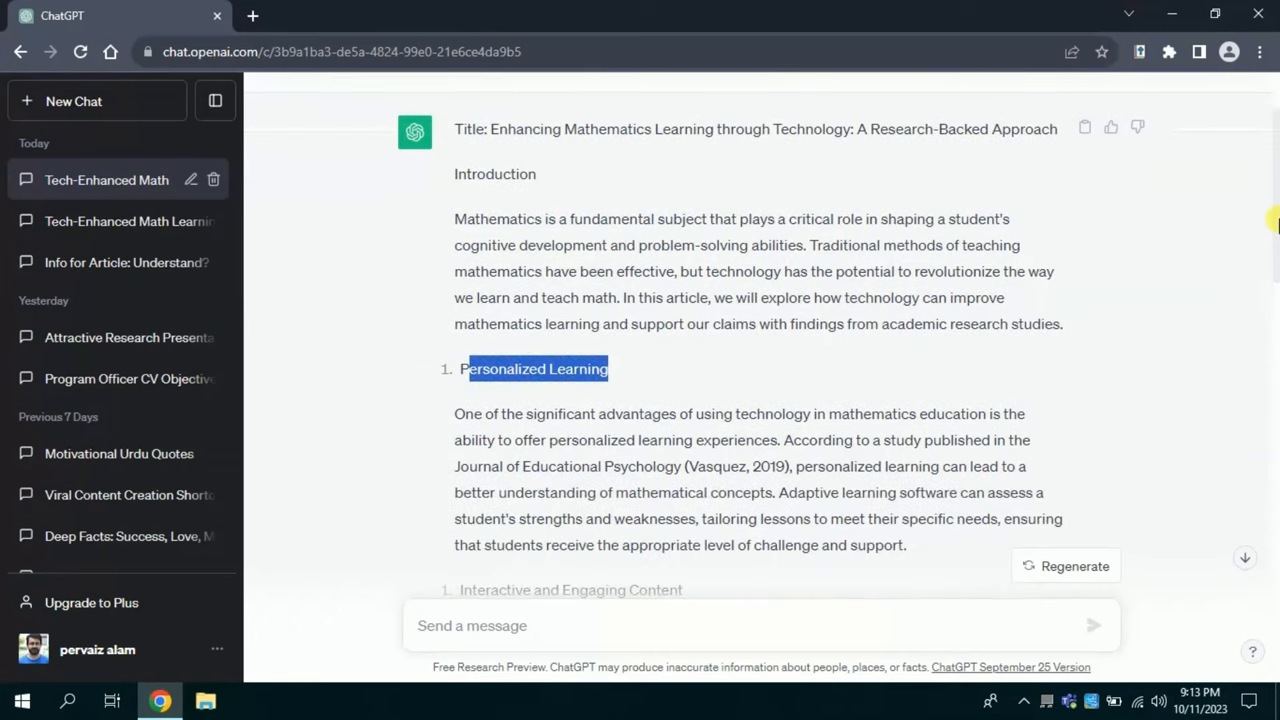
{"action": "scroll", "scroll_direction": "down", "scroll_amount": 3}
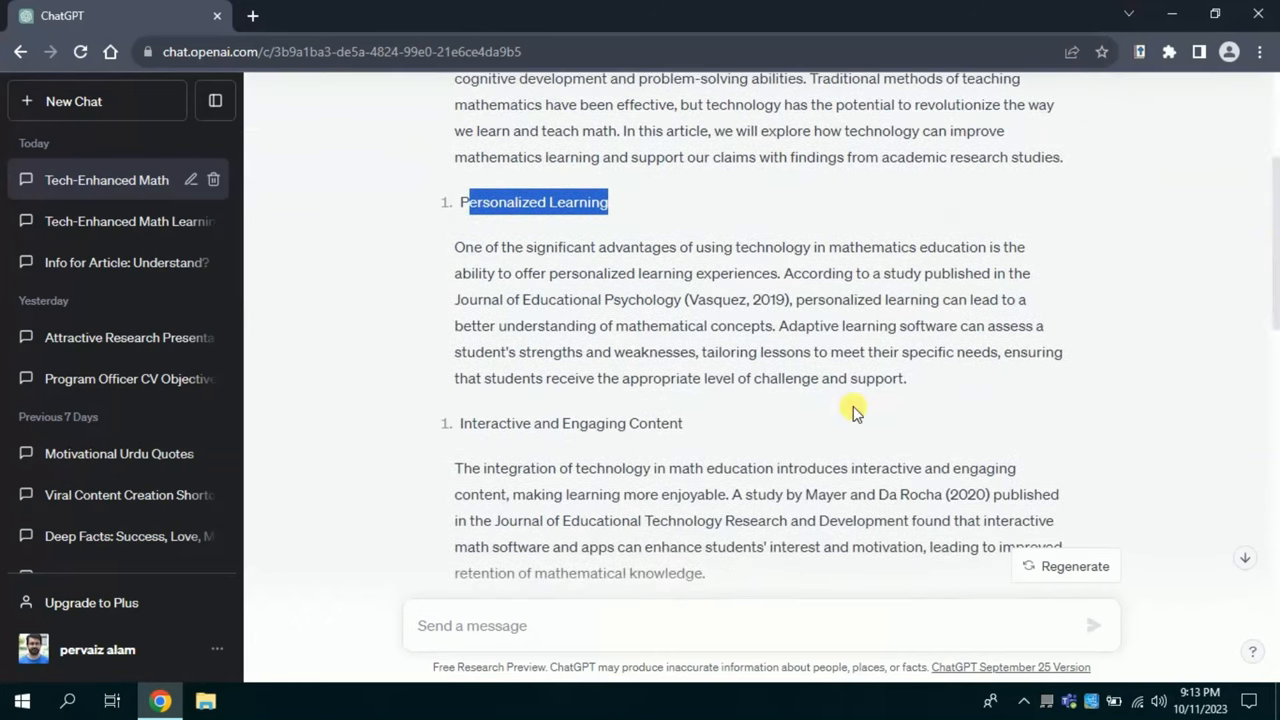
{"action": "double_click", "coordinate": [570, 424]}
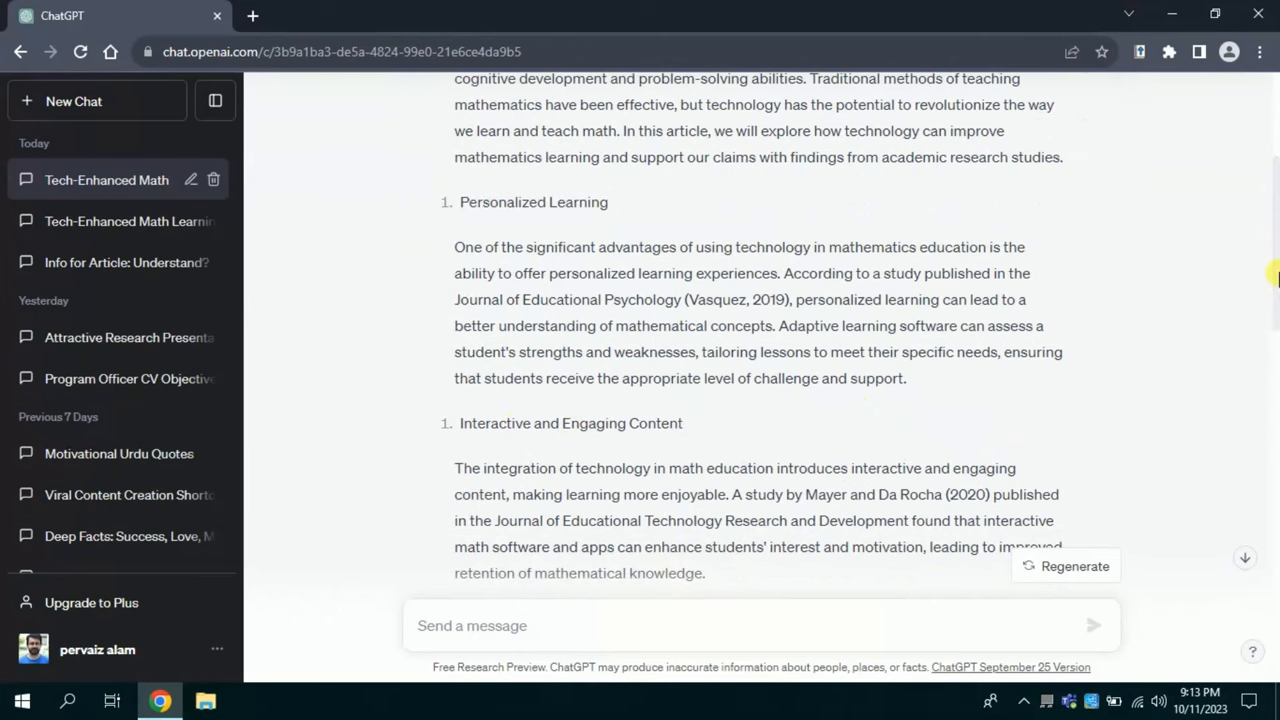
{"action": "scroll", "scroll_direction": "down", "scroll_amount": 3}
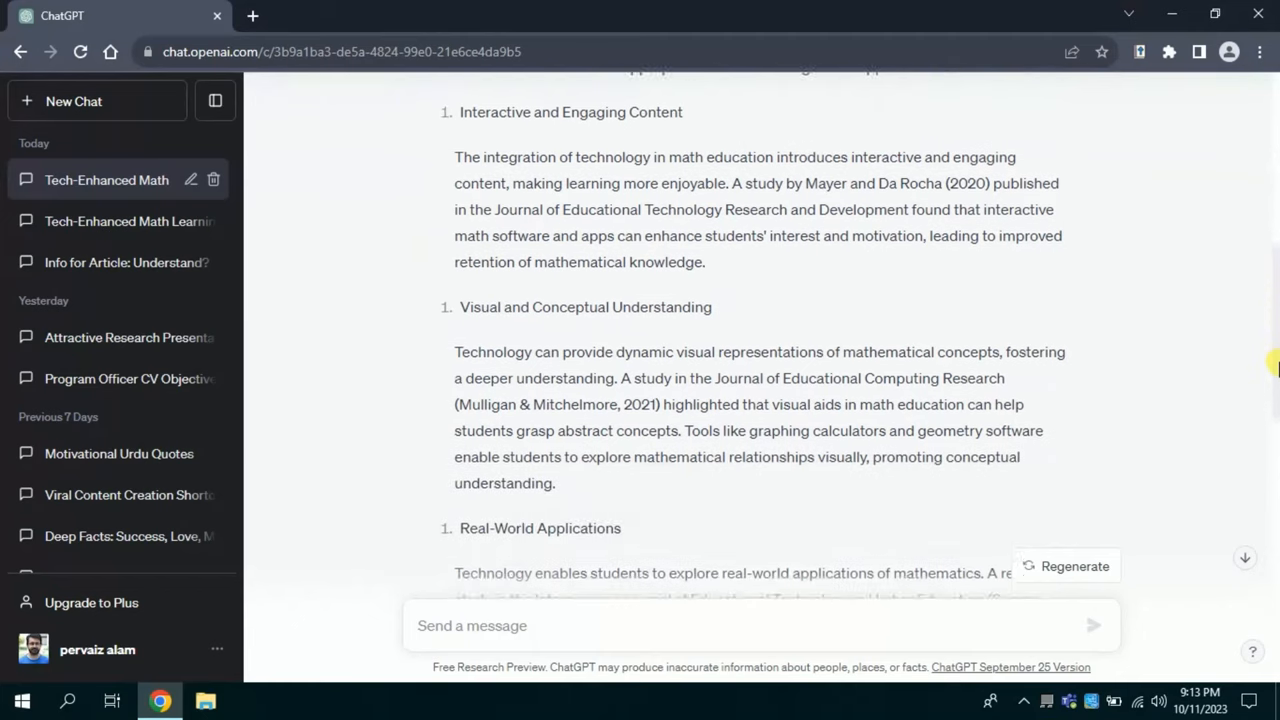
{"action": "scroll", "scroll_direction": "down", "scroll_amount": 3}
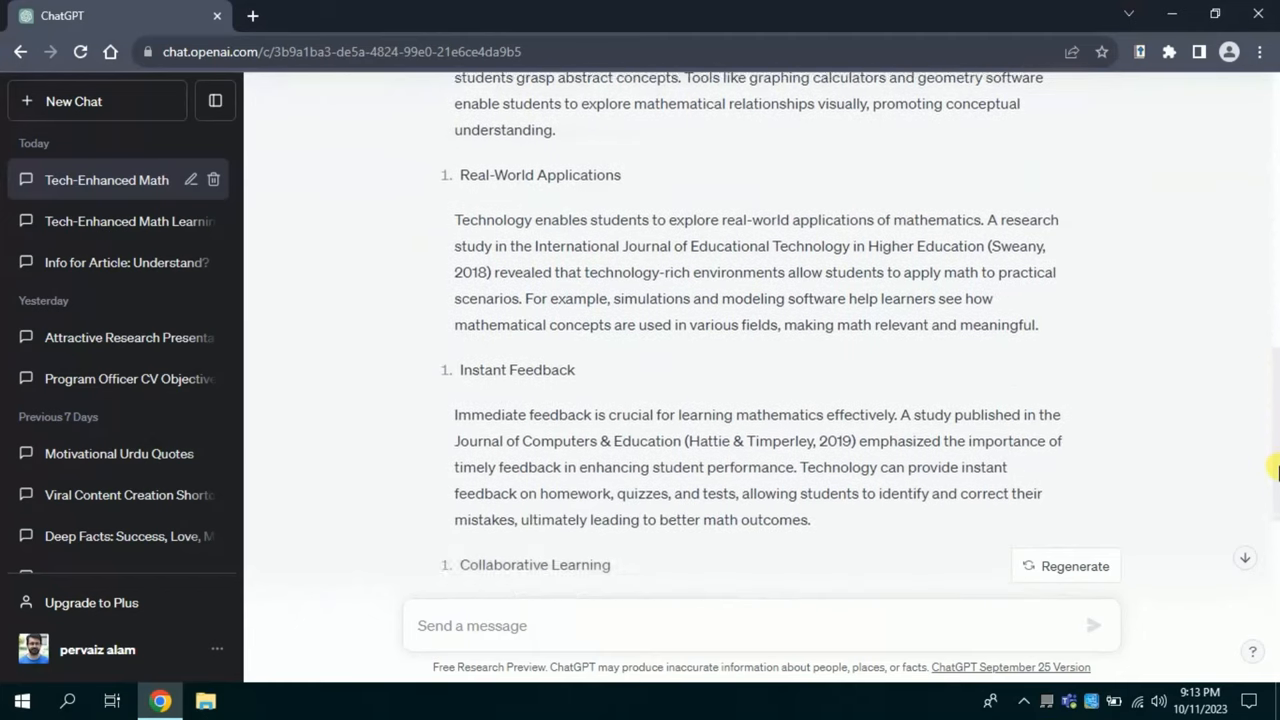
{"action": "scroll", "scroll_direction": "down", "scroll_amount": 3}
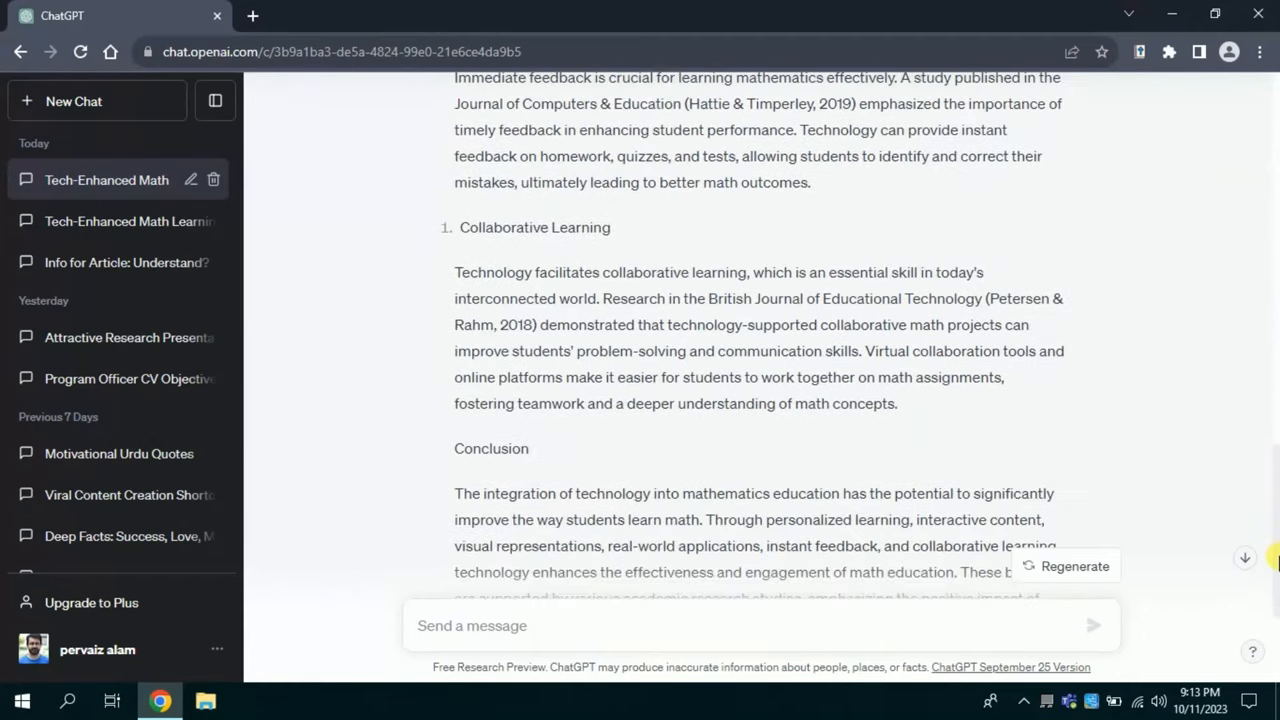
{"action": "scroll", "scroll_direction": "down", "scroll_amount": 3}
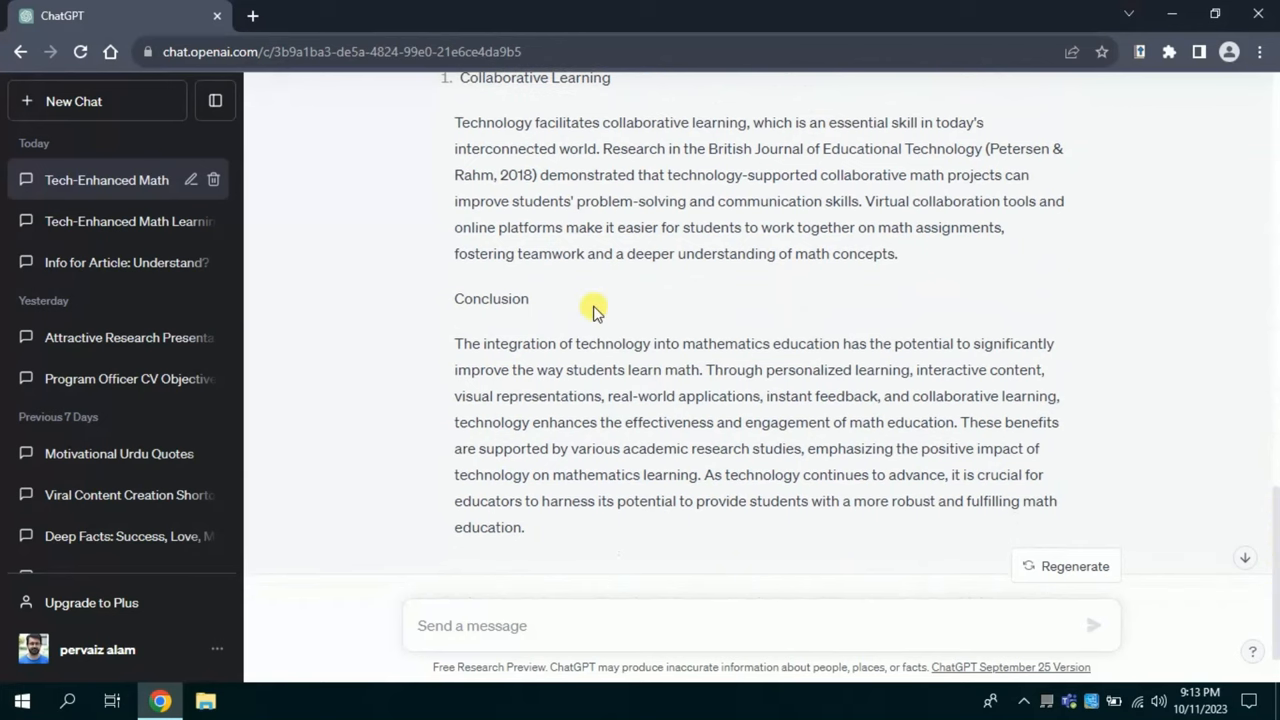
{"action": "double_click", "coordinate": [492, 298]}
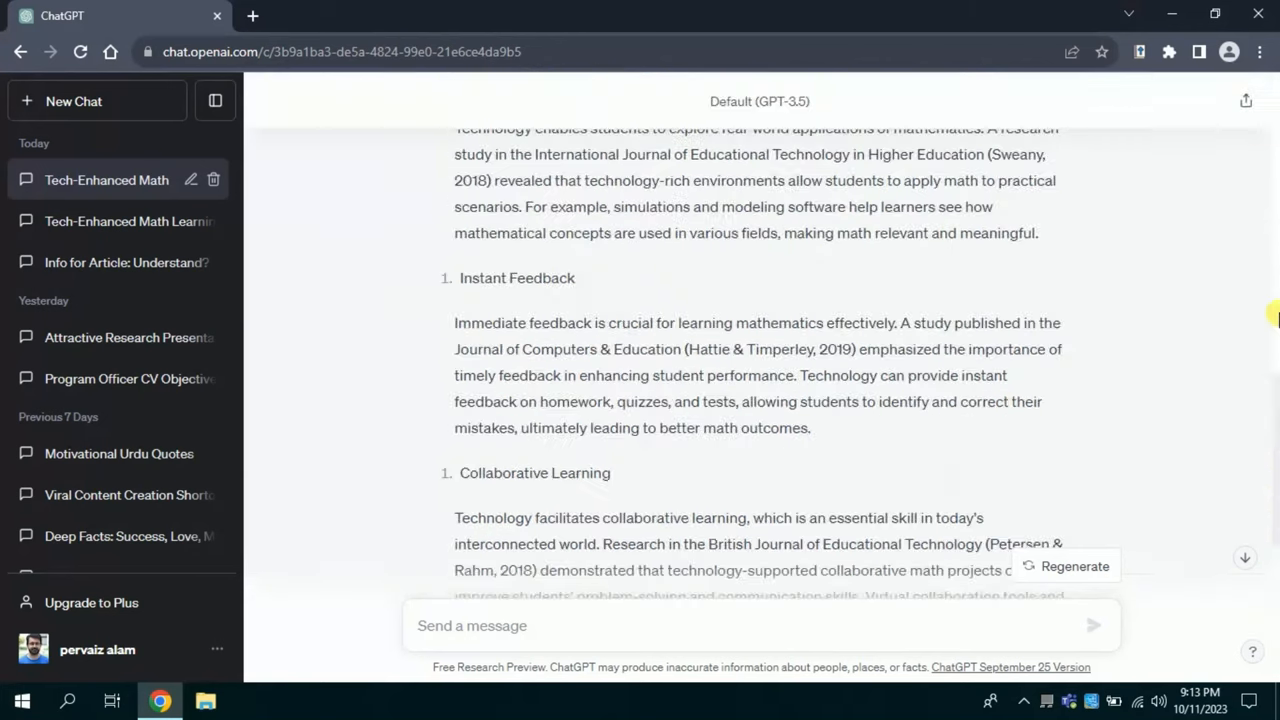
{"action": "scroll", "scroll_direction": "up", "scroll_amount": 3}
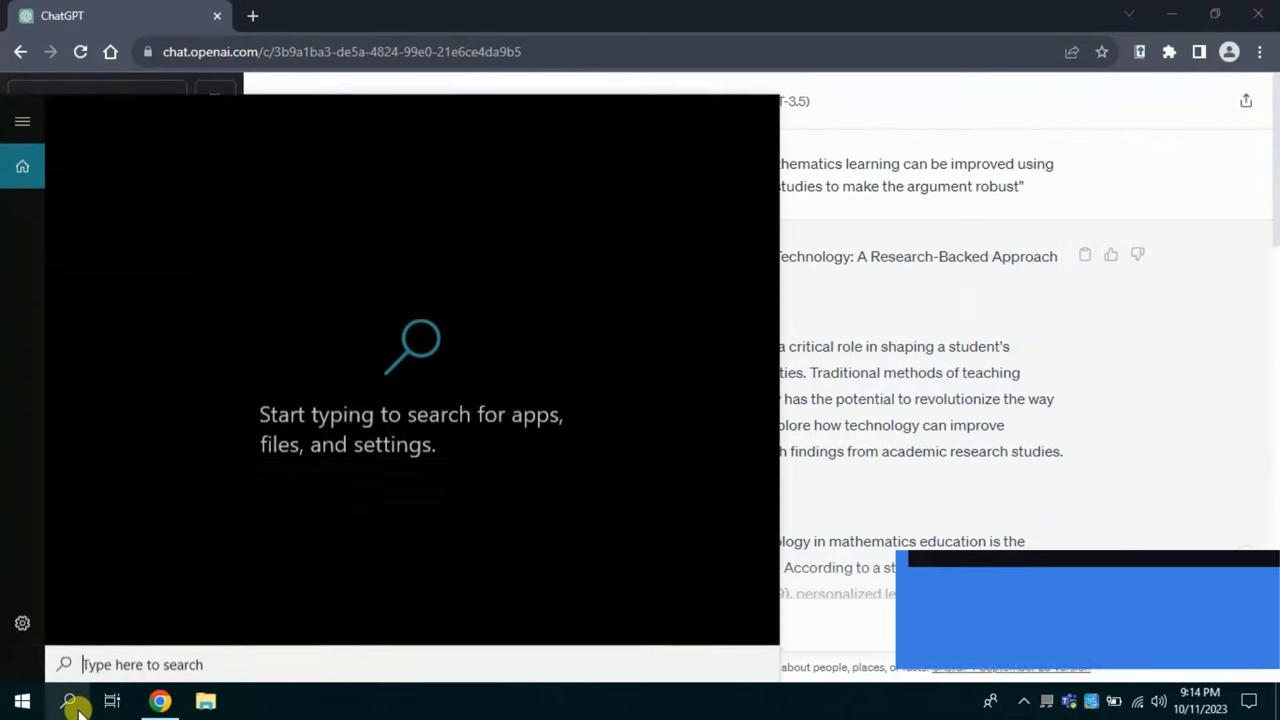
Paste the rewritten article into a blank Word document and head to the file options to save it.
{"action": "type", "text": "word"}
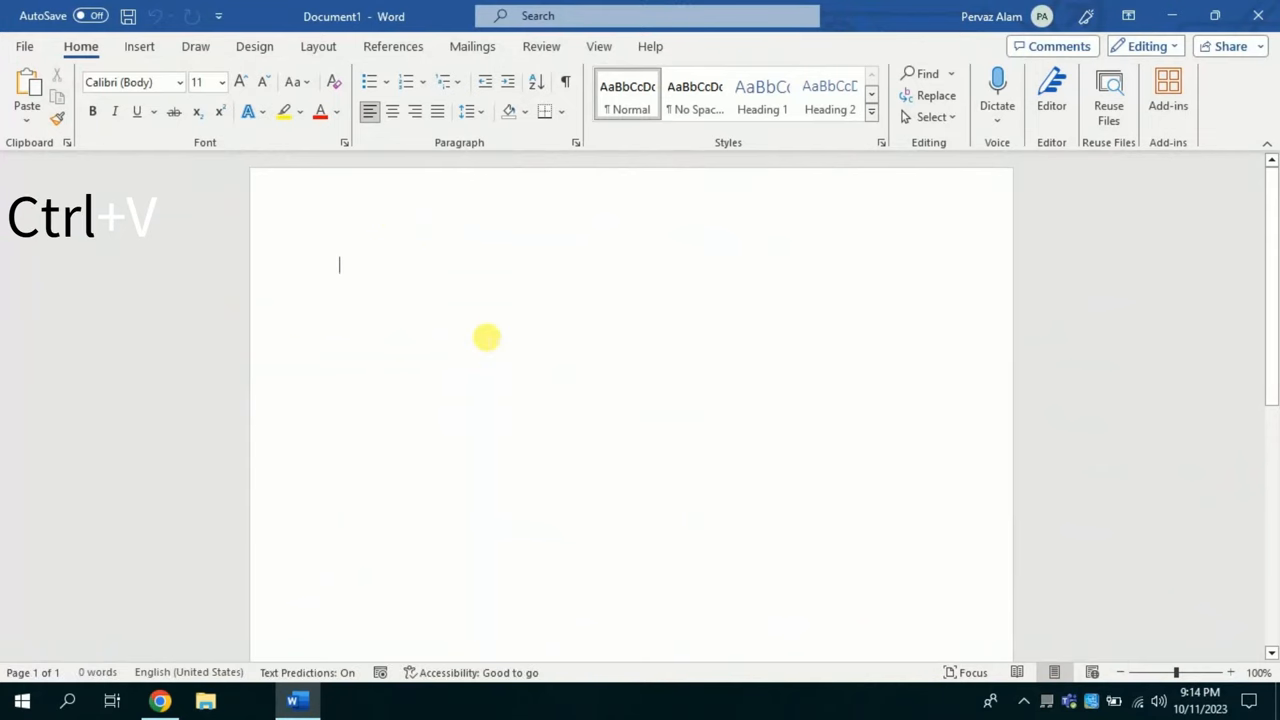
{"action": "key", "text": "ctrl+v"}
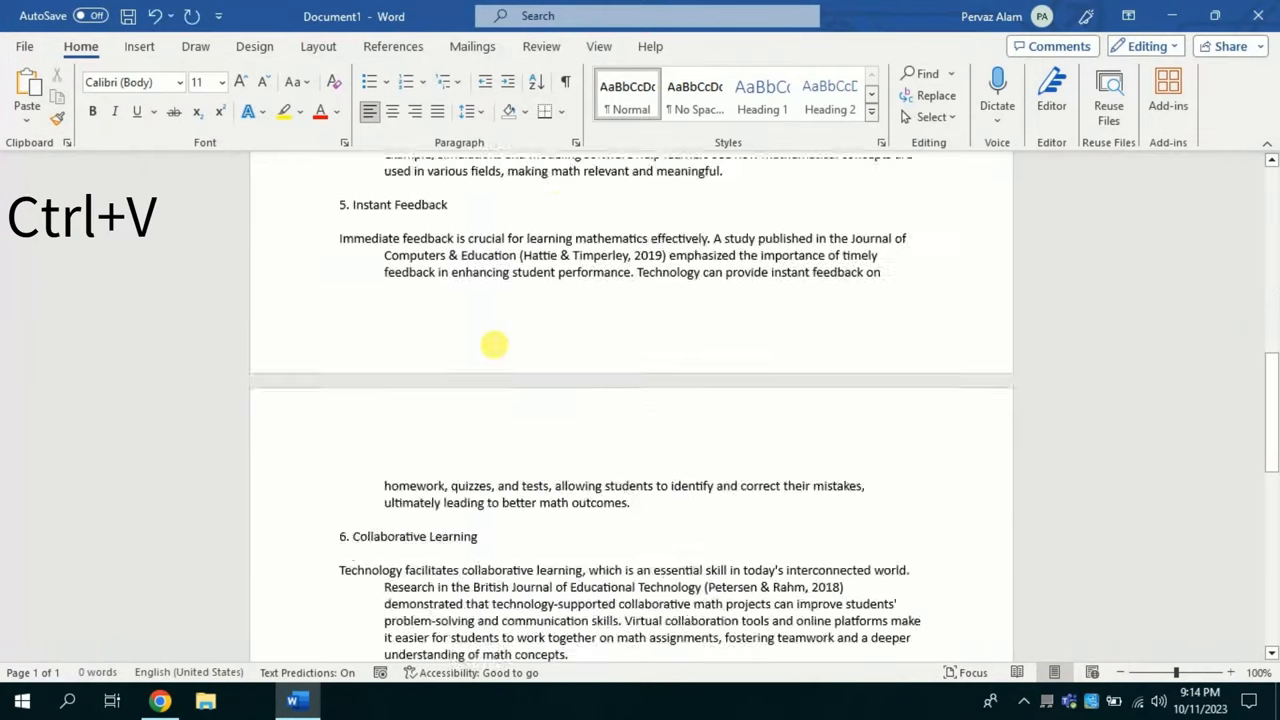
{"action": "key", "text": "ctrl+v"}
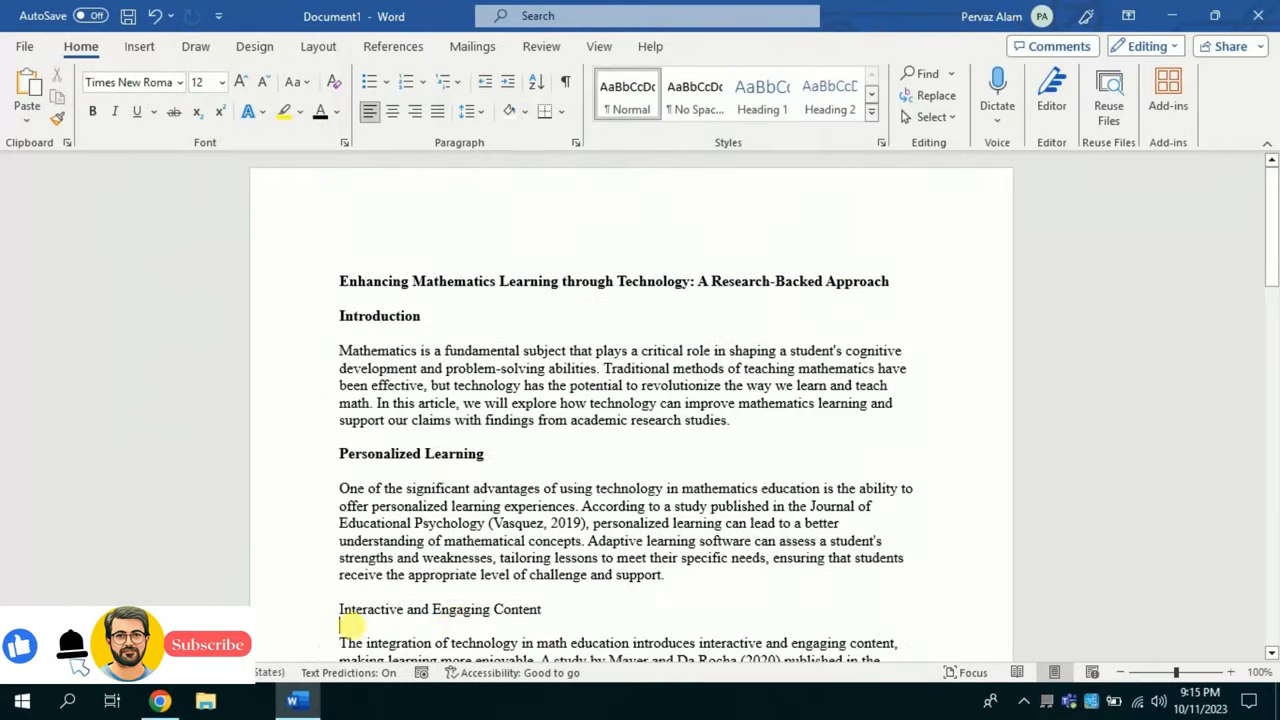
{"action": "left_click", "coordinate": [24, 46]}
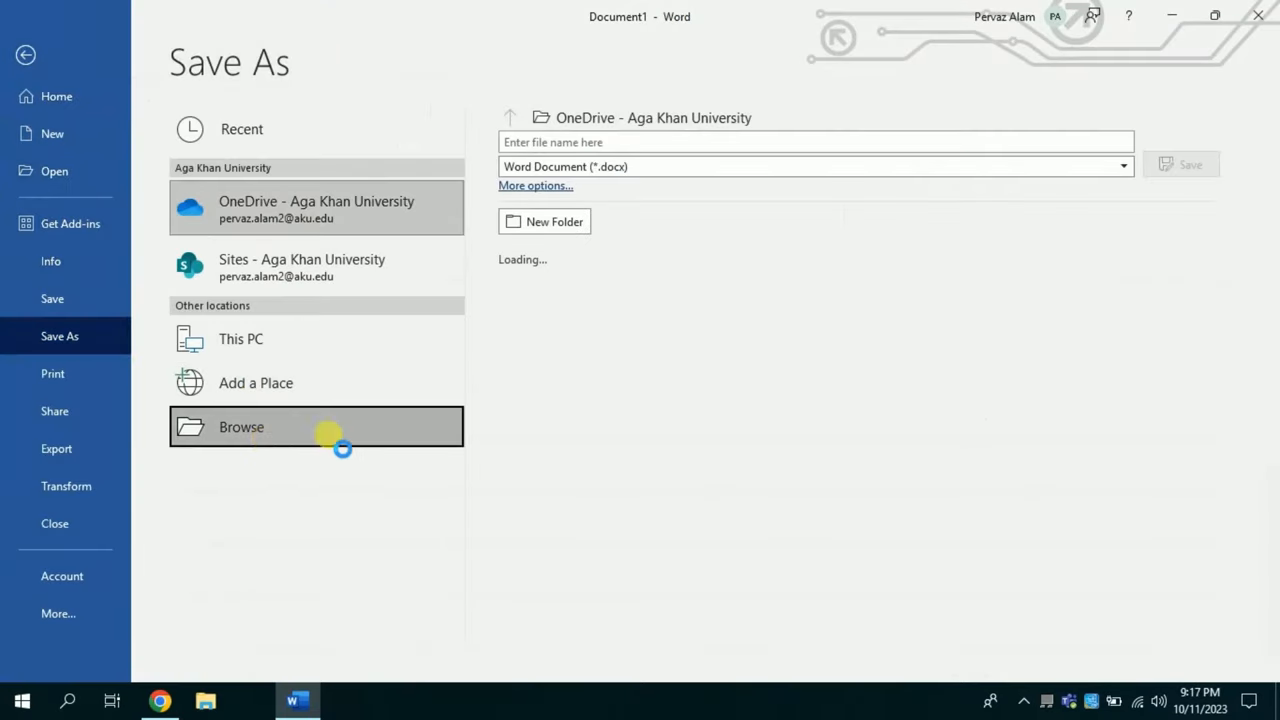
Save the article as a Word document on the Desktop with a ChatGPT-based file name.
{"action": "left_click", "coordinate": [240, 428]}
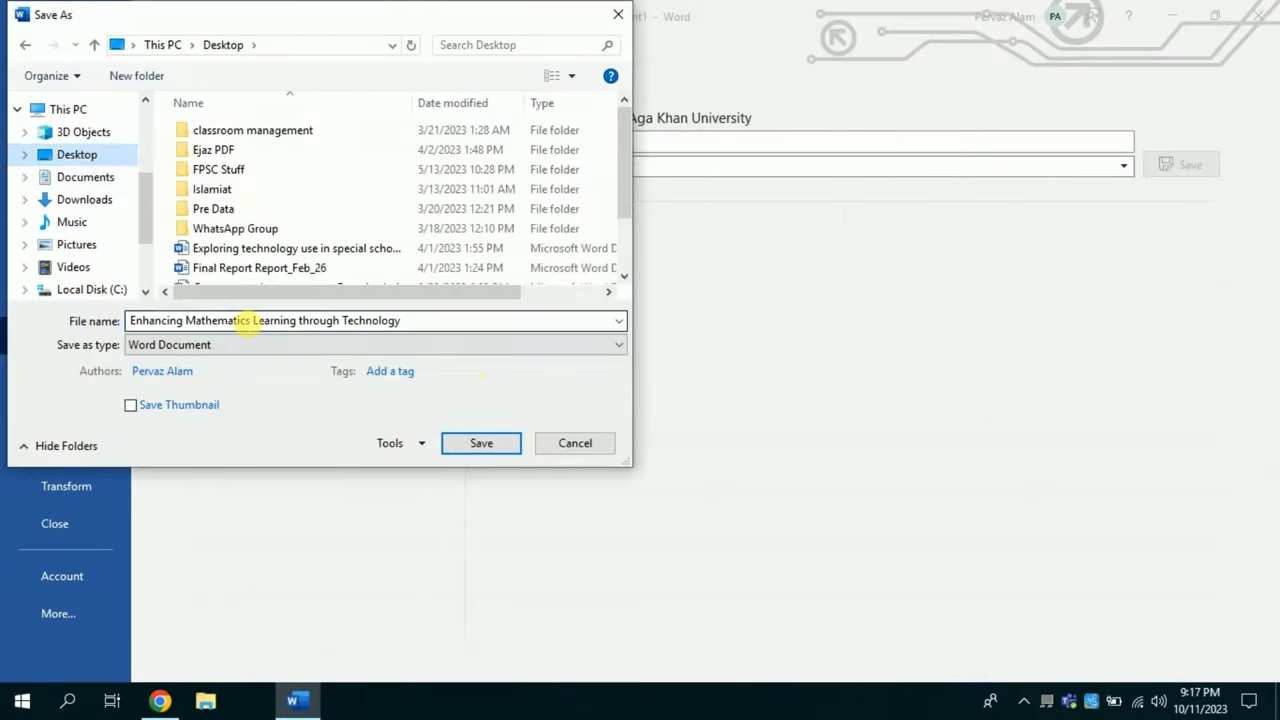
{"action": "type", "text": "ChatGPT"}
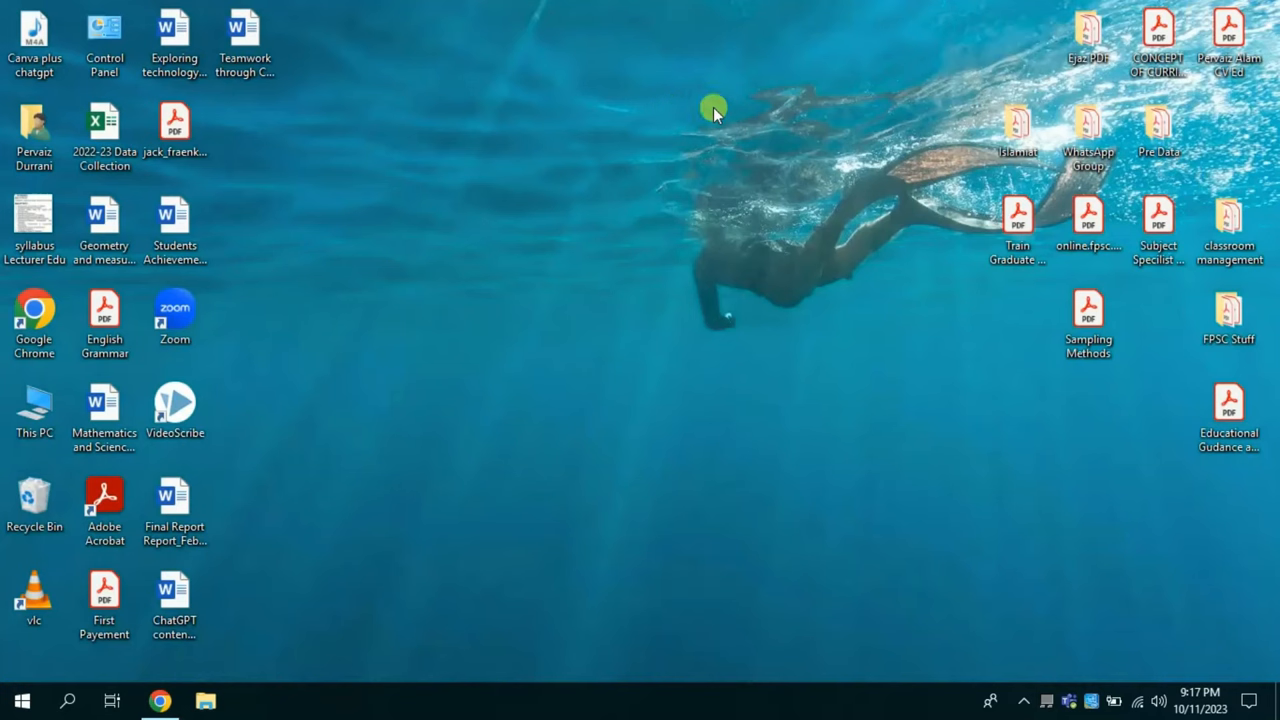
{"action": "mouse_move", "coordinate": [408, 394]}
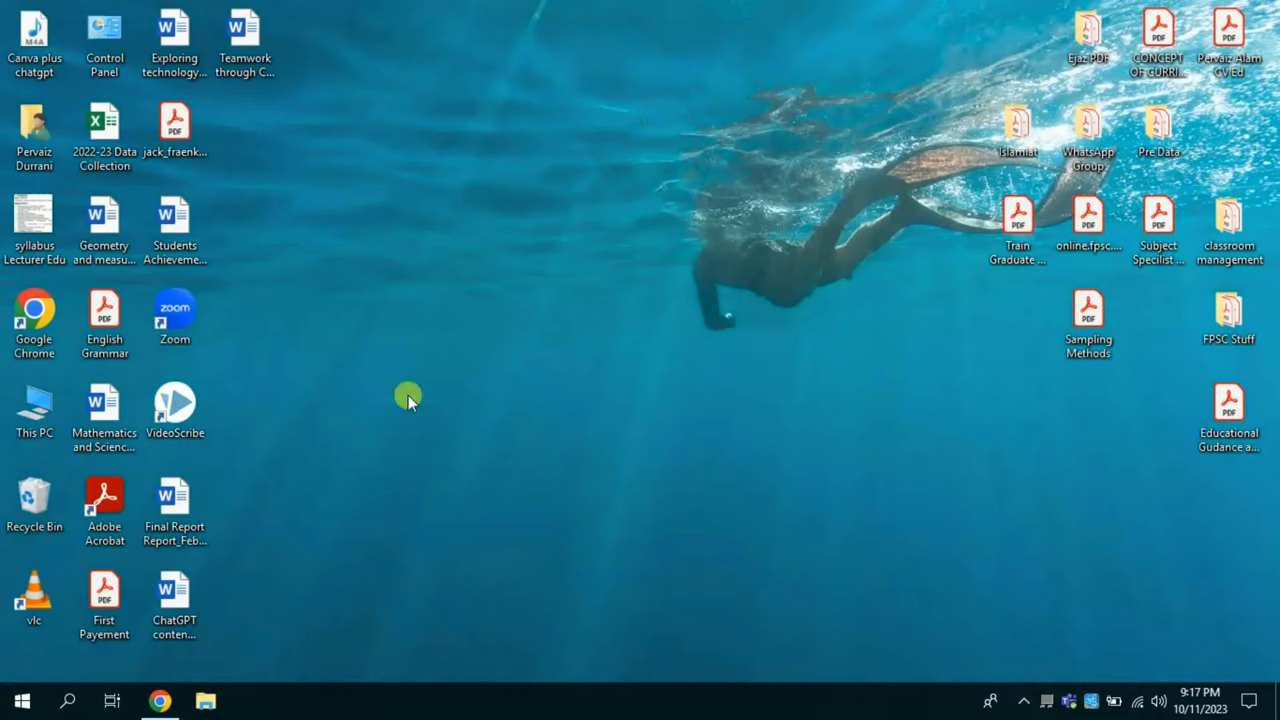
{"action": "mouse_move", "coordinate": [216, 630]}
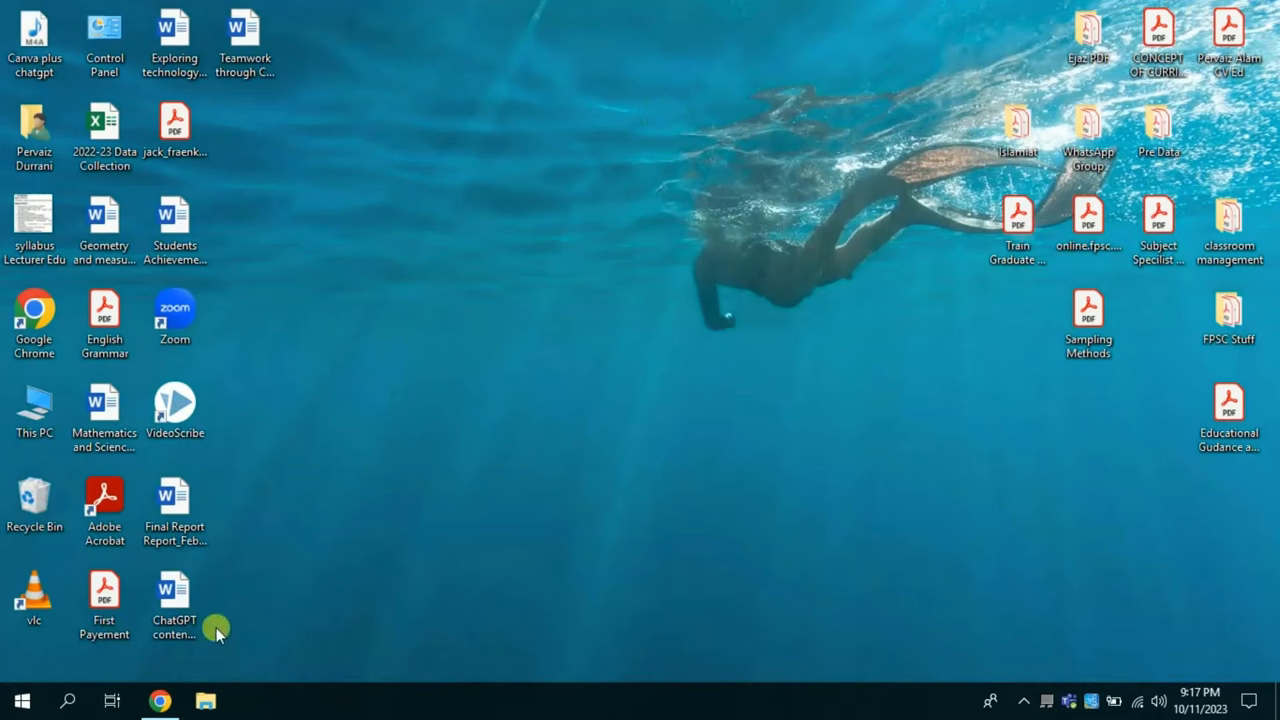
{"action": "mouse_move", "coordinate": [628, 132]}
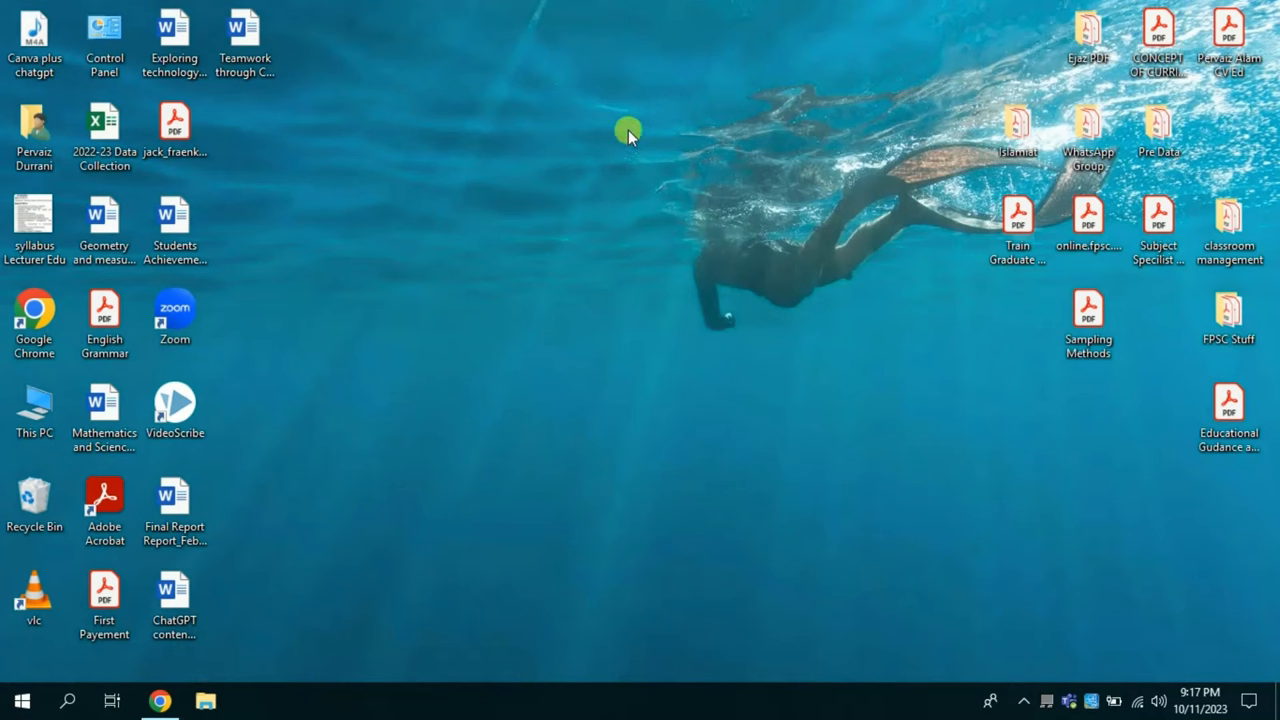
{"action": "mouse_move", "coordinate": [330, 532]}
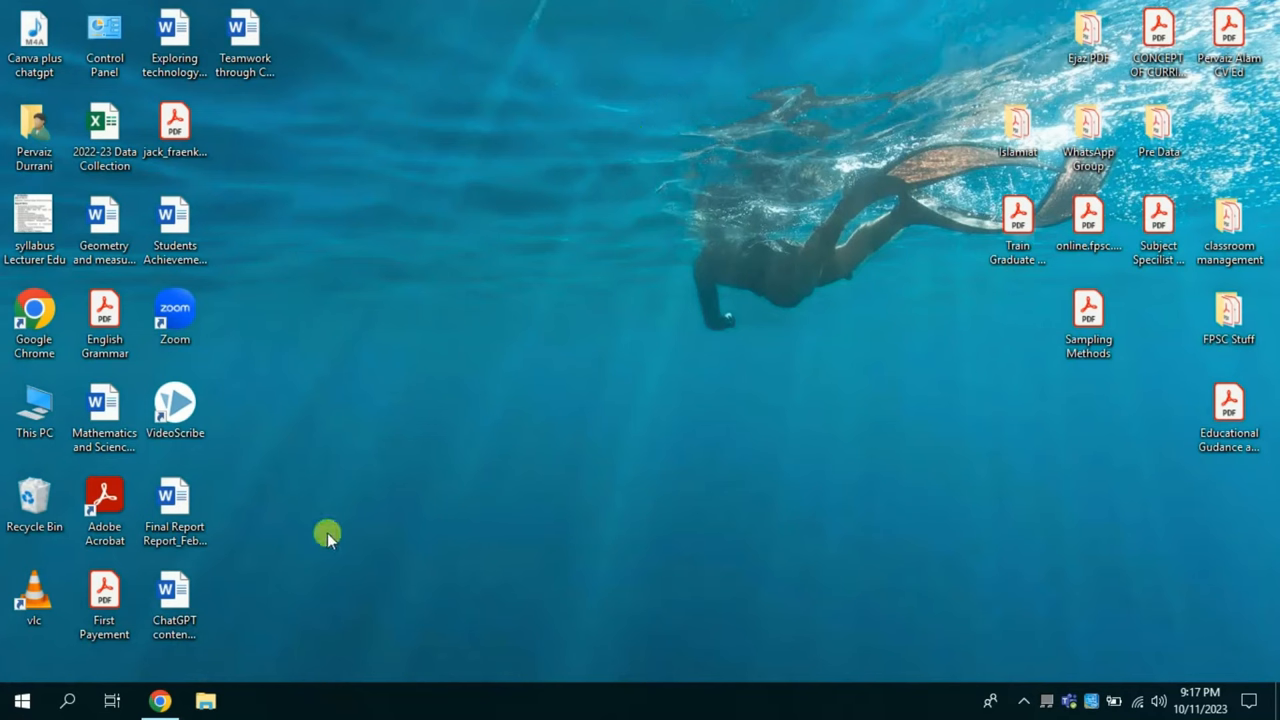
{"action": "mouse_move", "coordinate": [670, 108]}
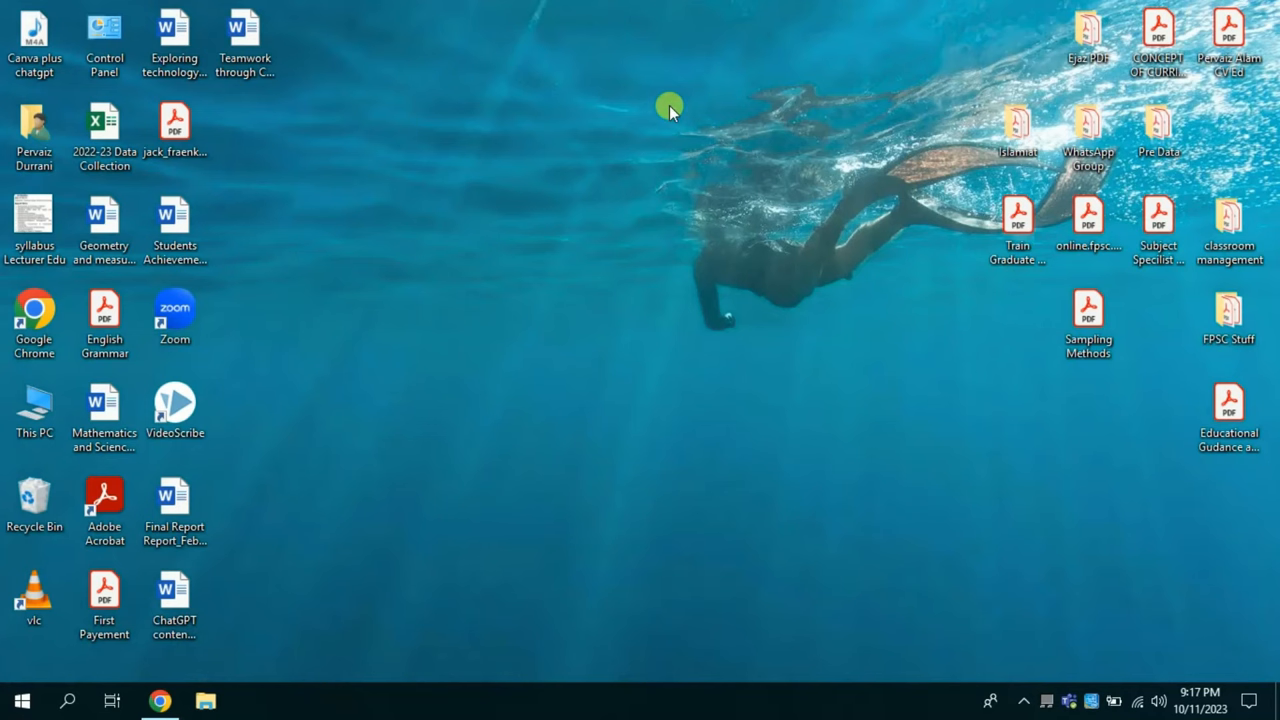
{"action": "mouse_move", "coordinate": [472, 284]}
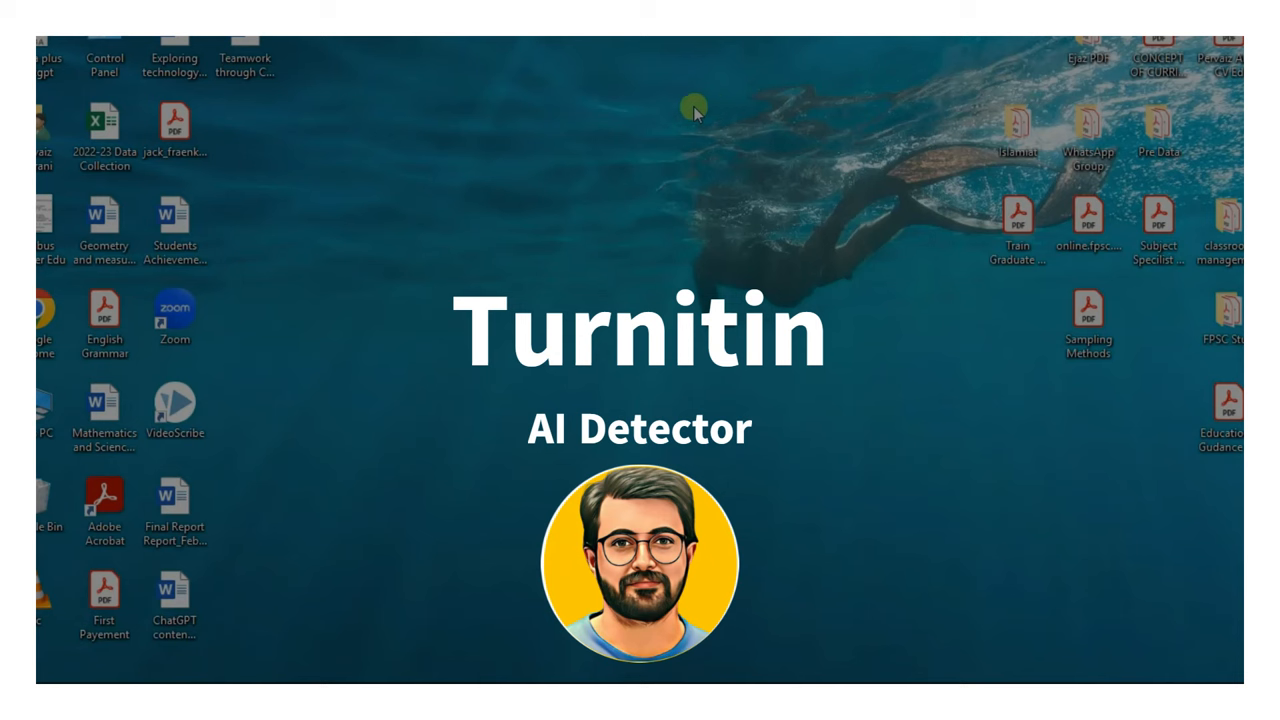
{"action": "mouse_move", "coordinate": [362, 492]}
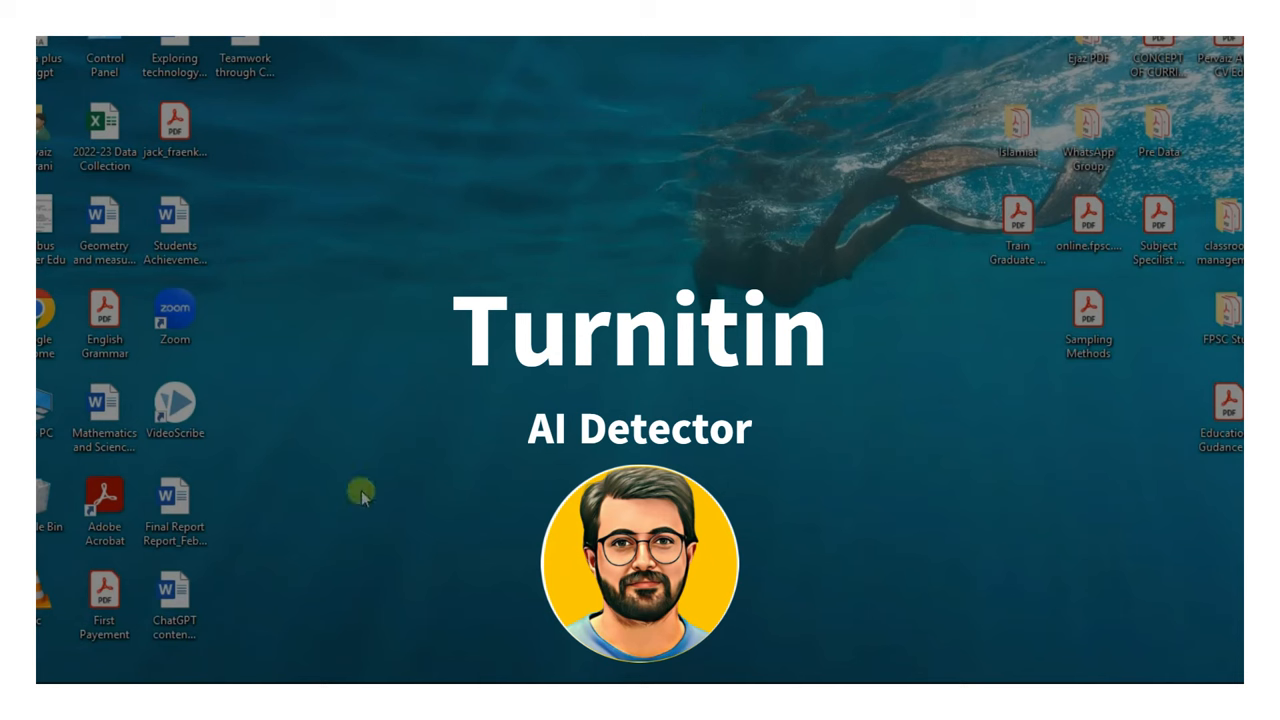
{"action": "mouse_move", "coordinate": [196, 658]}
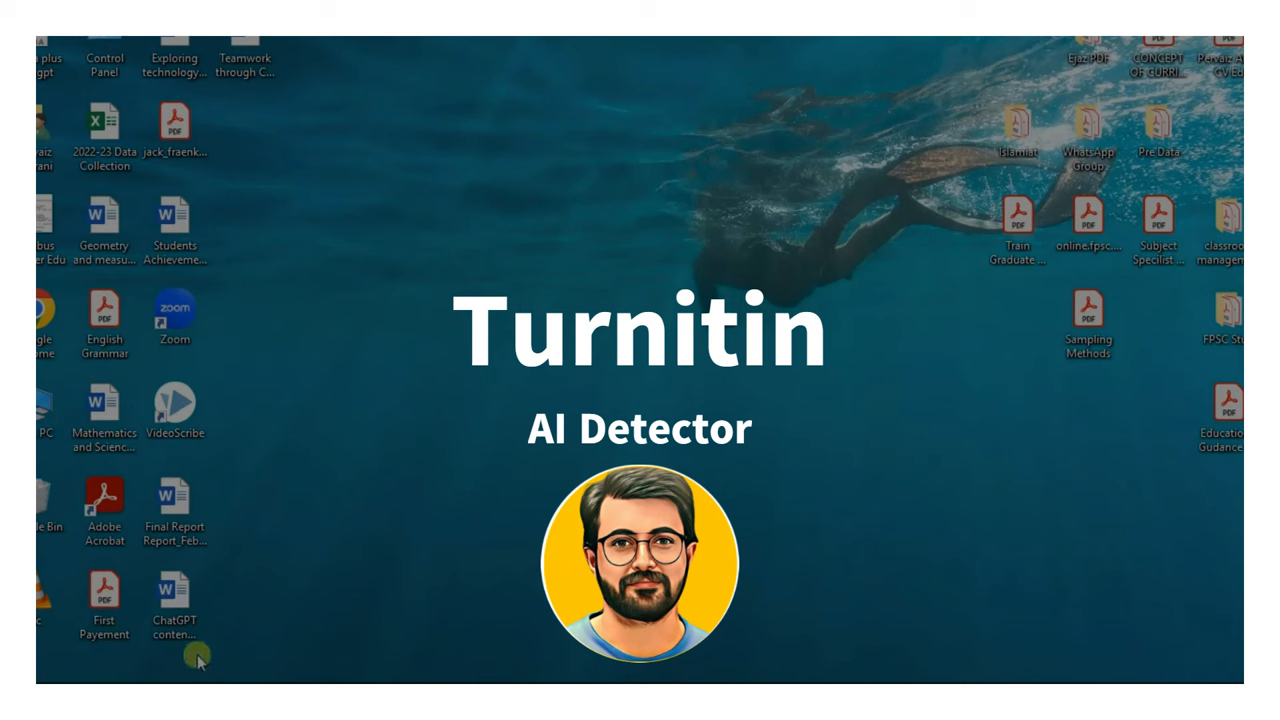
{"action": "mouse_move", "coordinate": [628, 132]}
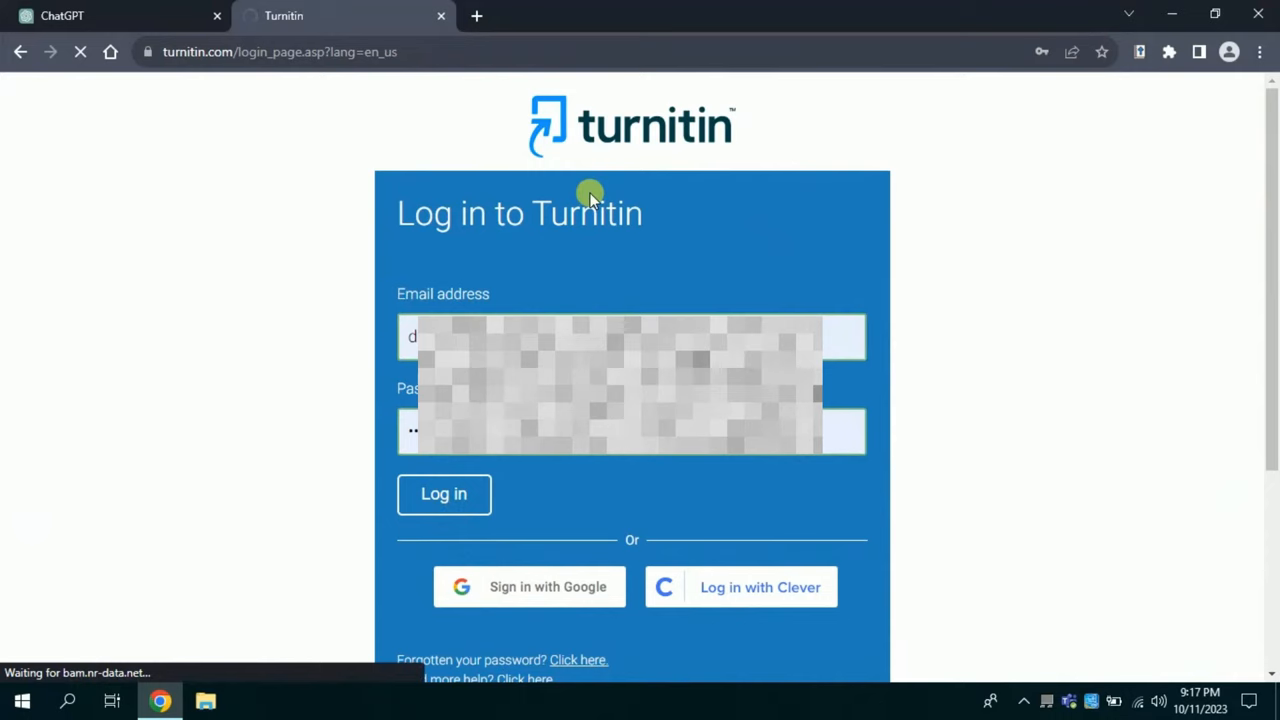
Log in to Turnitin and go to the Quick Submit inbox listing earlier papers.
{"action": "left_click", "coordinate": [444, 492]}
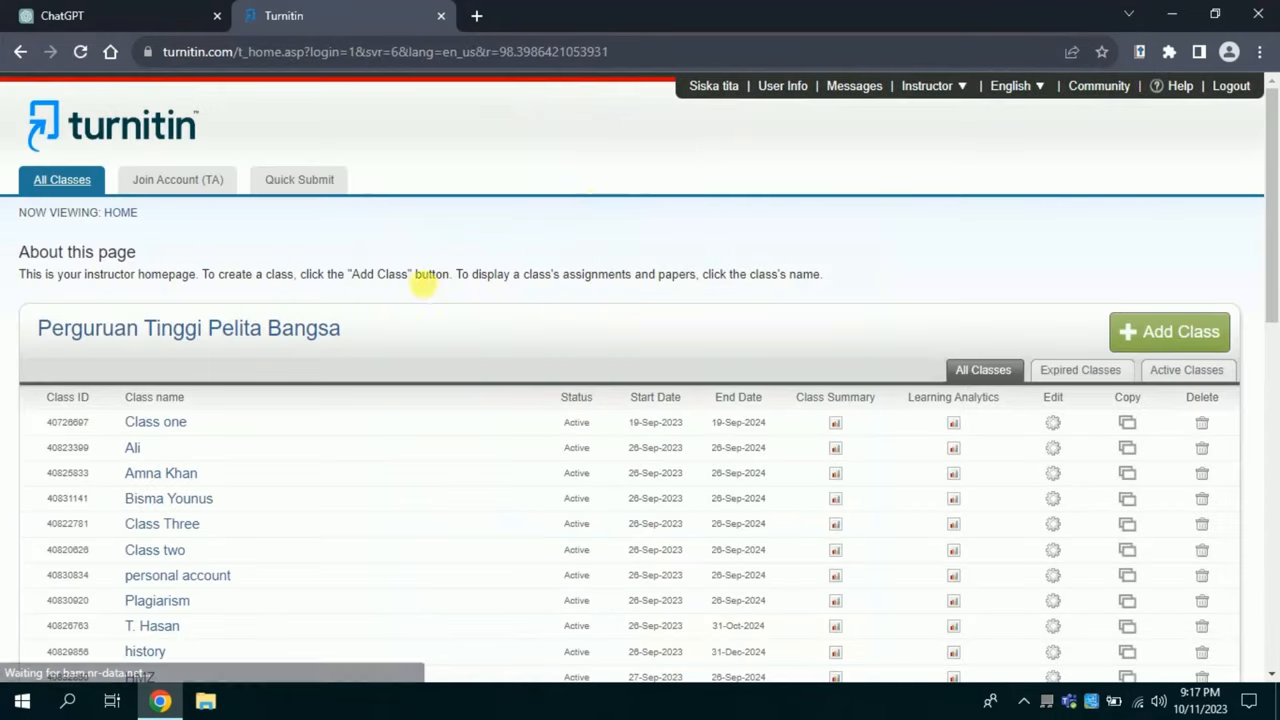
{"action": "left_click", "coordinate": [300, 180]}
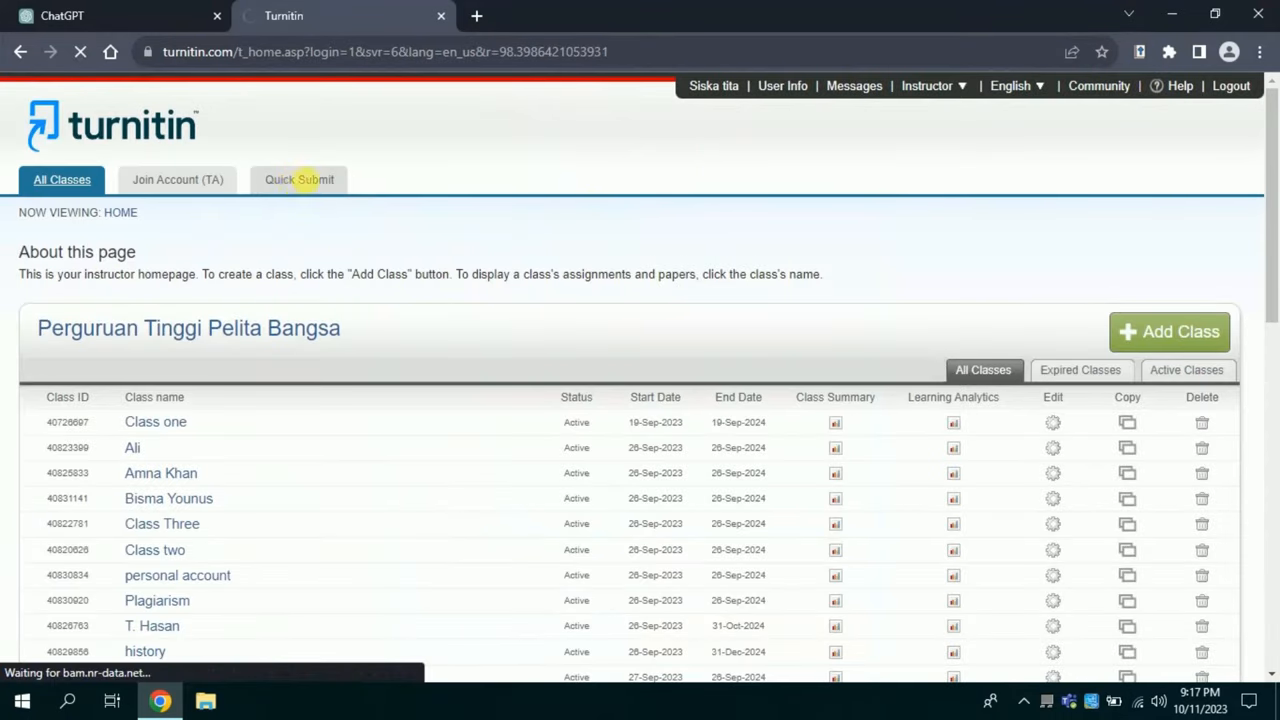
{"action": "left_click", "coordinate": [298, 180]}
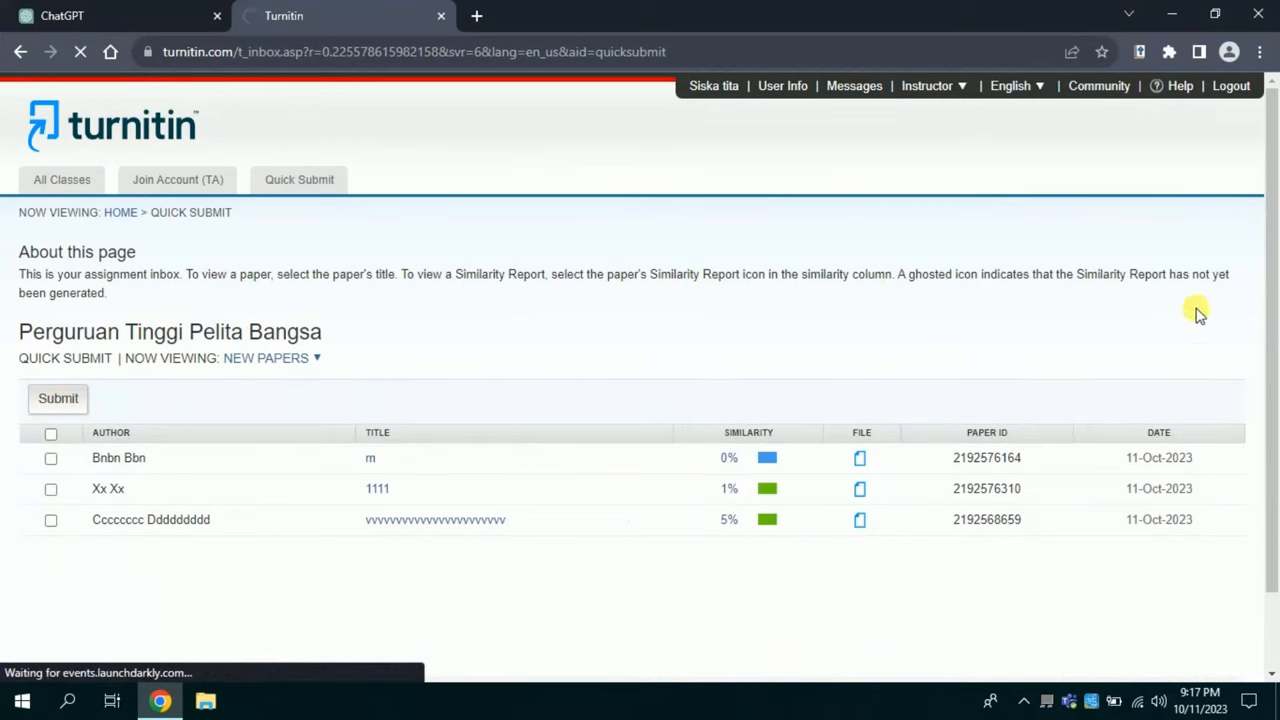
Start a quick submission searching the internet and student papers databases.
{"action": "left_click", "coordinate": [56, 398]}
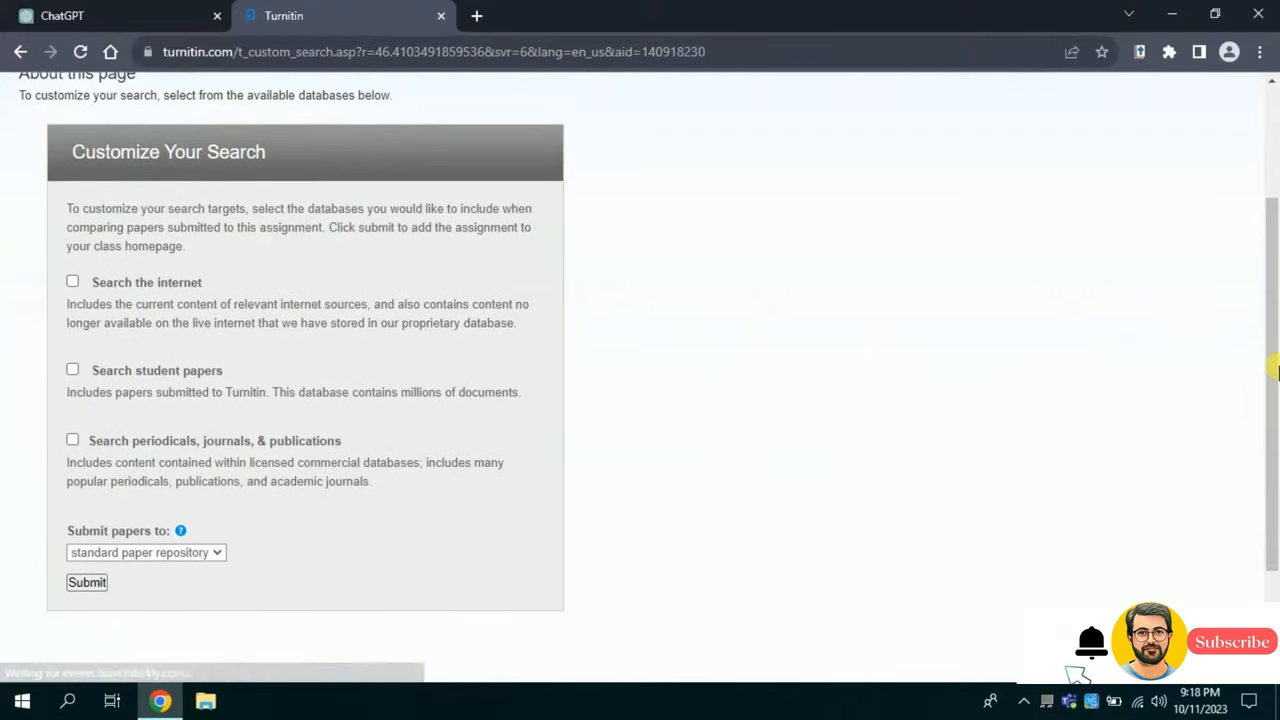
{"action": "left_click", "coordinate": [72, 280]}
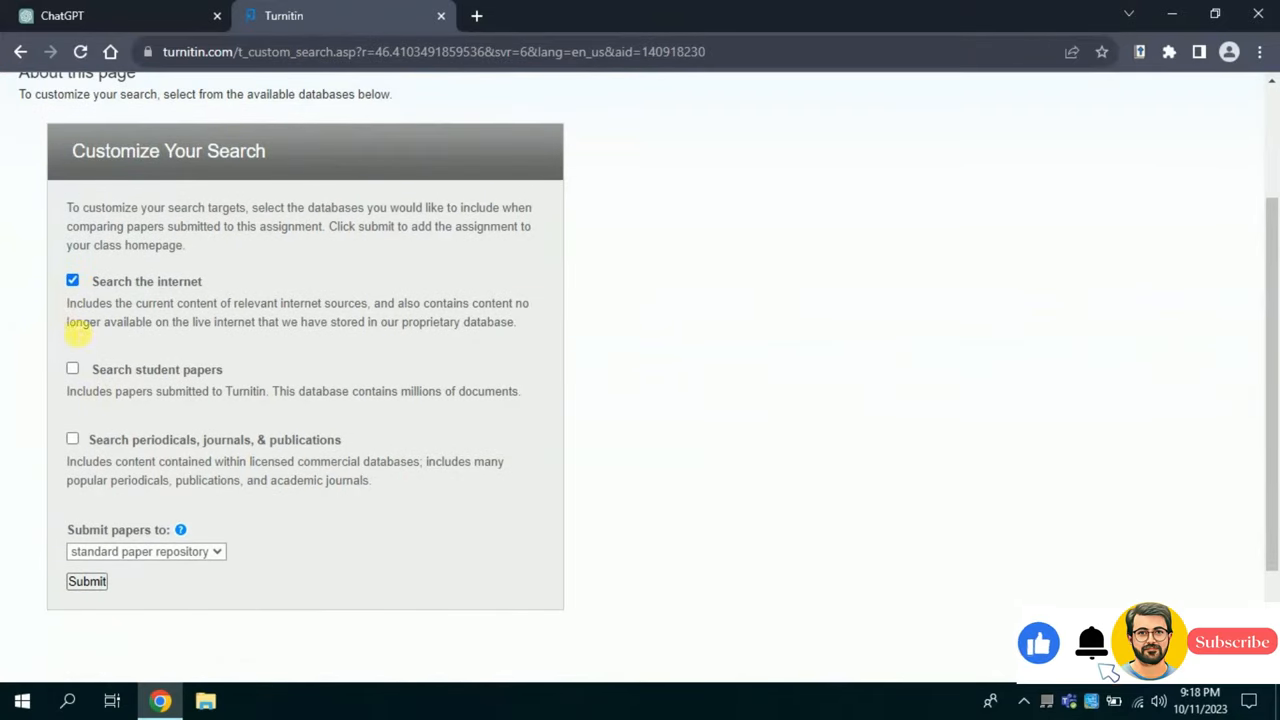
{"action": "left_click", "coordinate": [72, 368]}
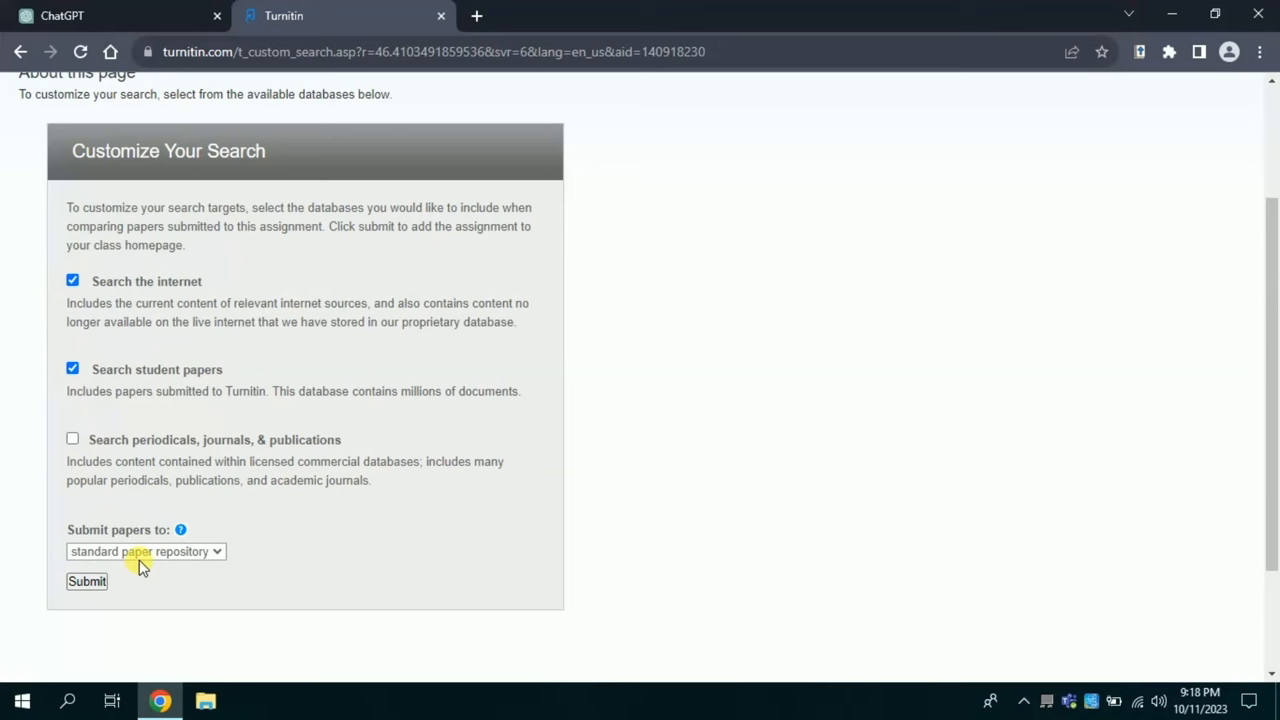
{"action": "left_click", "coordinate": [144, 552]}
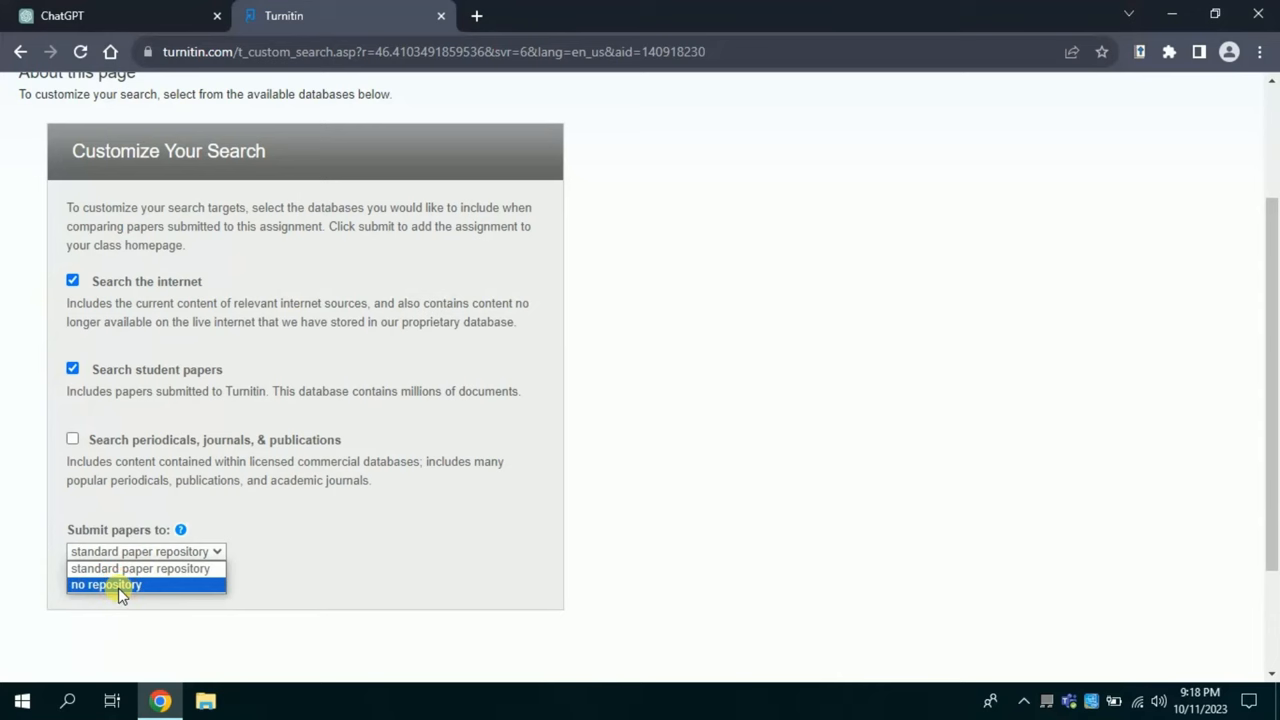
Choose no repository and fill the form with Gurru Tech Solutions and title 'ChatGPT content before'.
{"action": "left_click", "coordinate": [104, 584]}
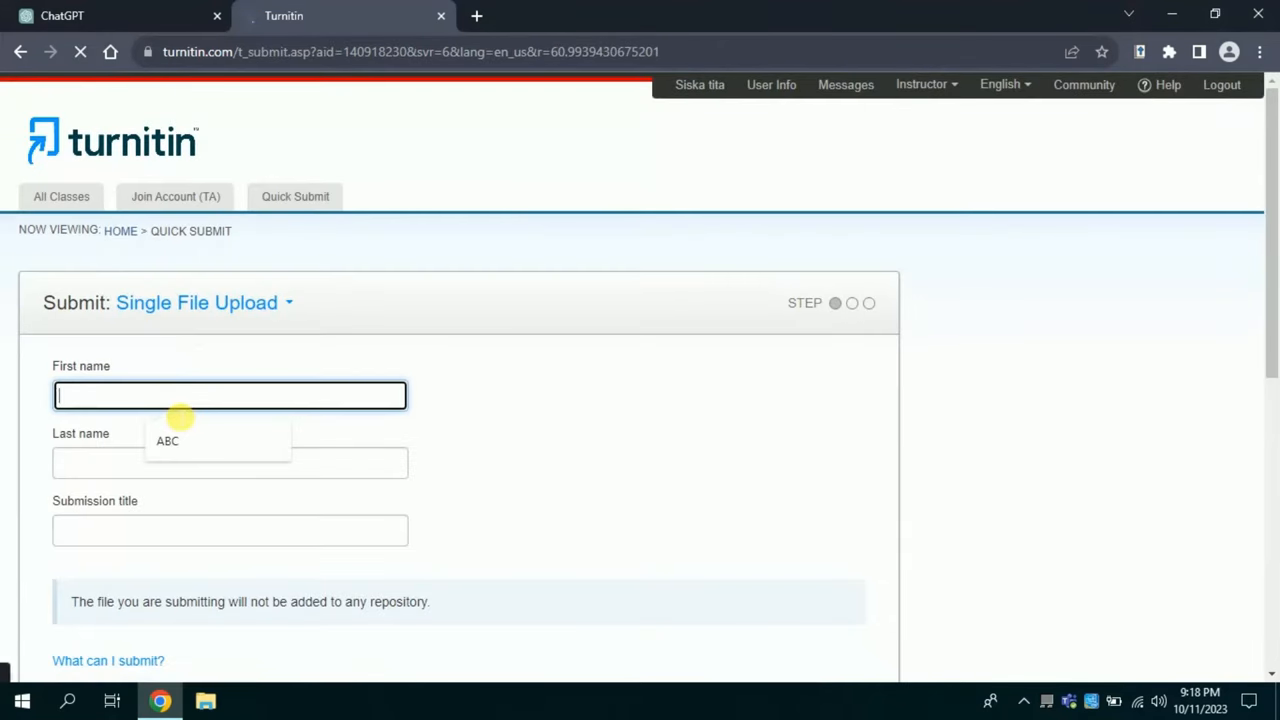
{"action": "type", "text": "Gurru Tech"}
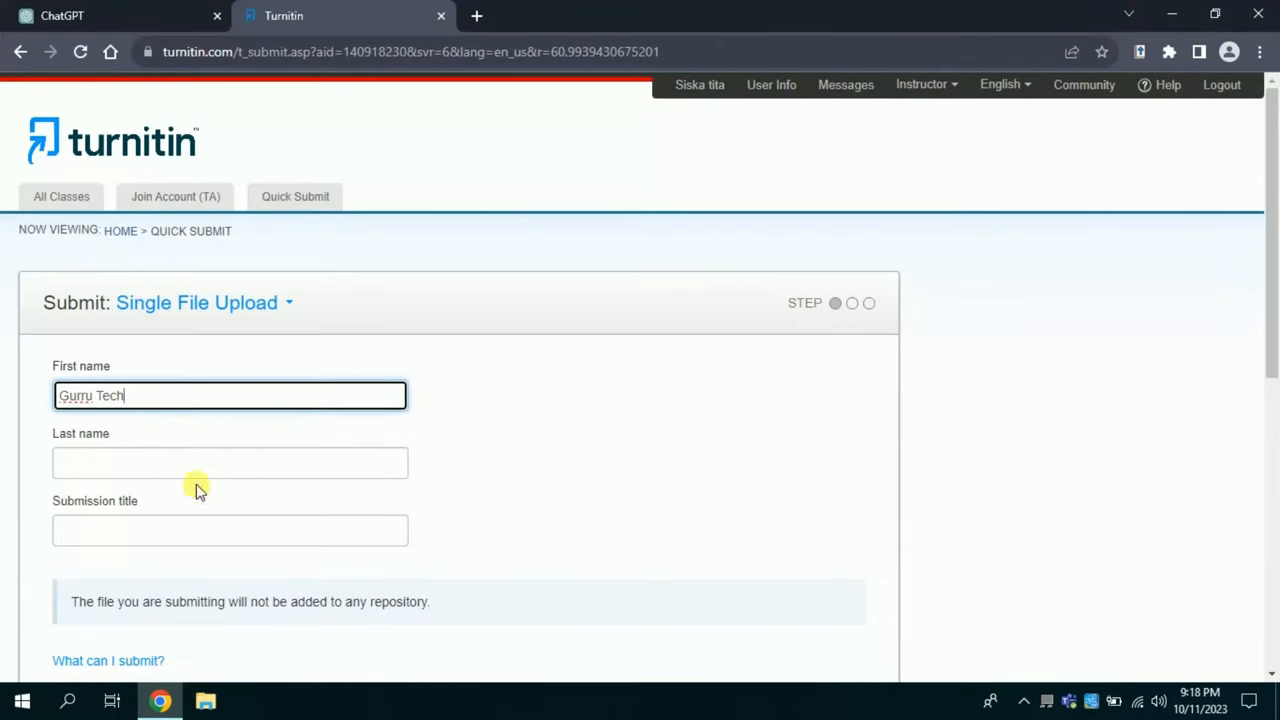
{"action": "type", "text": "Solutions"}
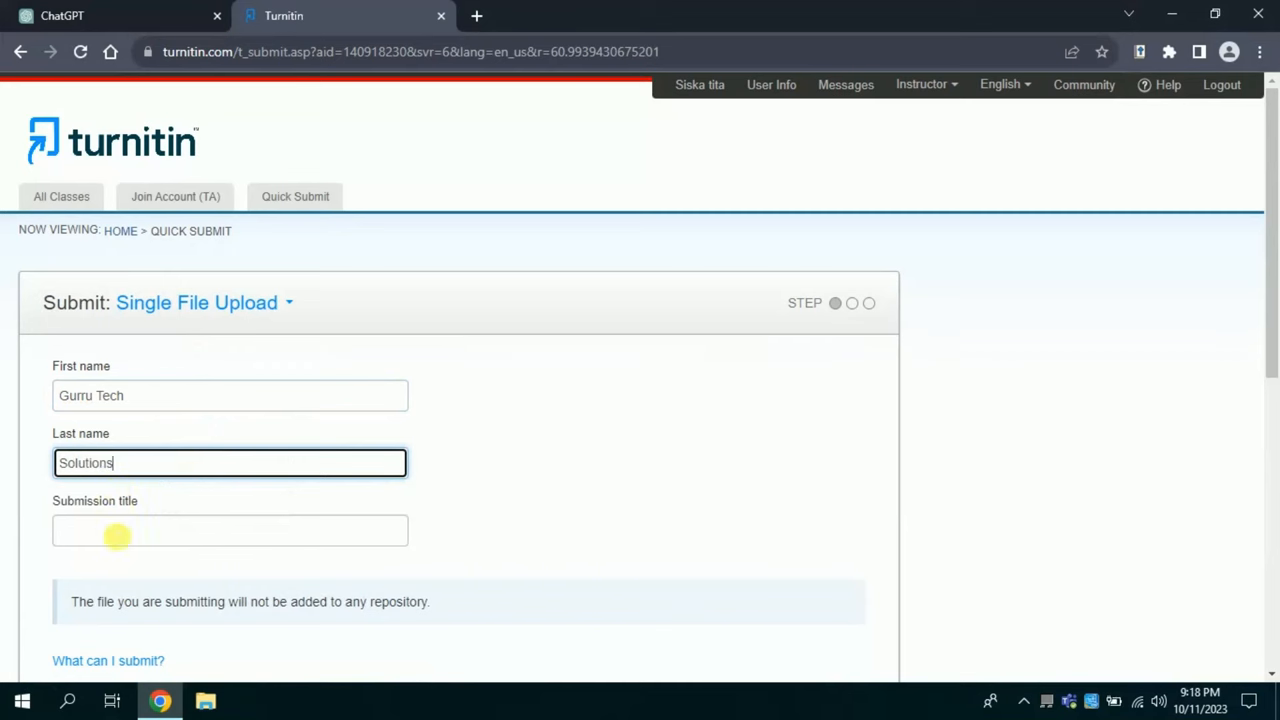
{"action": "type", "text": "ChatGPT"}
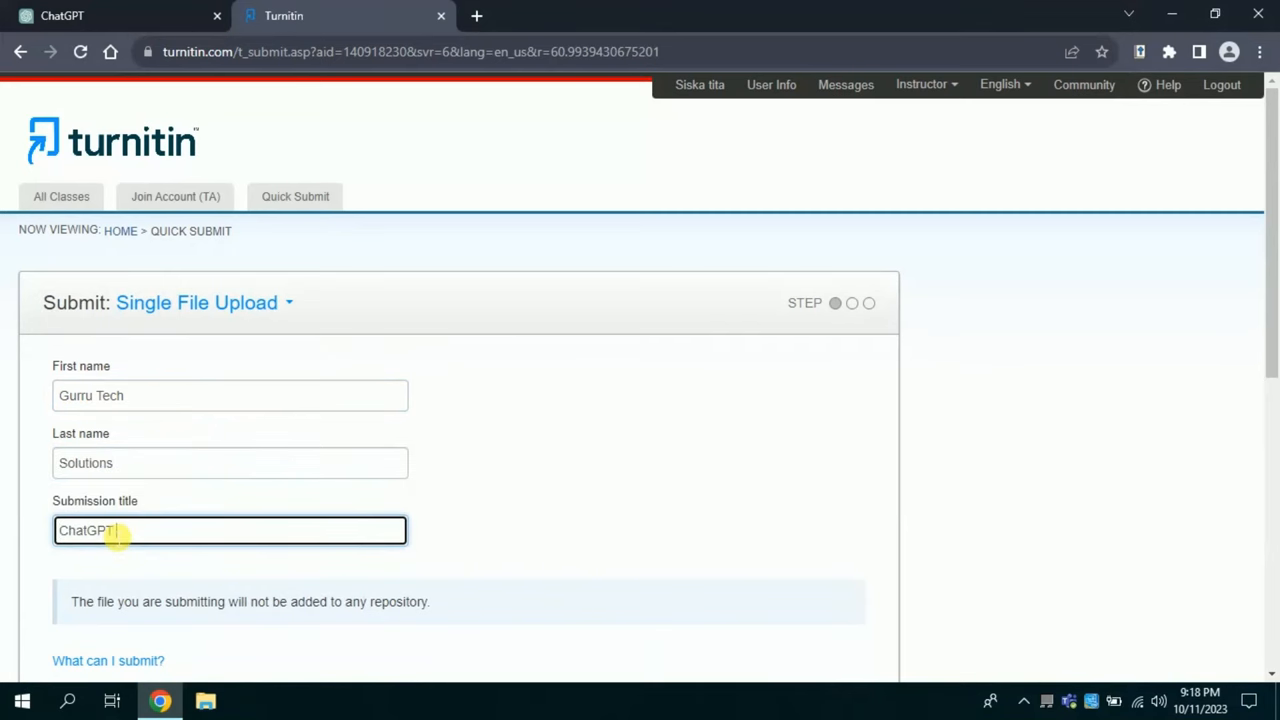
{"action": "type", "text": "content before"}
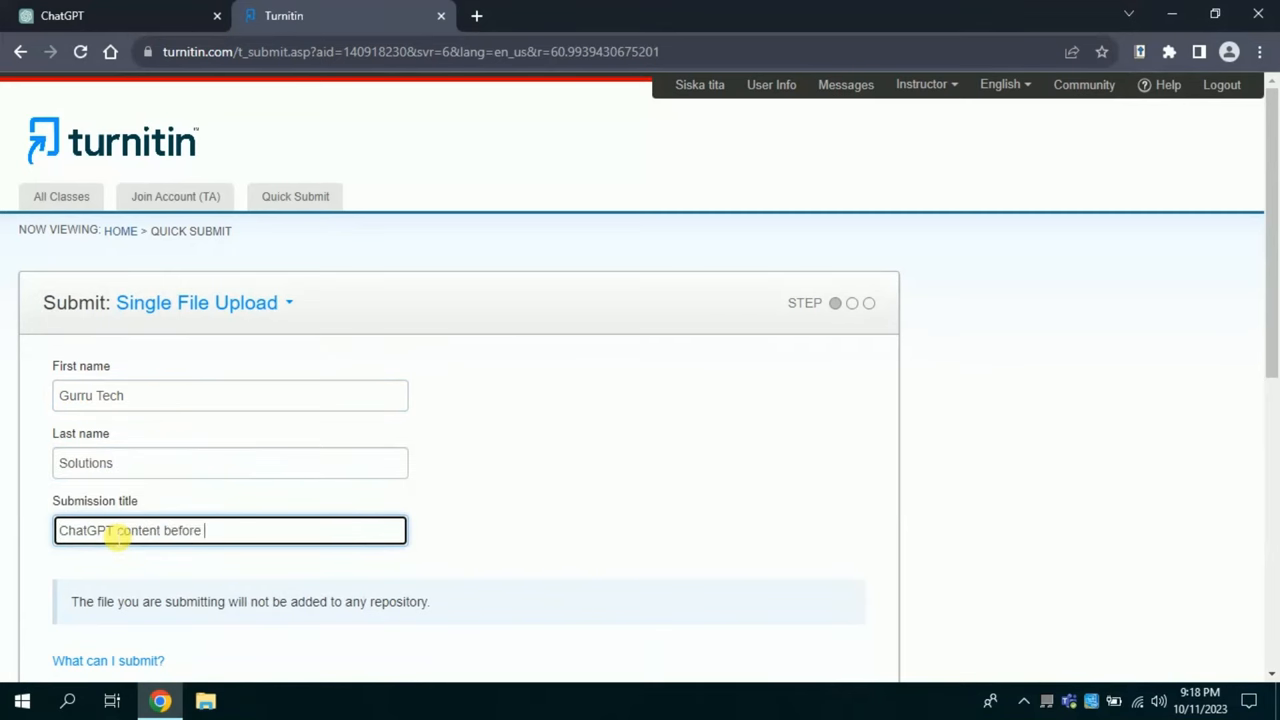
{"action": "key", "text": "Backspace"}
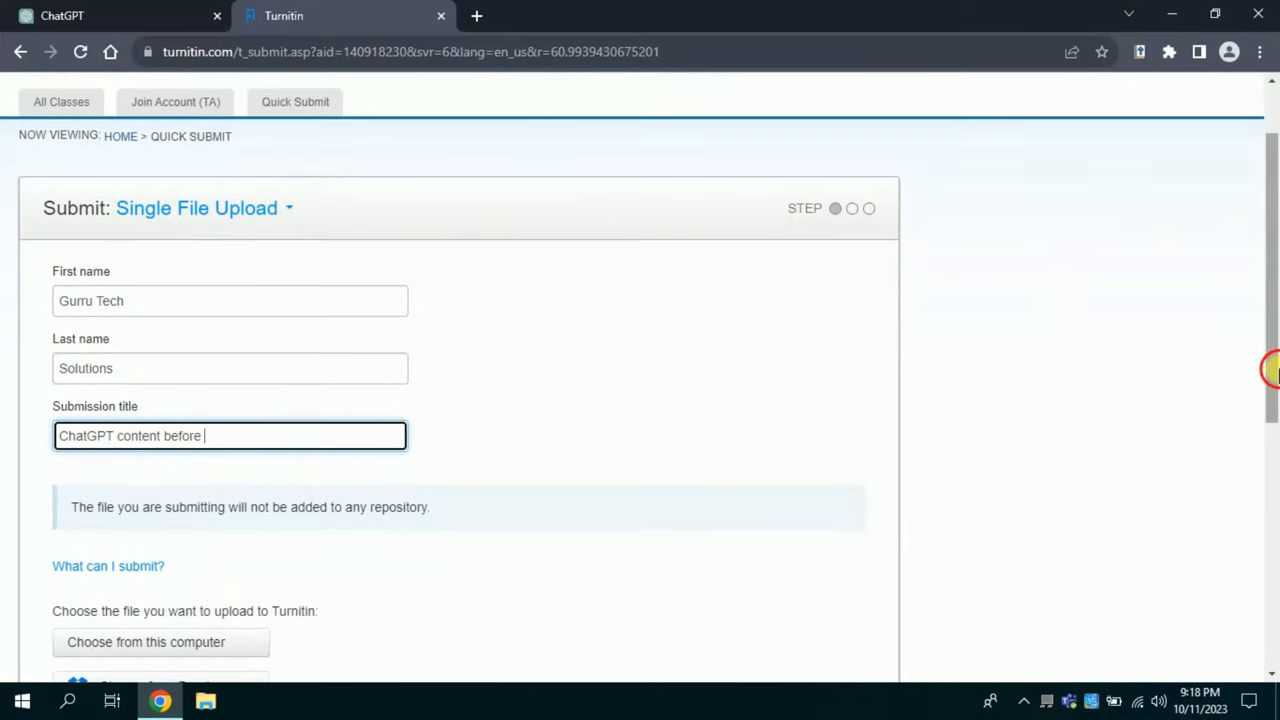
{"action": "scroll", "scroll_direction": "down", "scroll_amount": 3}
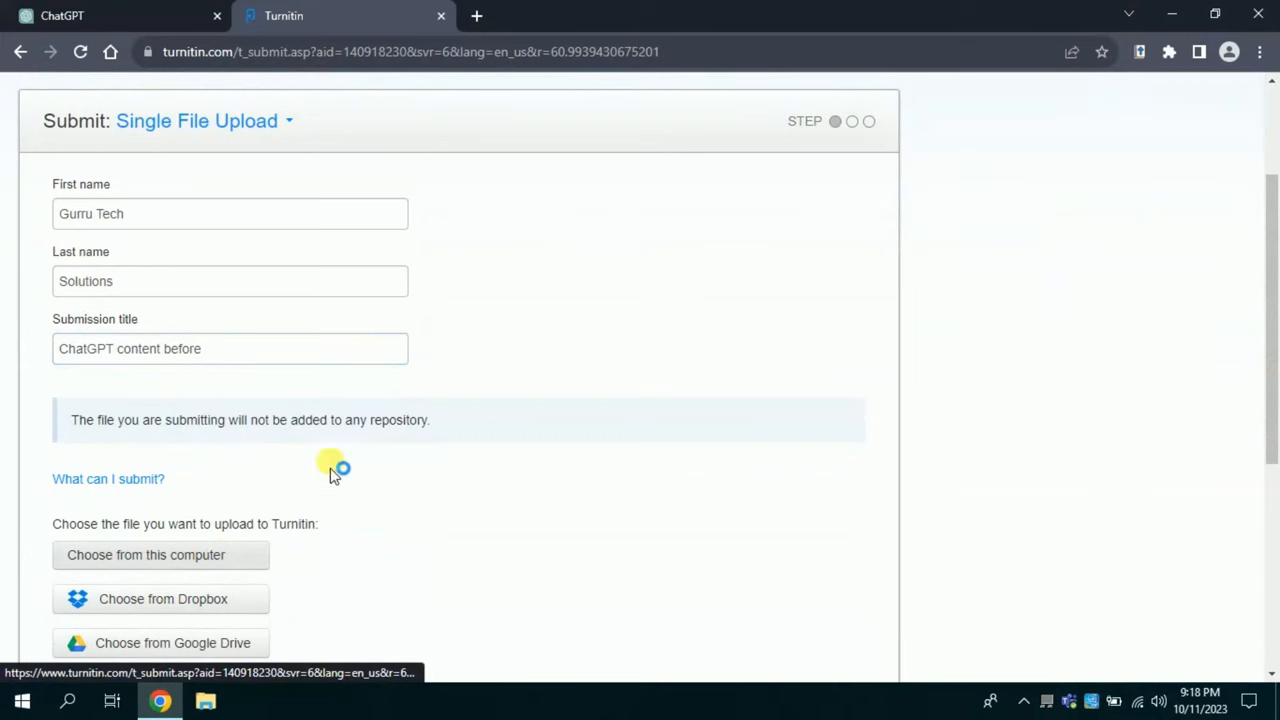
Attach 'ChatGPT content Before Checked.docx' and upload it to the submission.
{"action": "left_click", "coordinate": [160, 554]}
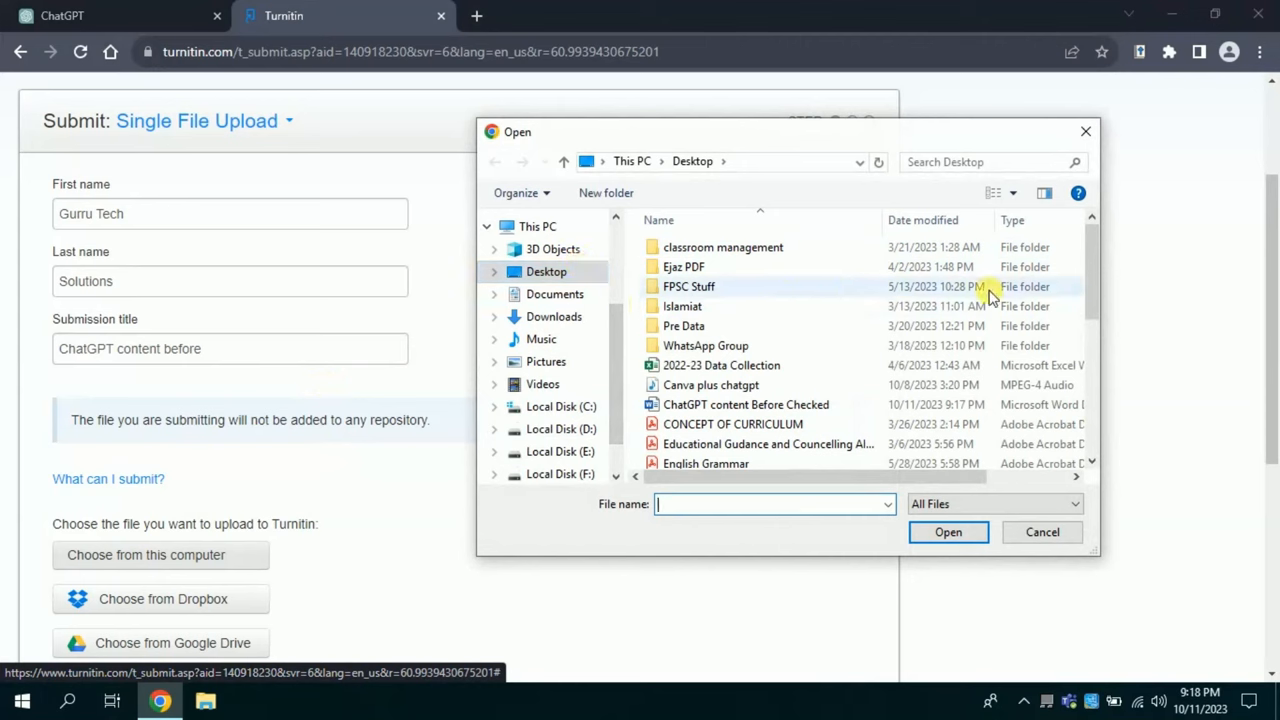
{"action": "mouse_move", "coordinate": [728, 404]}
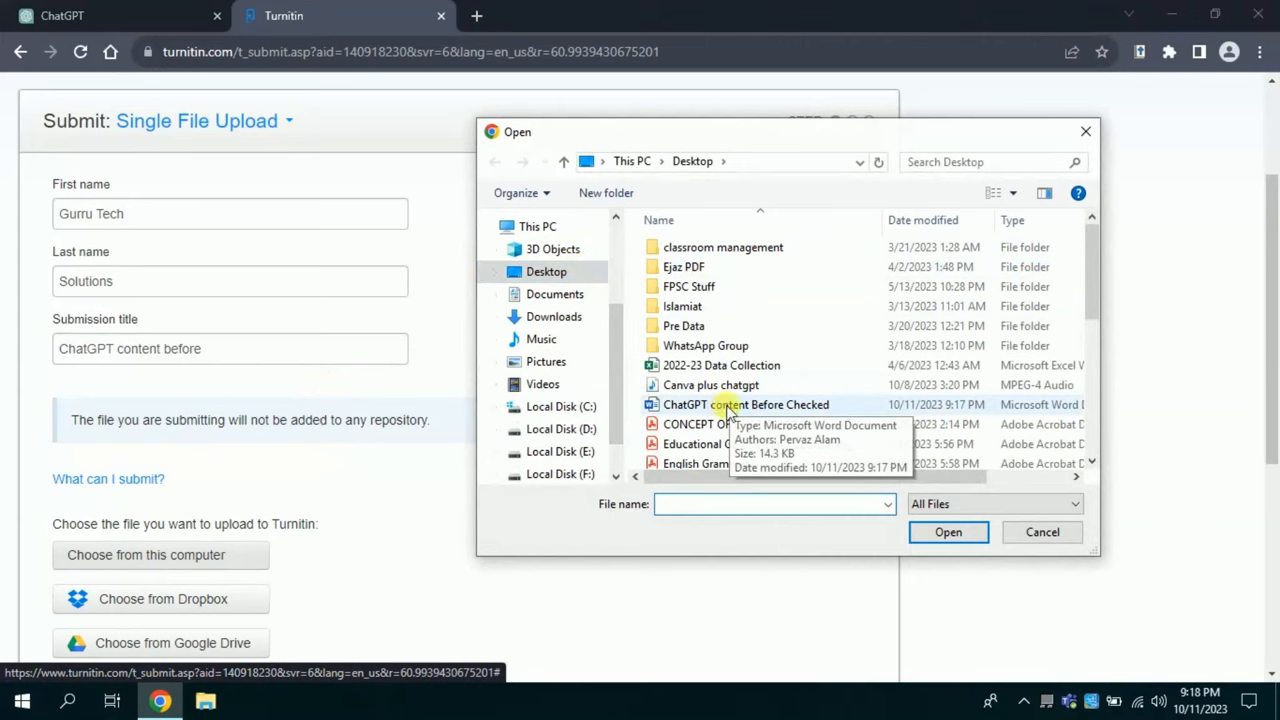
{"action": "left_click", "coordinate": [746, 404]}
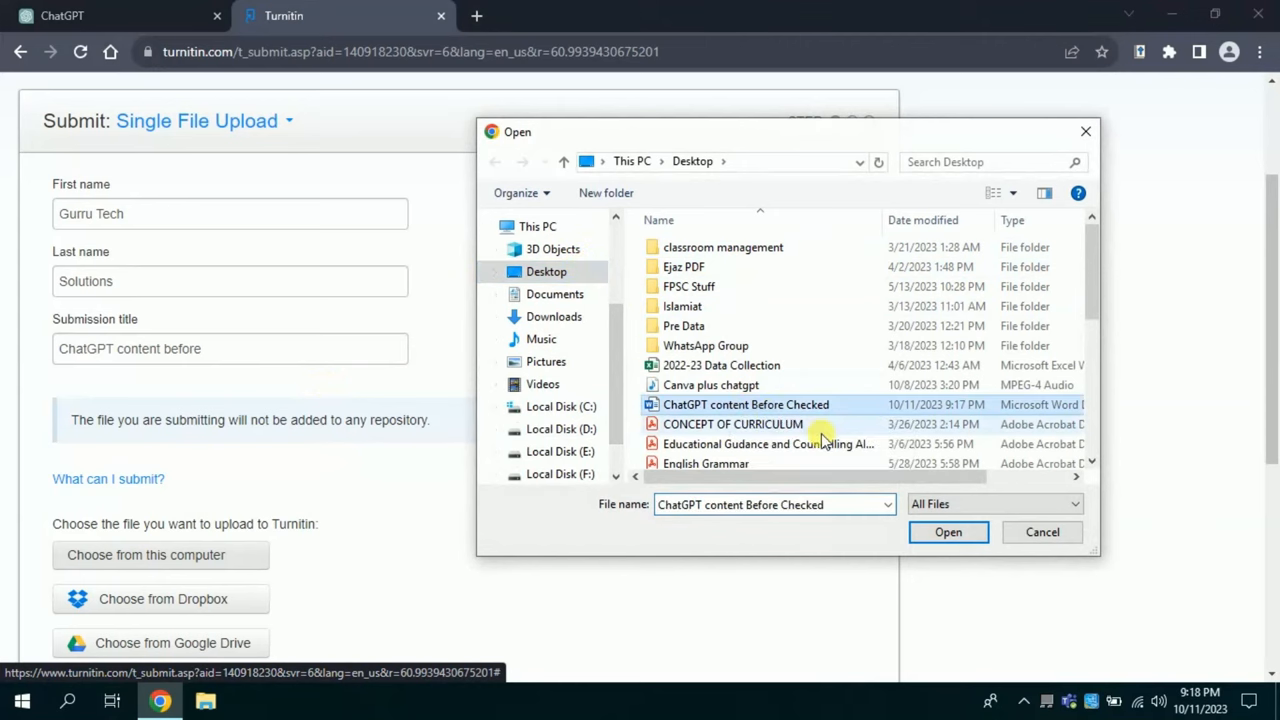
{"action": "left_click", "coordinate": [948, 532]}
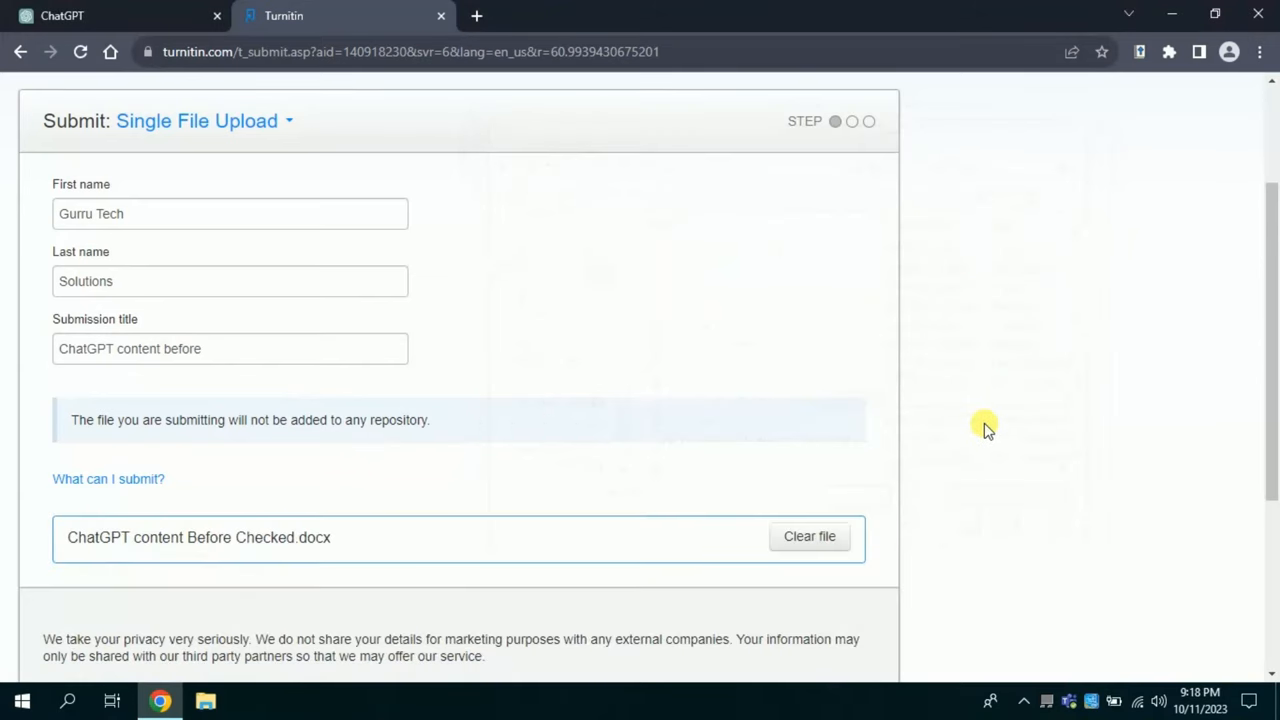
{"action": "scroll", "scroll_direction": "down", "scroll_amount": 3}
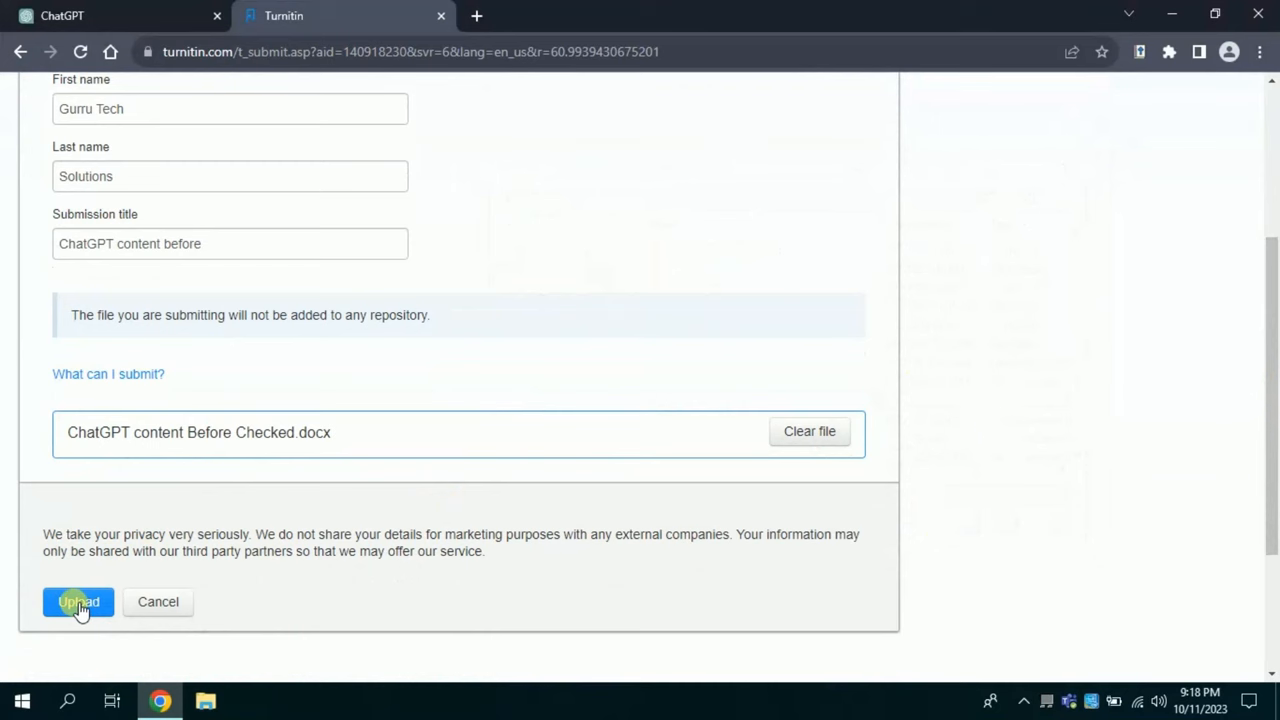
{"action": "left_click", "coordinate": [78, 600]}
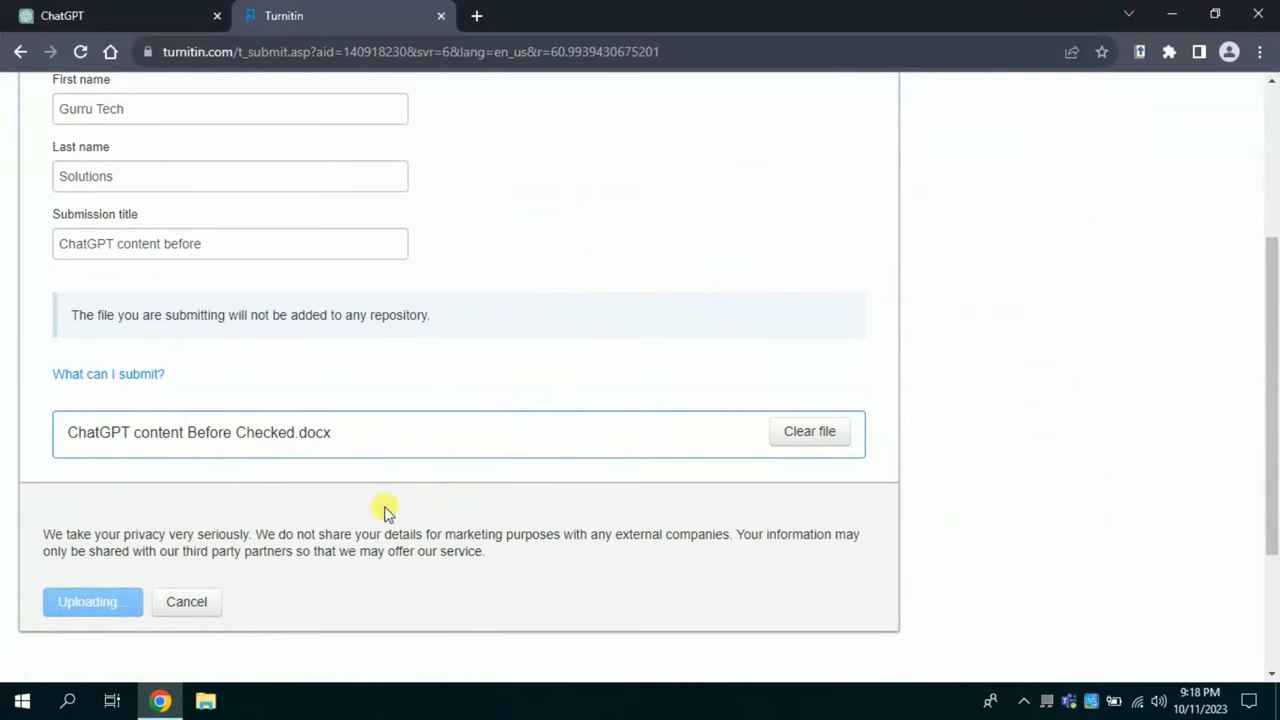
{"action": "left_click", "coordinate": [92, 600]}
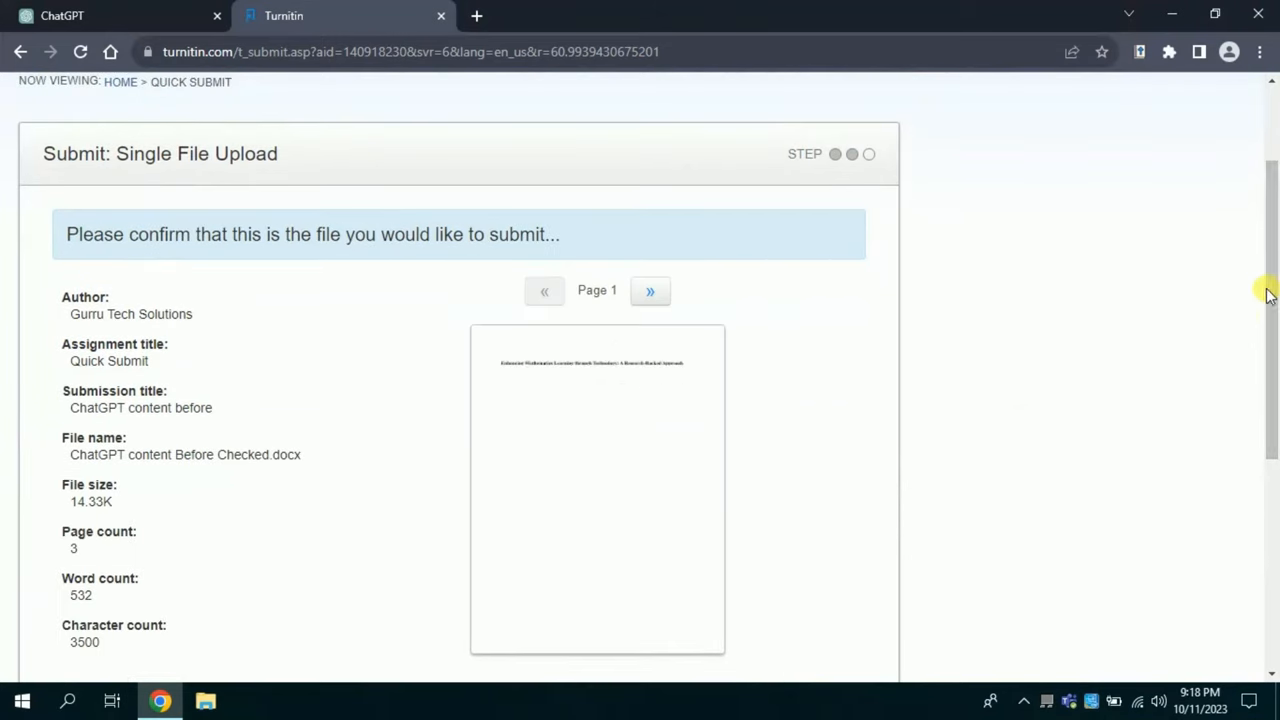
Confirm the submission and return to the assignment inbox showing its 14% similarity.
{"action": "scroll", "scroll_direction": "down", "scroll_amount": 3}
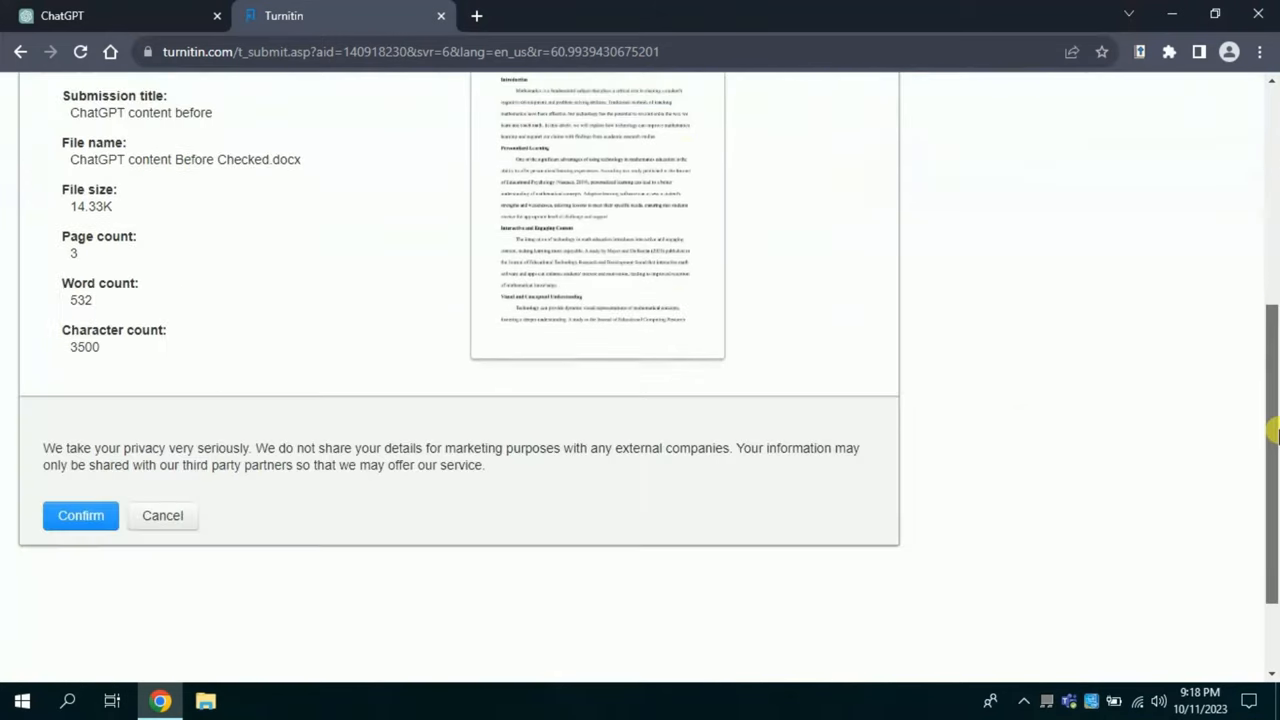
{"action": "left_click", "coordinate": [80, 516]}
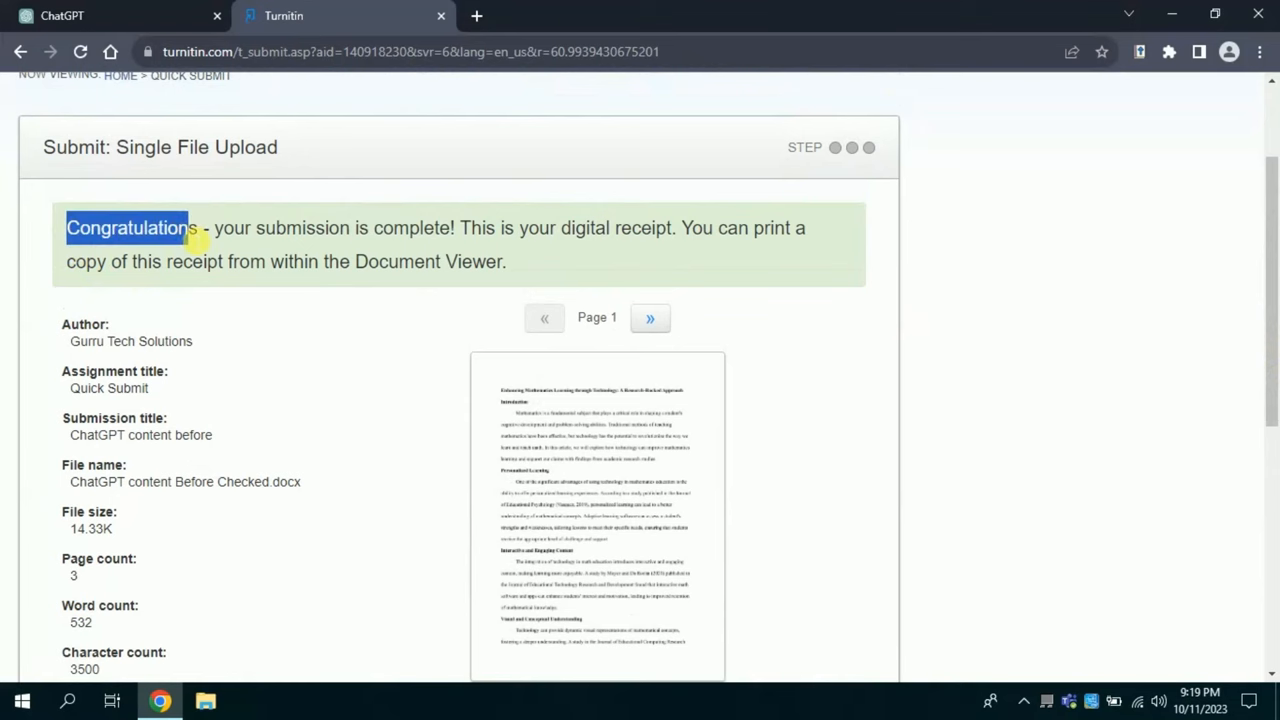
{"action": "scroll", "scroll_direction": "down", "scroll_amount": 3}
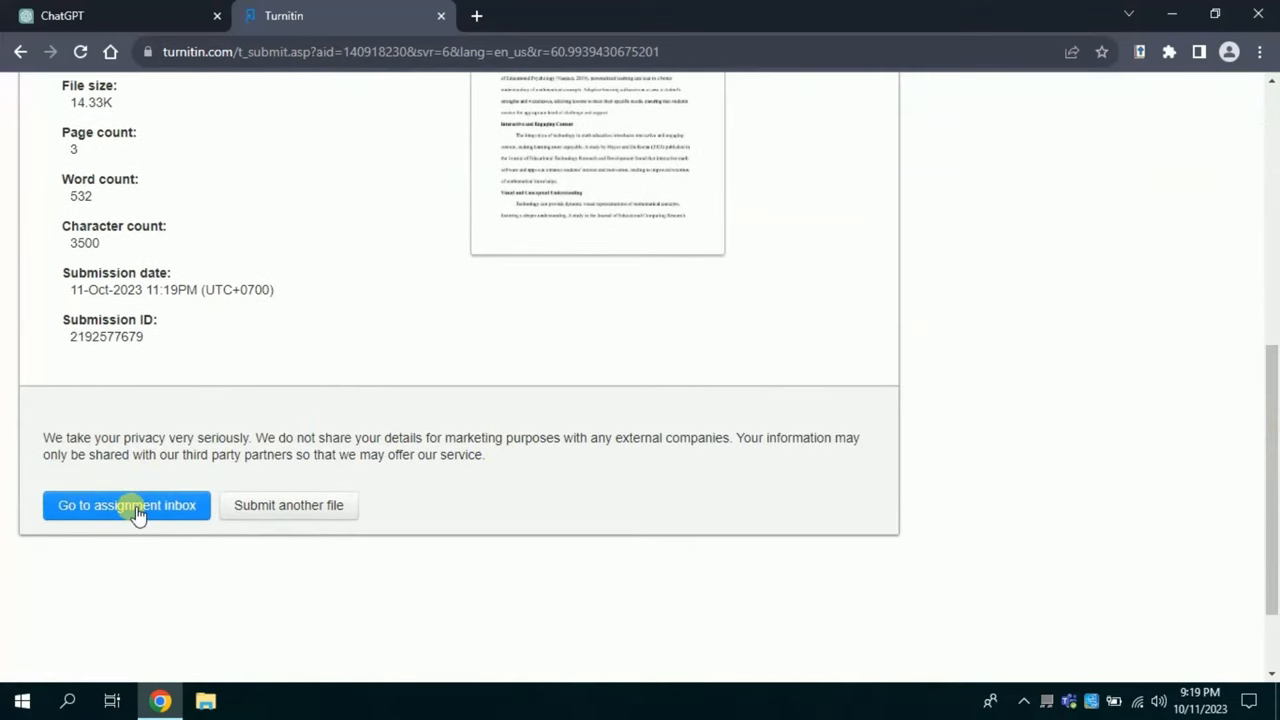
{"action": "left_click", "coordinate": [126, 504]}
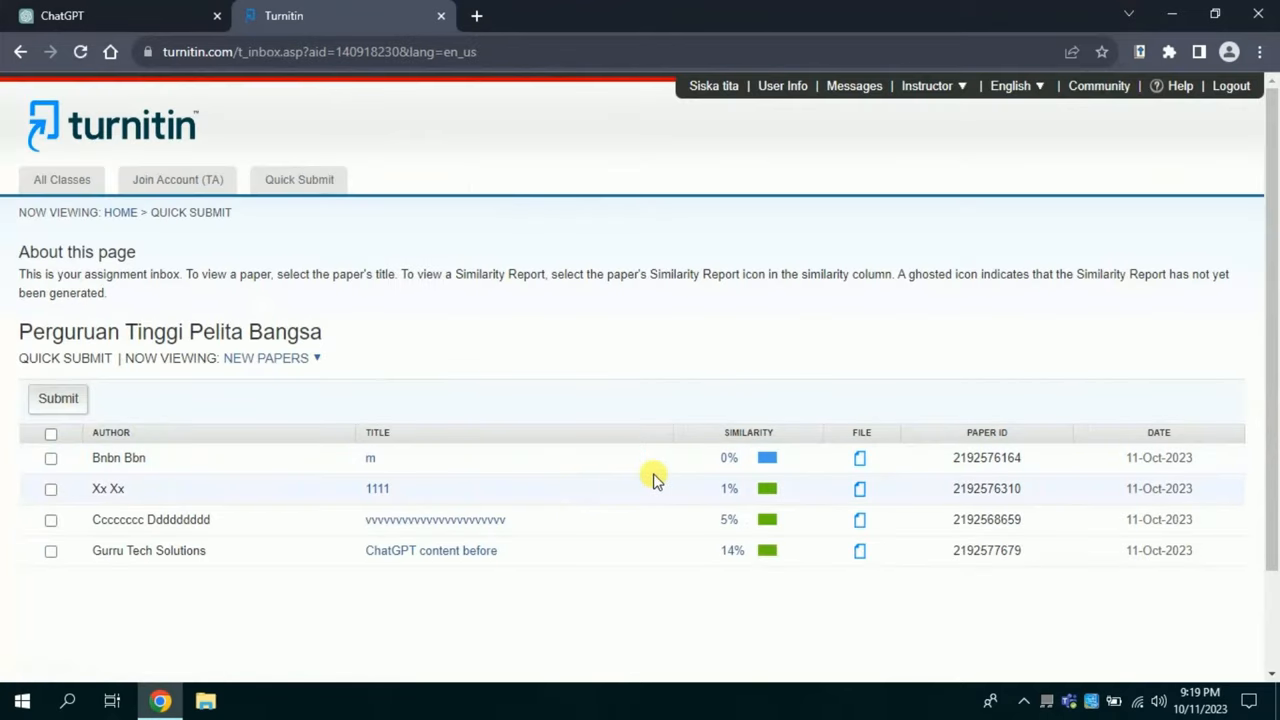
{"action": "mouse_move", "coordinate": [1236, 414]}
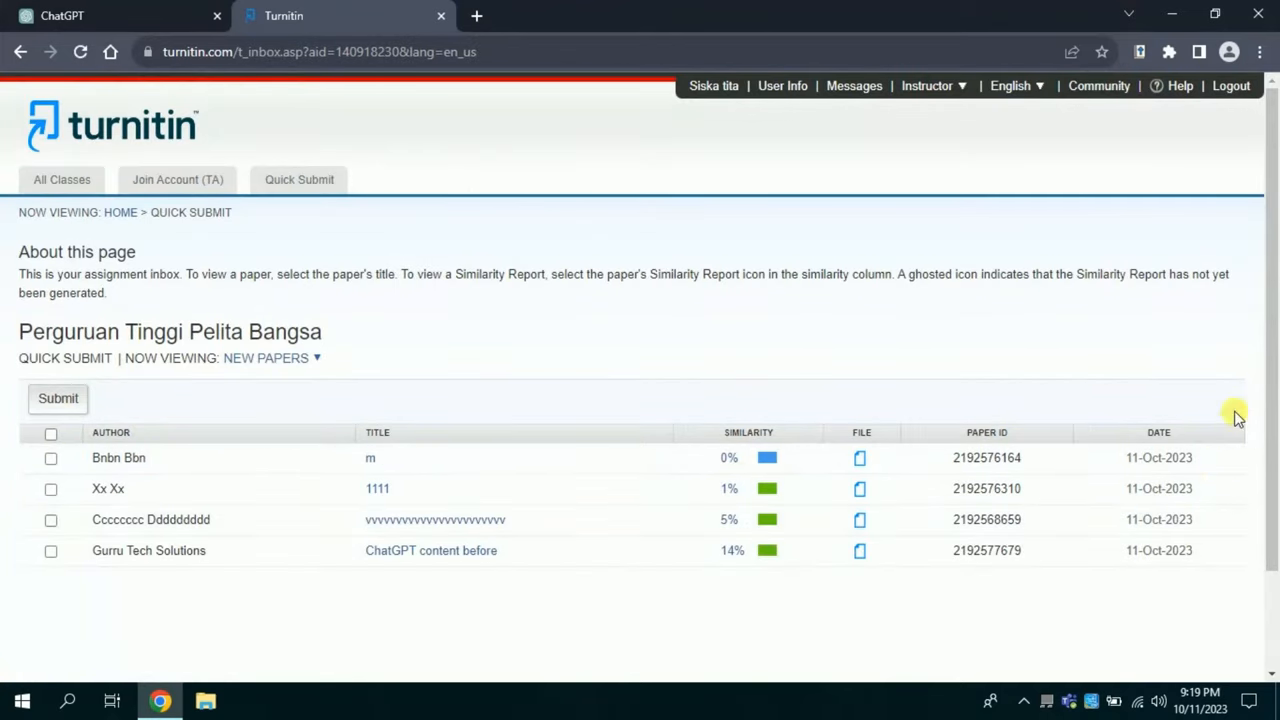
Scroll the assignment inbox to the 'ChatGPT content before' paper with its 14% similarity score.
{"action": "scroll", "scroll_direction": "down", "scroll_amount": 3}
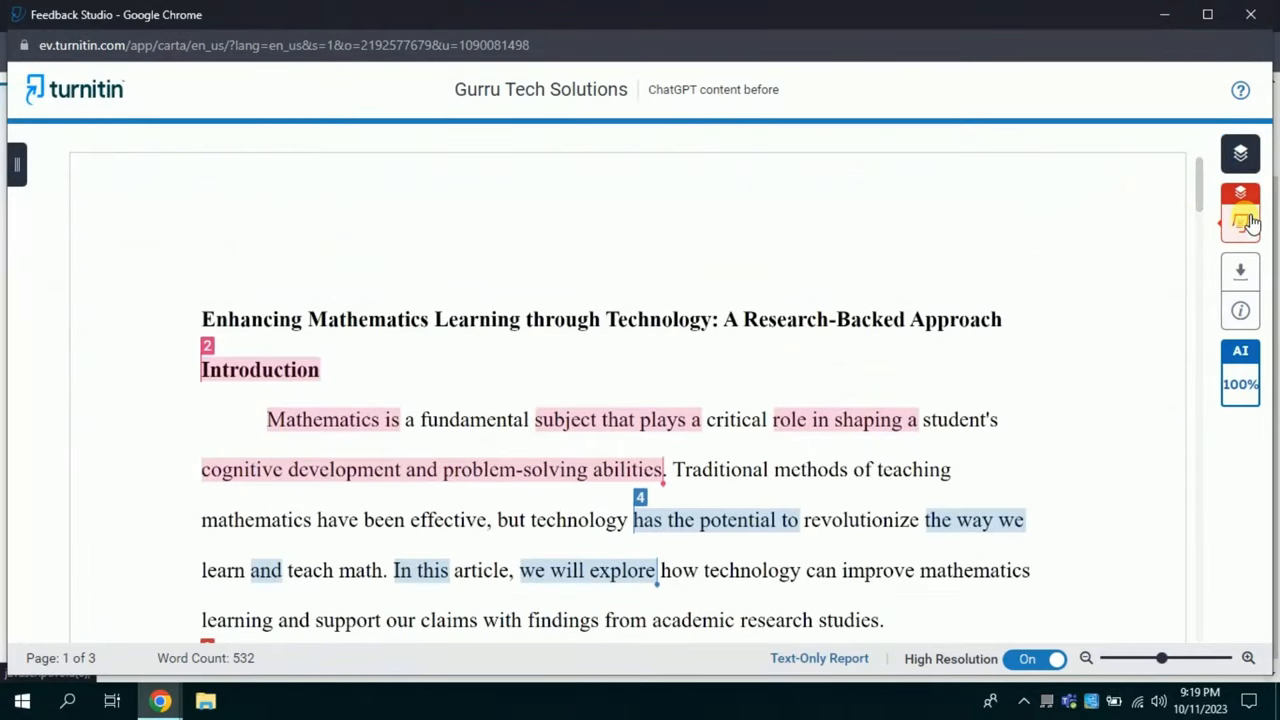
From the Feedback Studio side panel, open the AI 100% indicator's writing detection report.
{"action": "left_click", "coordinate": [1240, 196]}
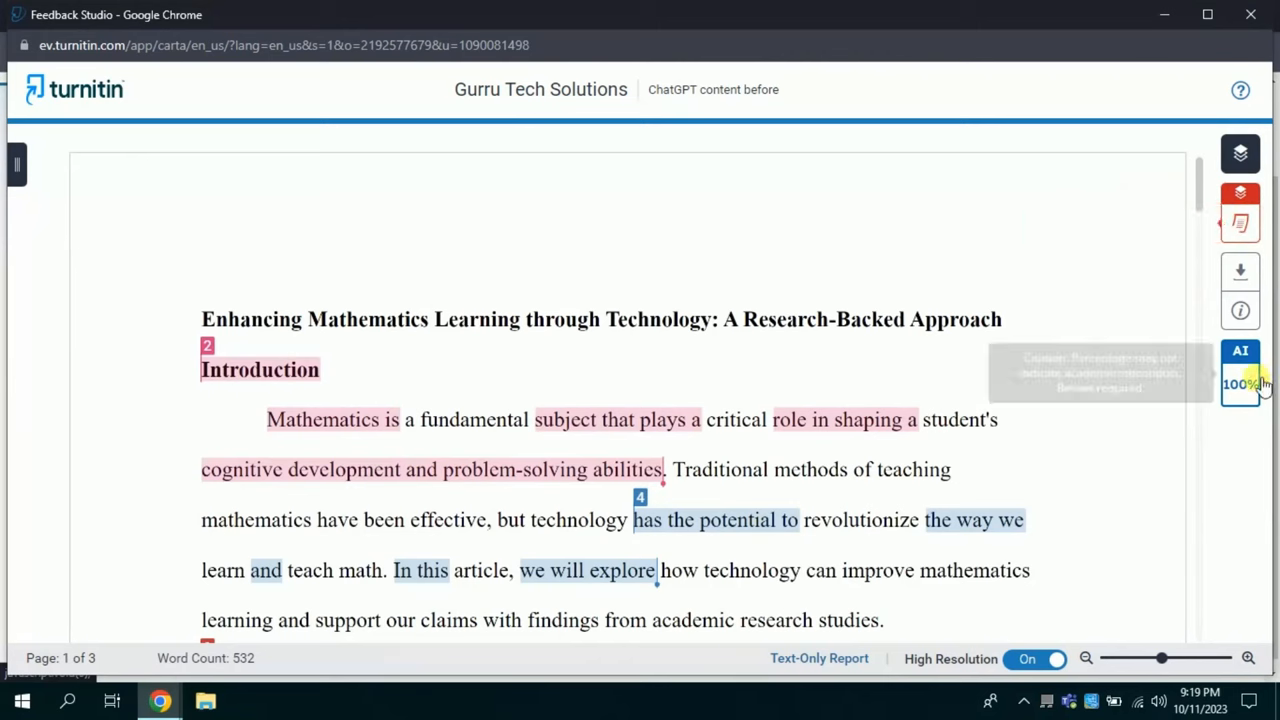
{"action": "mouse_move", "coordinate": [1244, 384]}
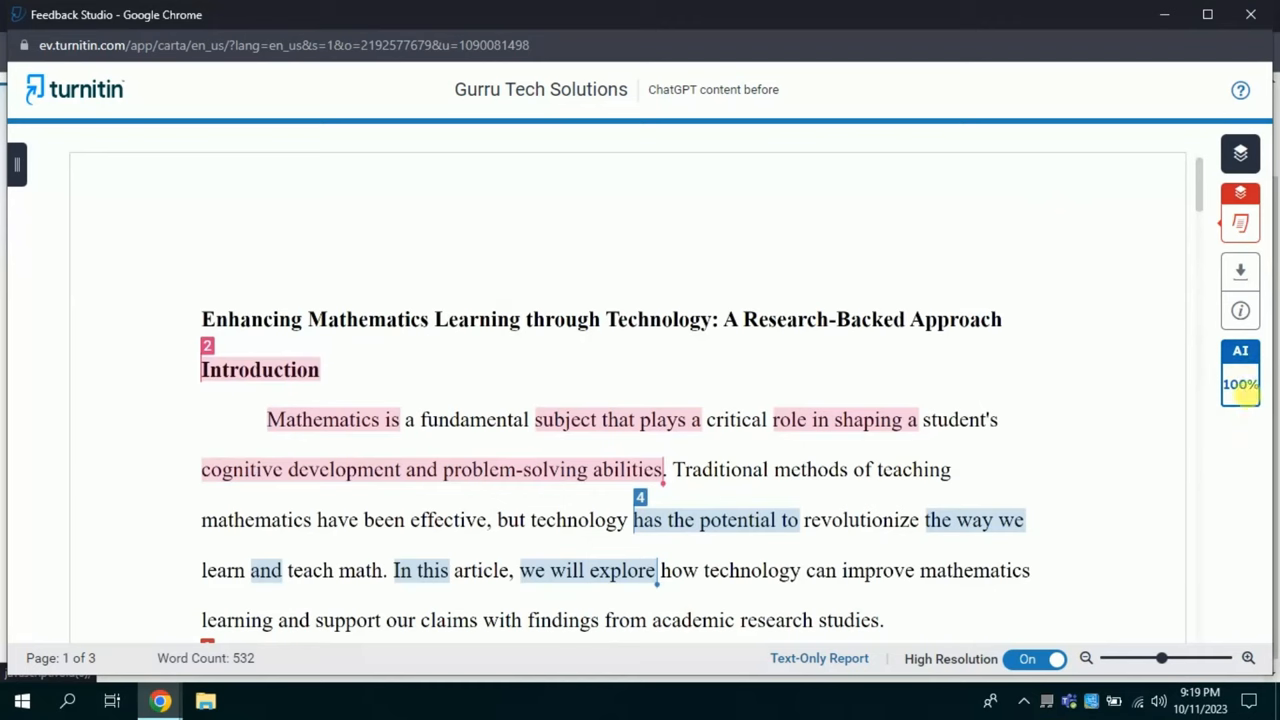
{"action": "left_click", "coordinate": [1240, 374]}
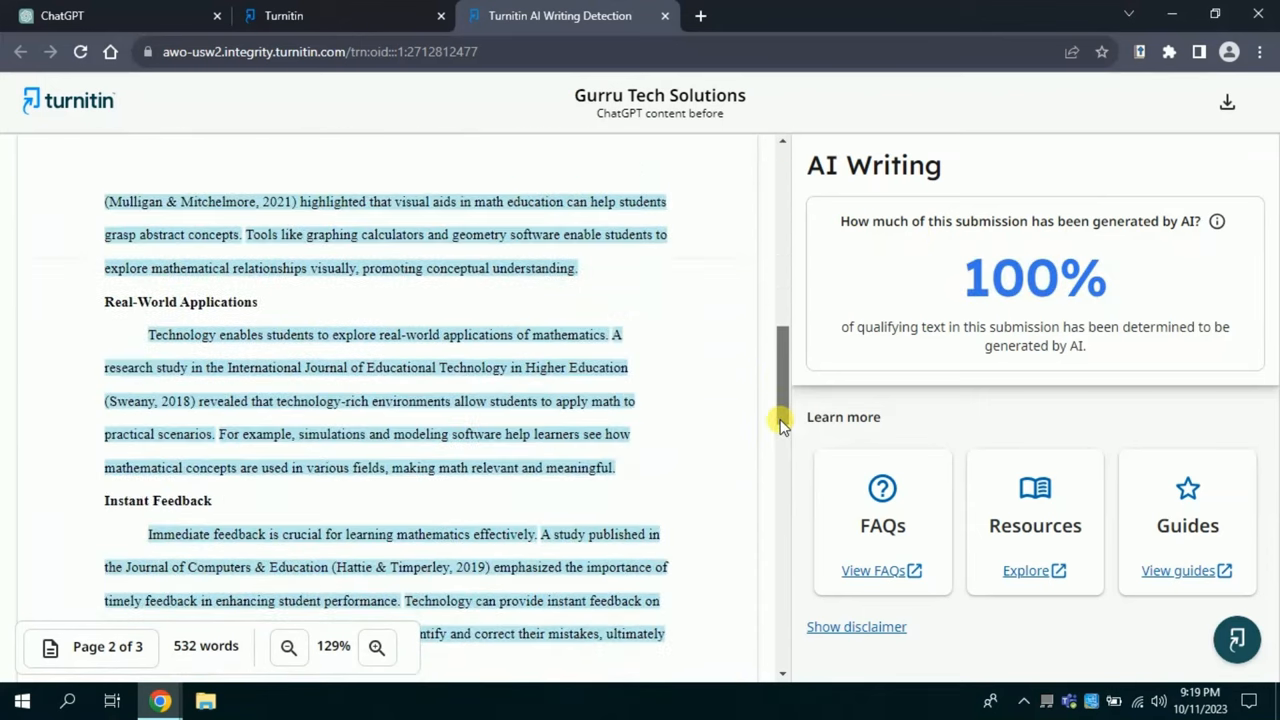
Highlight the 100% AI writing score, review the flagged document, then switch to the ChatGPT tab.
{"action": "scroll", "scroll_direction": "down", "scroll_amount": 3}
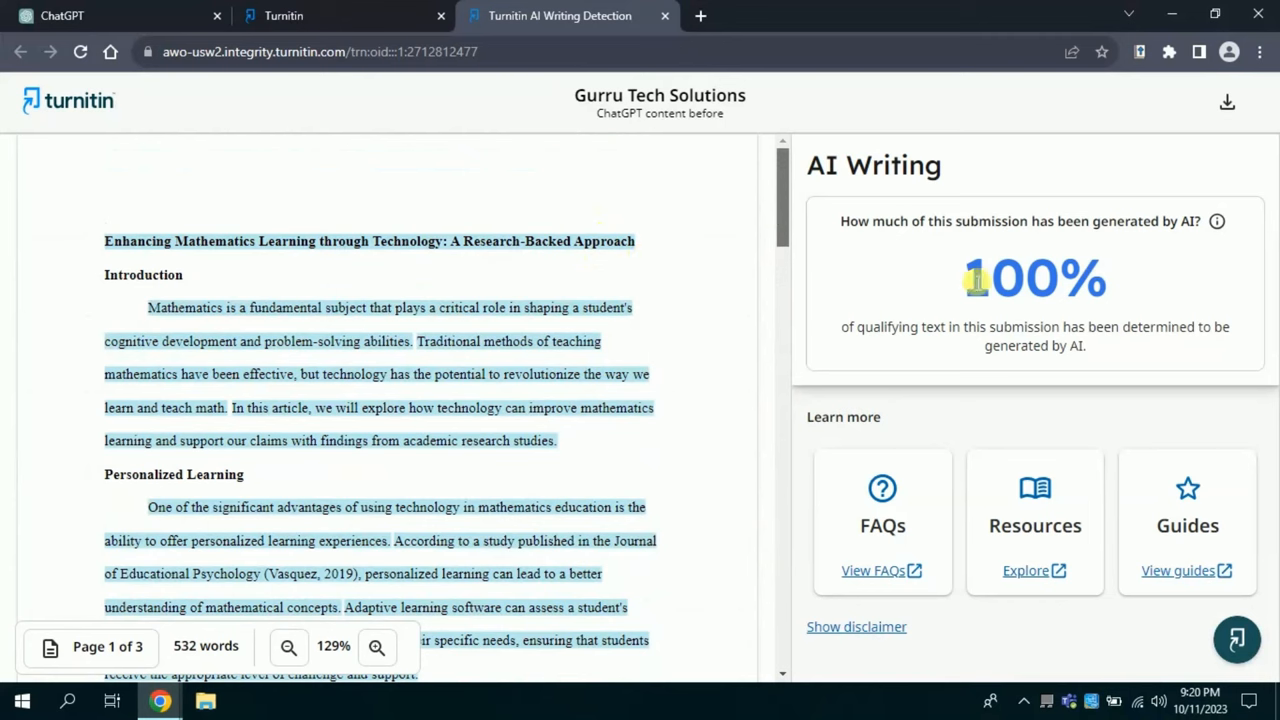
{"action": "double_click", "coordinate": [1034, 276]}
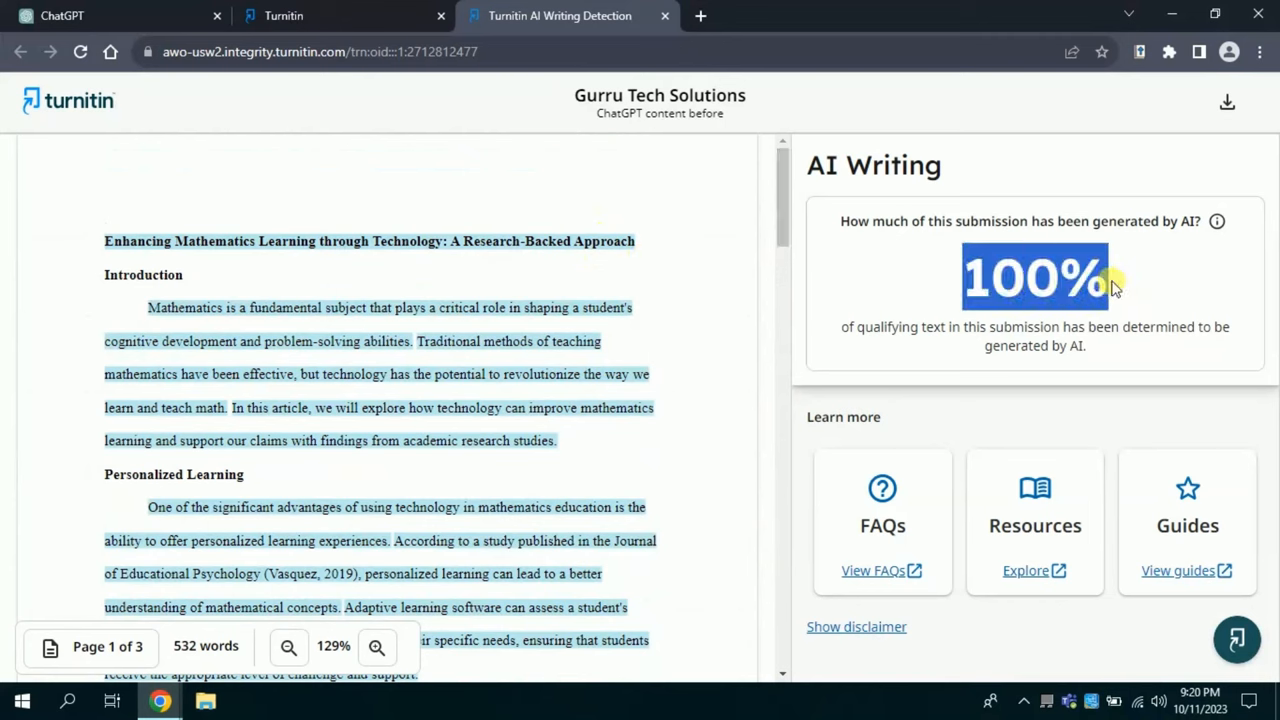
{"action": "mouse_move", "coordinate": [1128, 300]}
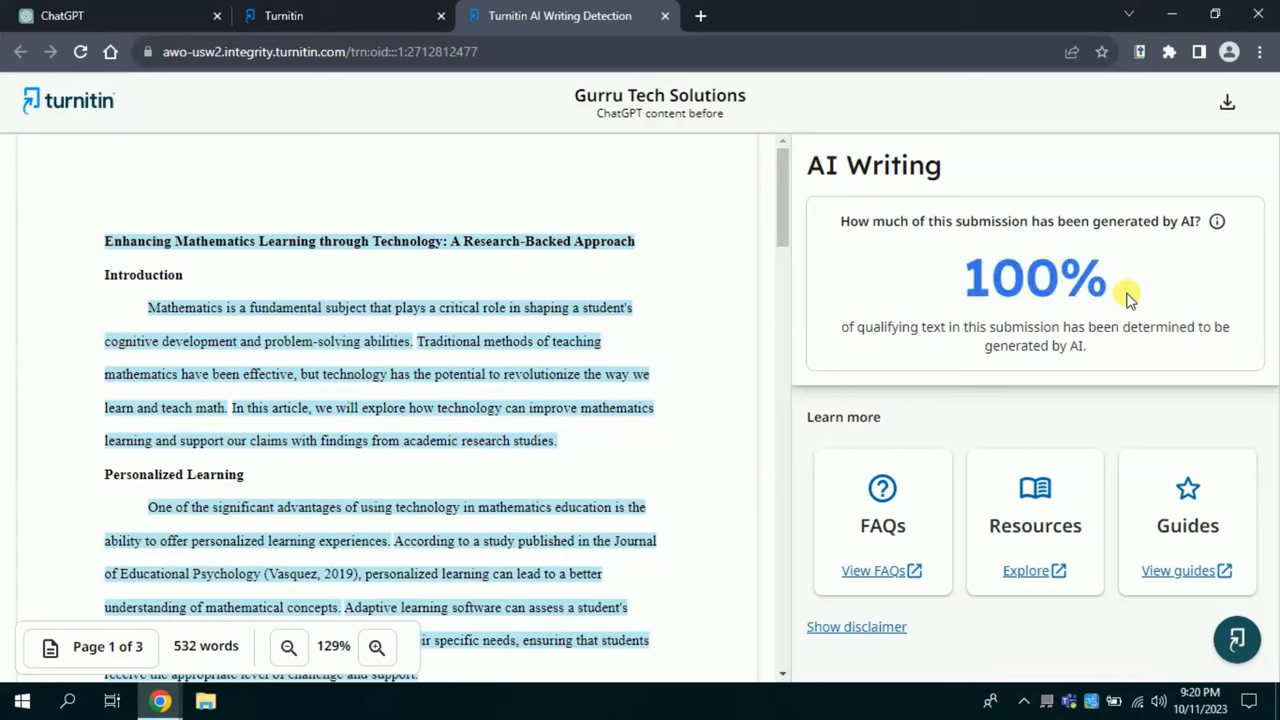
{"action": "mouse_move", "coordinate": [800, 228]}
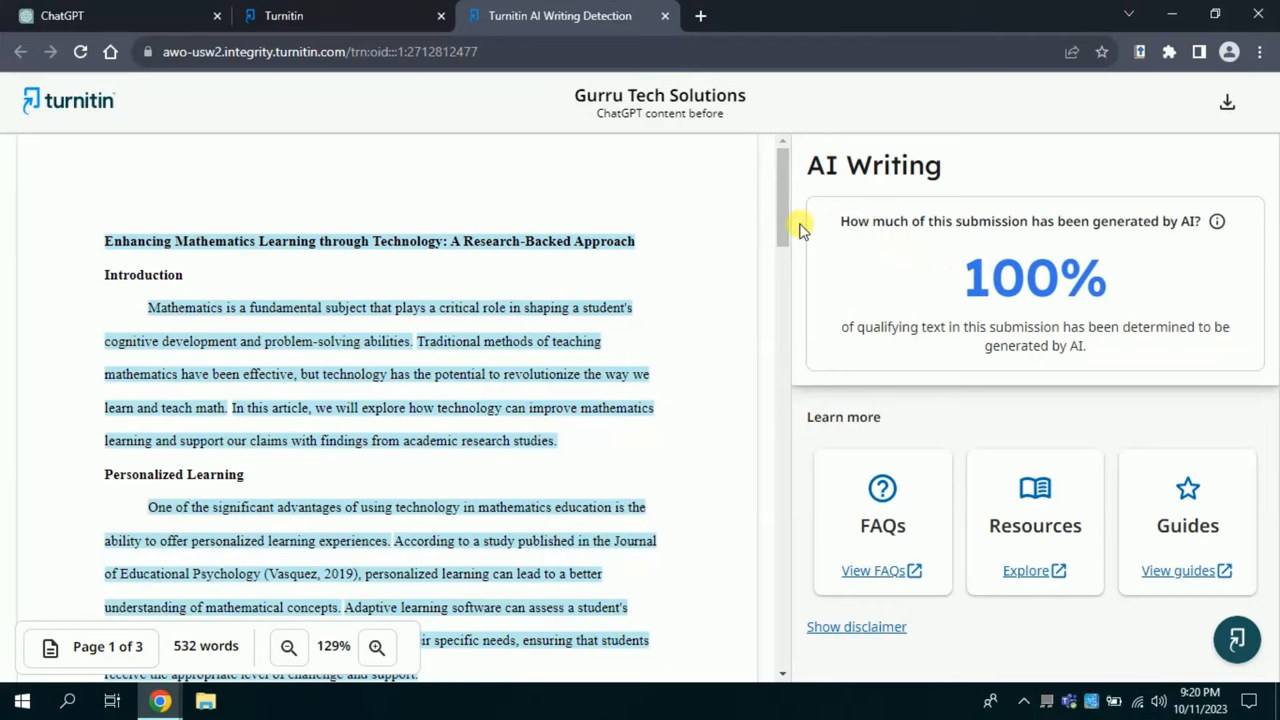
{"action": "scroll", "scroll_direction": "down", "scroll_amount": 3}
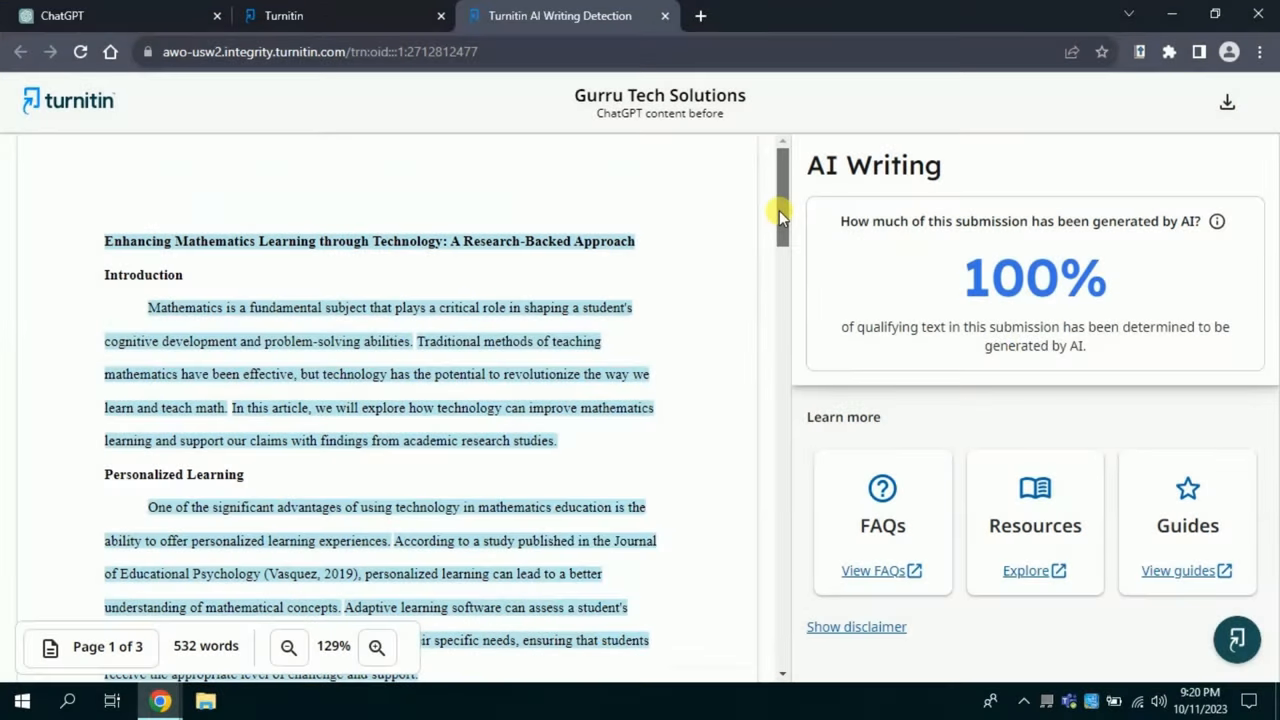
{"action": "scroll", "scroll_direction": "down", "scroll_amount": 3}
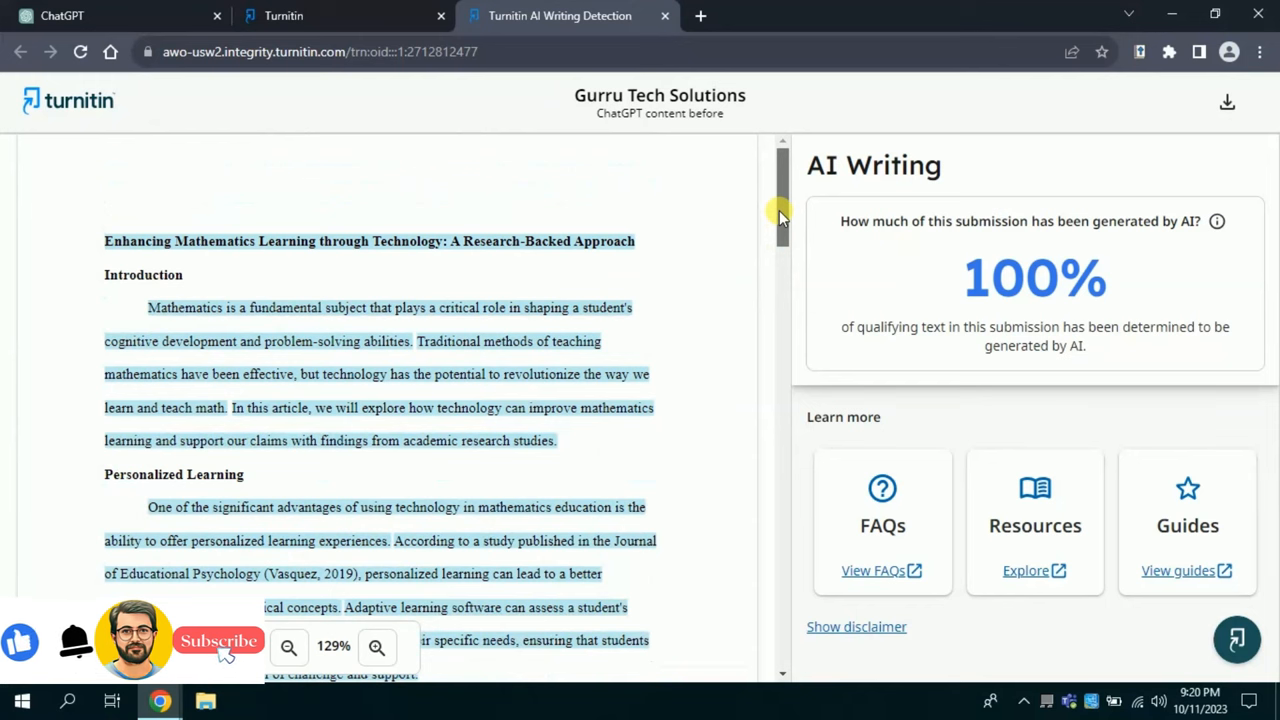
{"action": "left_click", "coordinate": [62, 16]}
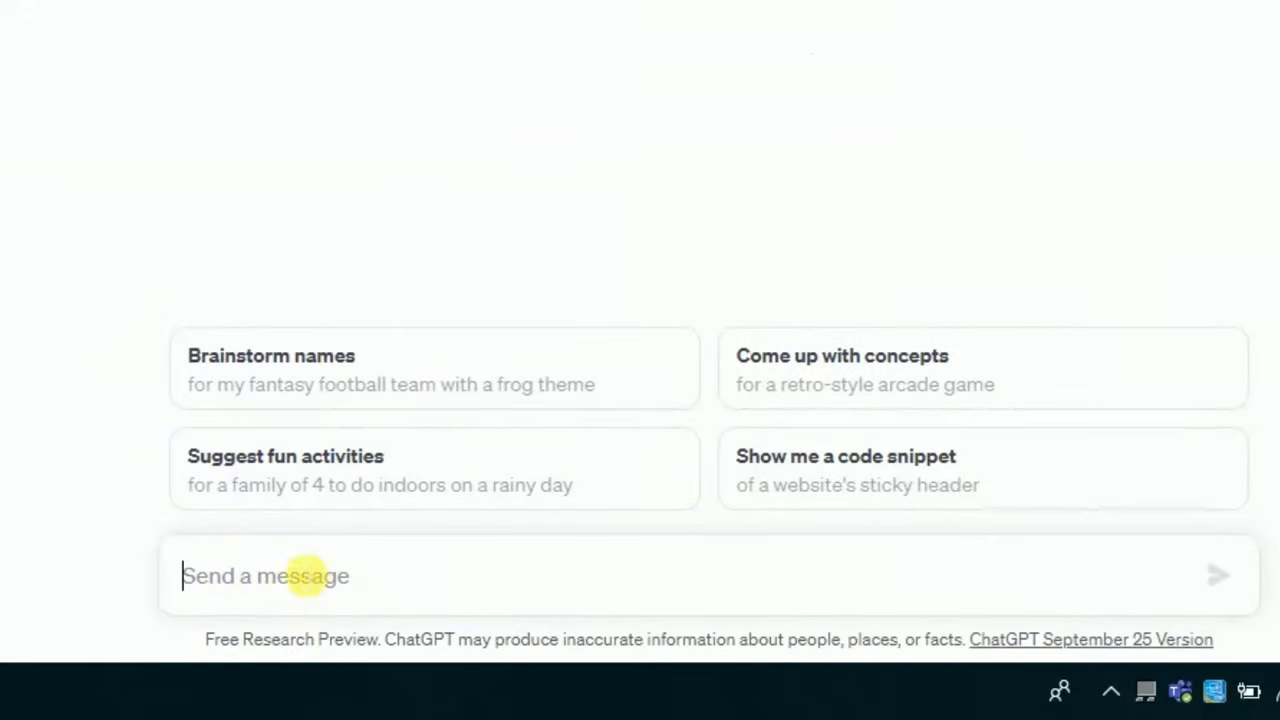
Send ChatGPT 'I am going to give you some information before asking you to write an article. do you understand?'.
{"action": "type", "text": "I am going to give you some information before asking you to write an article. do you understand?"}
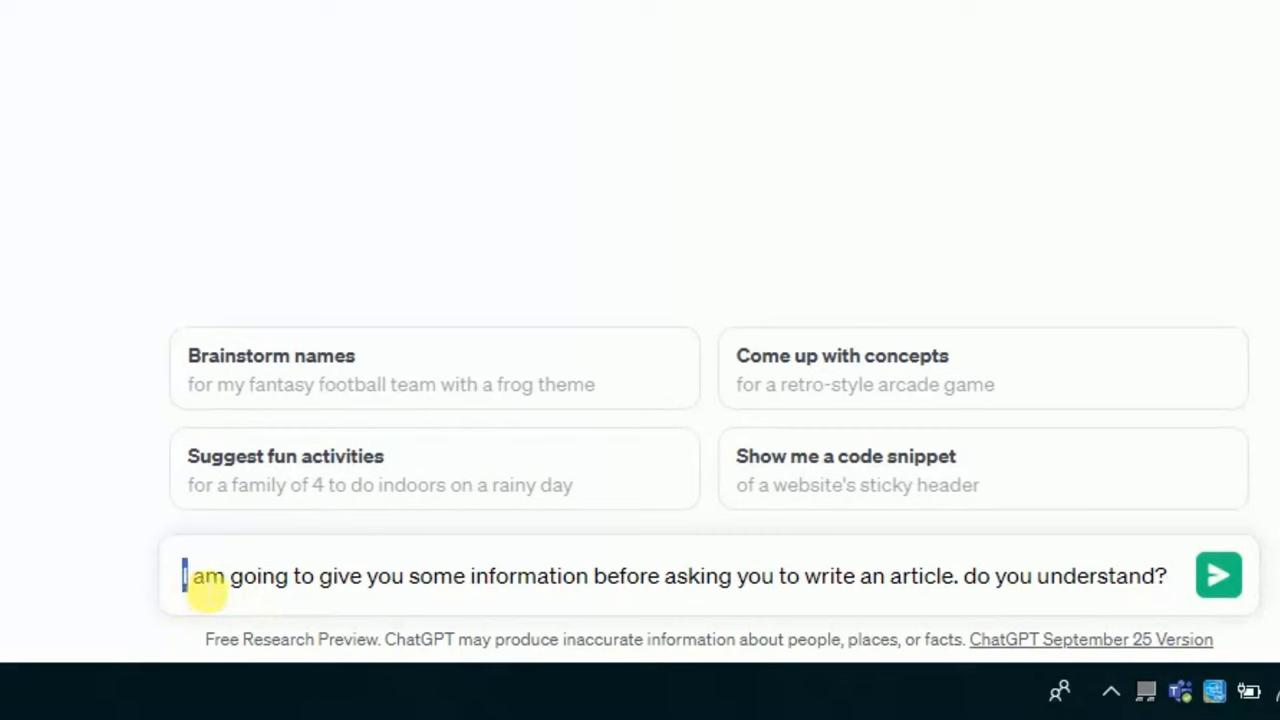
{"action": "left_click_drag", "start_coordinate": [184, 576], "coordinate": [480, 596]}
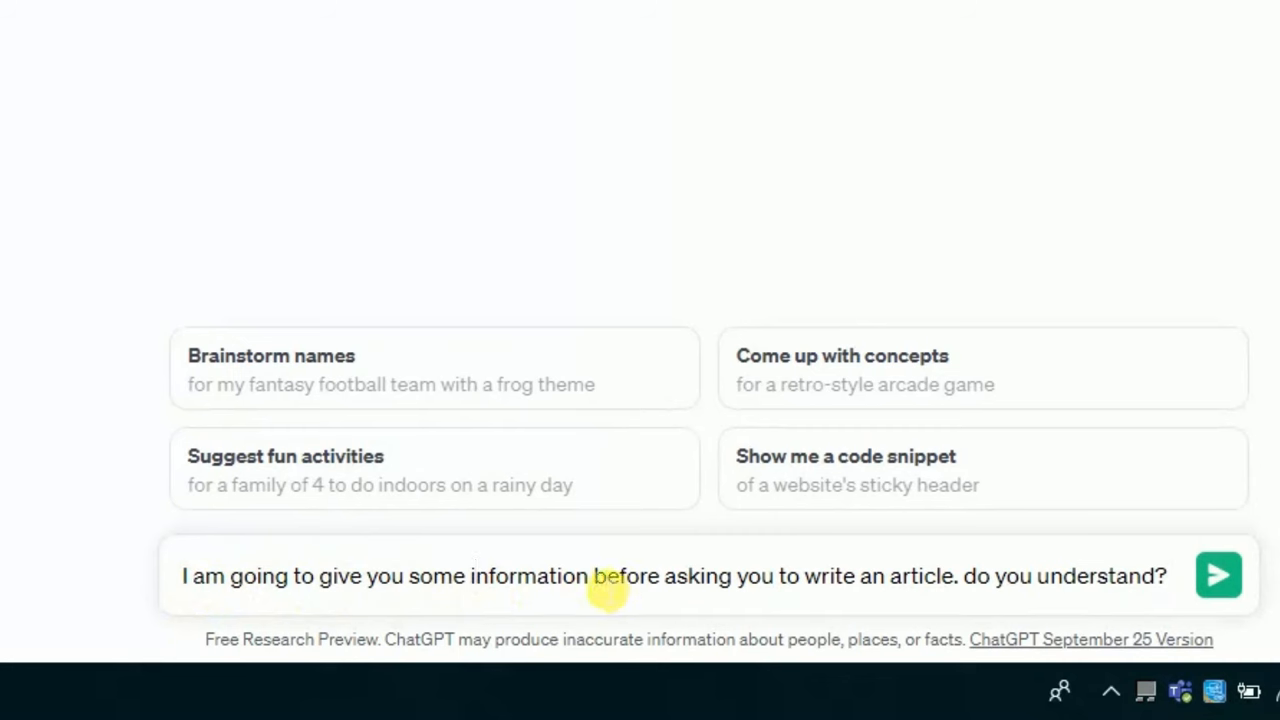
{"action": "left_click_drag", "start_coordinate": [592, 576], "coordinate": [956, 576]}
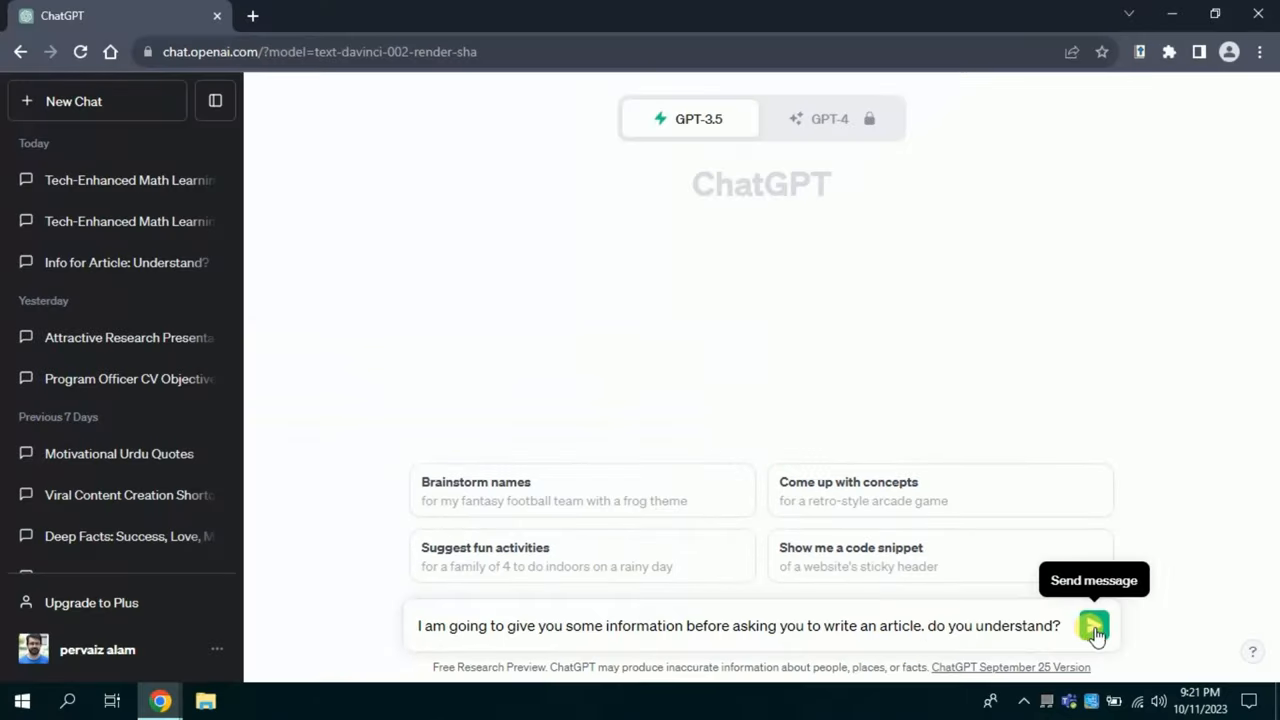
{"action": "left_click", "coordinate": [1092, 624]}
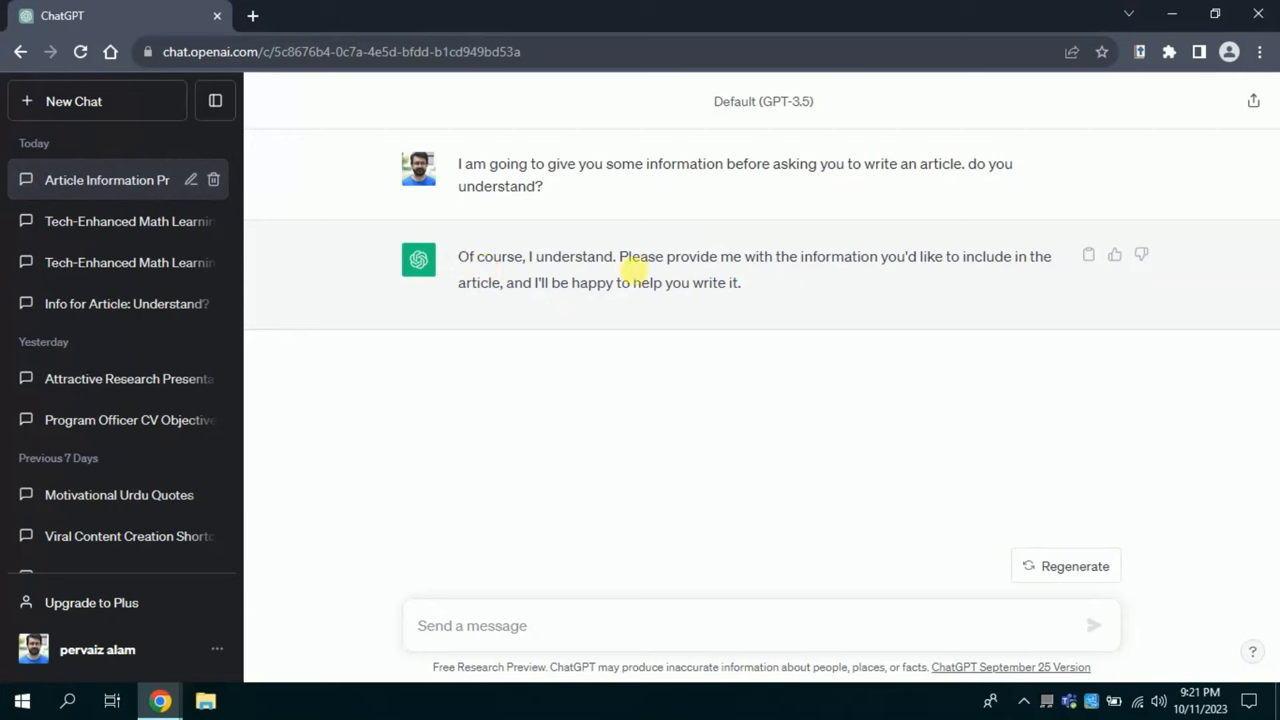
{"action": "left_click_drag", "start_coordinate": [772, 256], "coordinate": [1010, 256]}
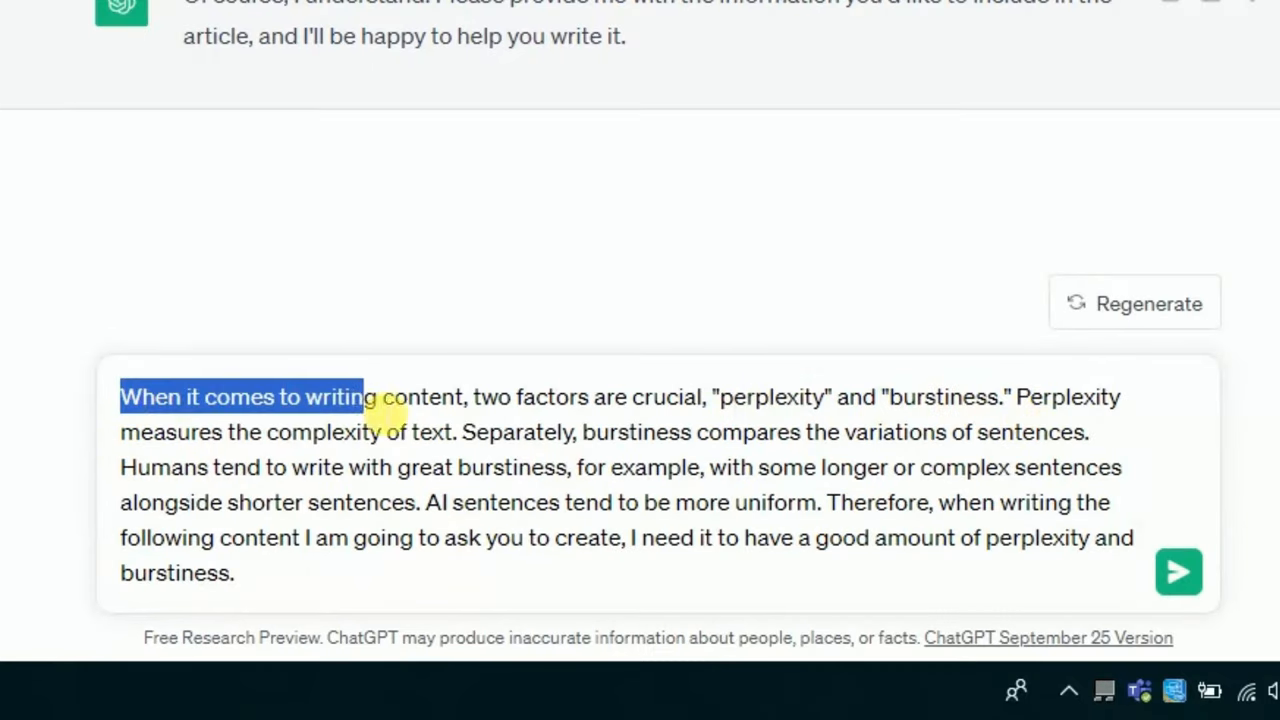
Highlight the burstiness example and final request in the perplexity/burstiness prompt before sending it.
{"action": "double_click", "coordinate": [1056, 396]}
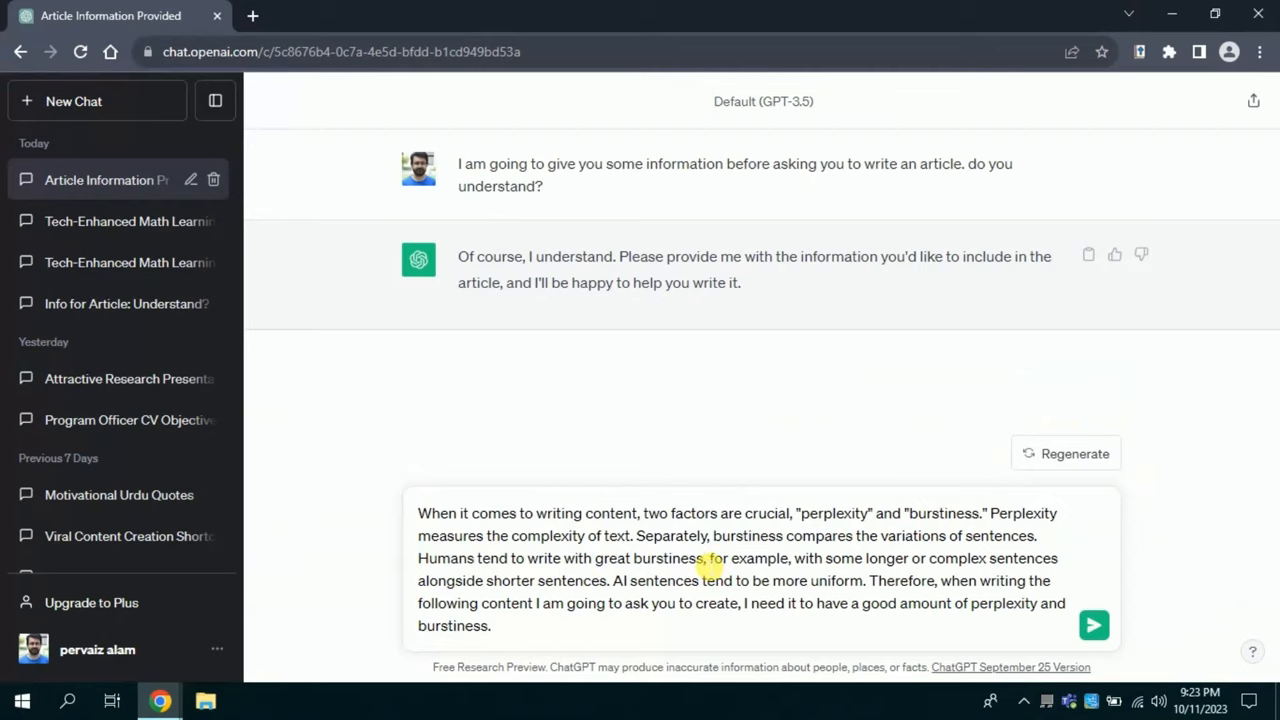
{"action": "left_click_drag", "start_coordinate": [708, 558], "coordinate": [864, 558]}
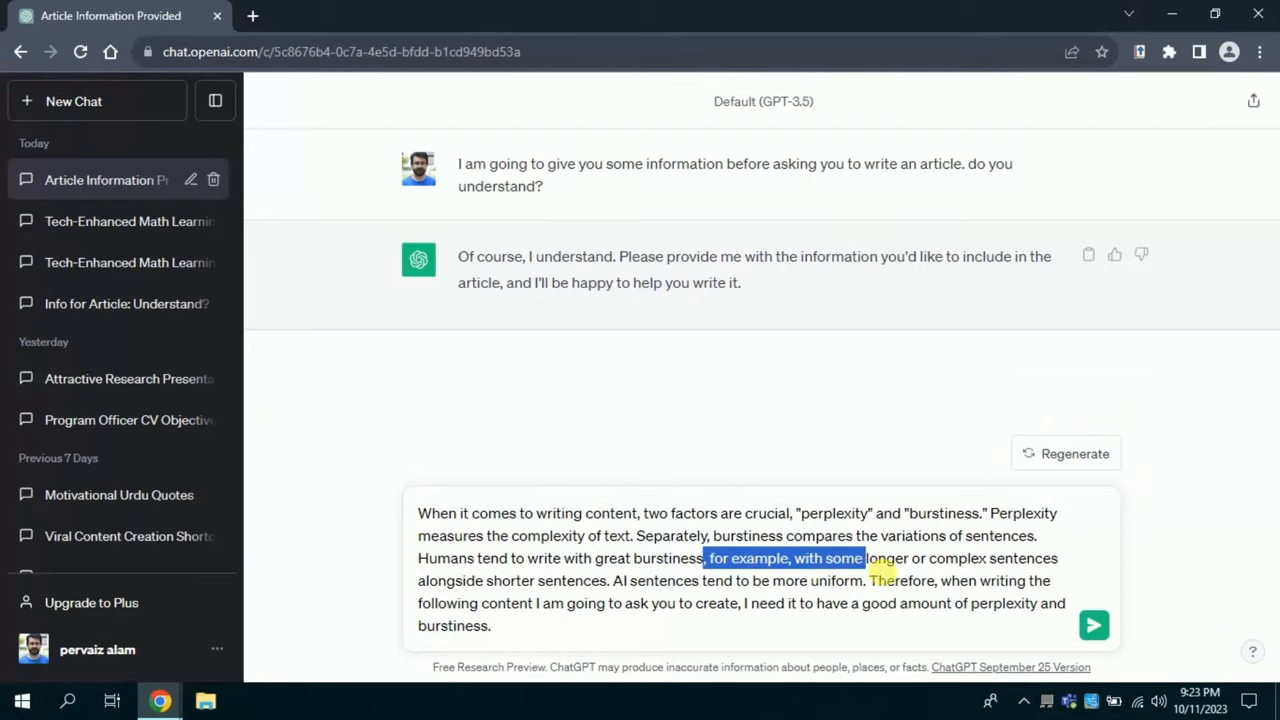
{"action": "left_click_drag", "start_coordinate": [862, 558], "coordinate": [1044, 558]}
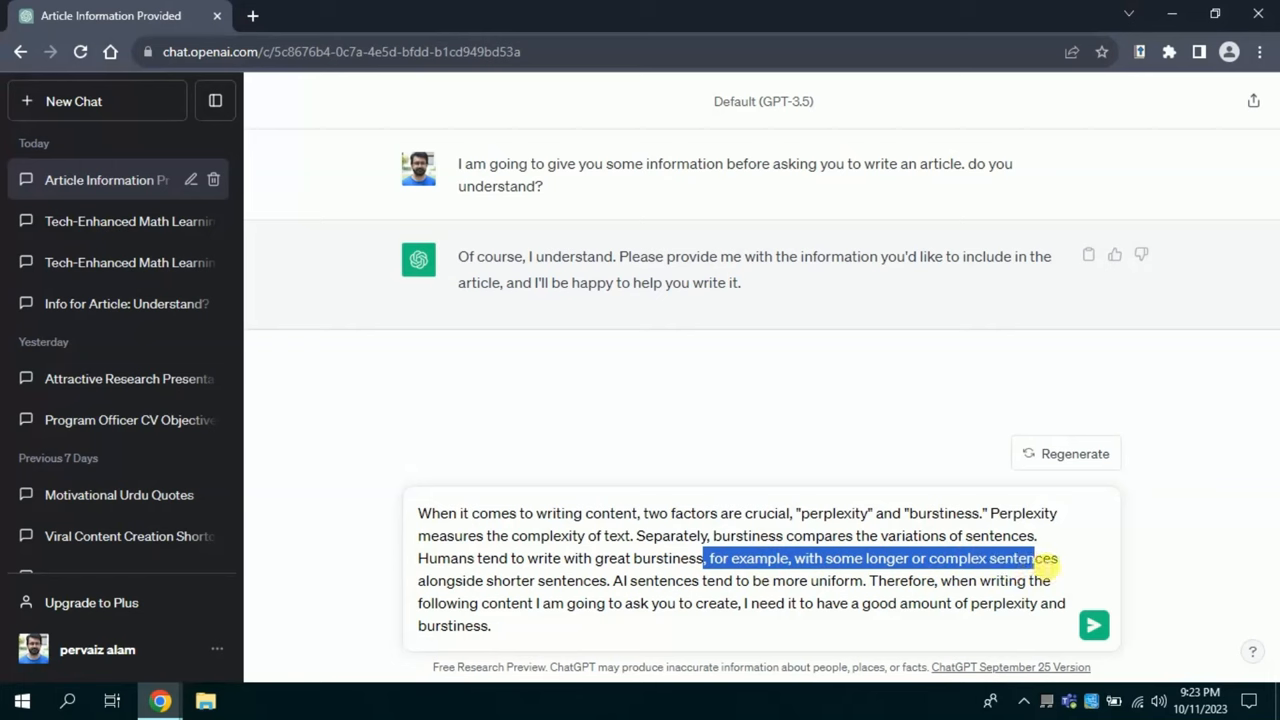
{"action": "left_click", "coordinate": [464, 558]}
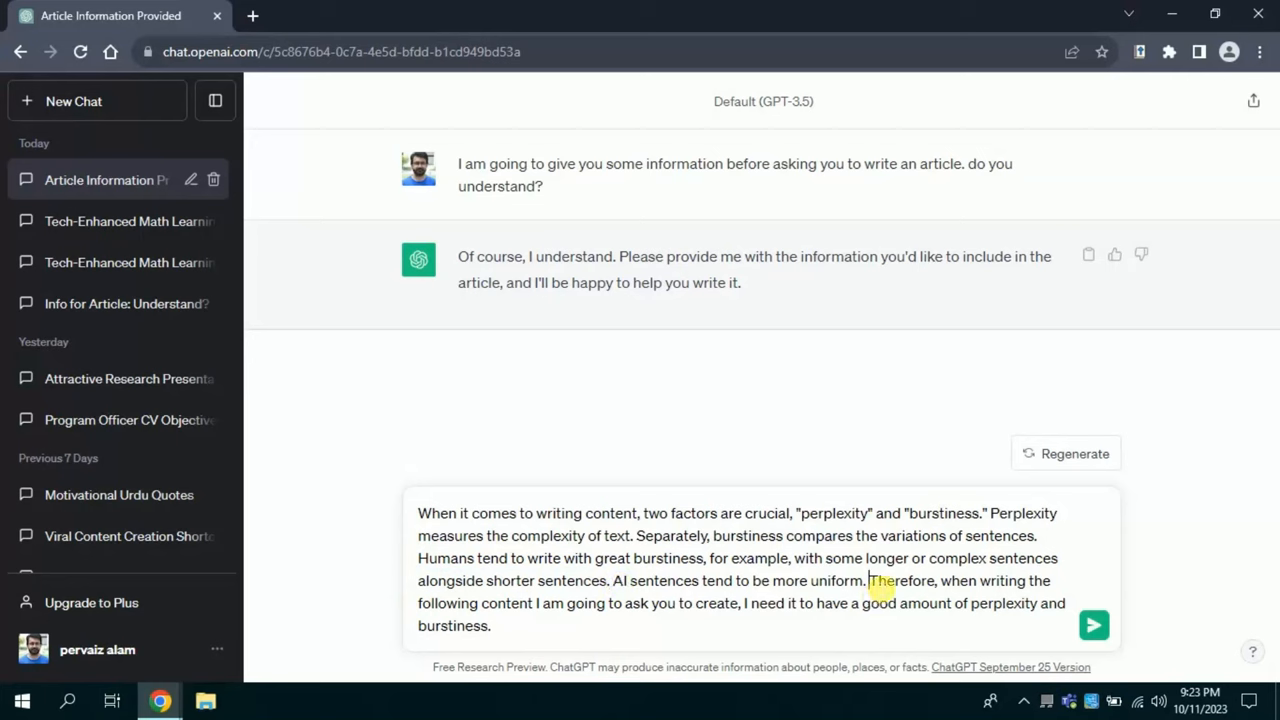
{"action": "left_click_drag", "start_coordinate": [868, 580], "coordinate": [1000, 580]}
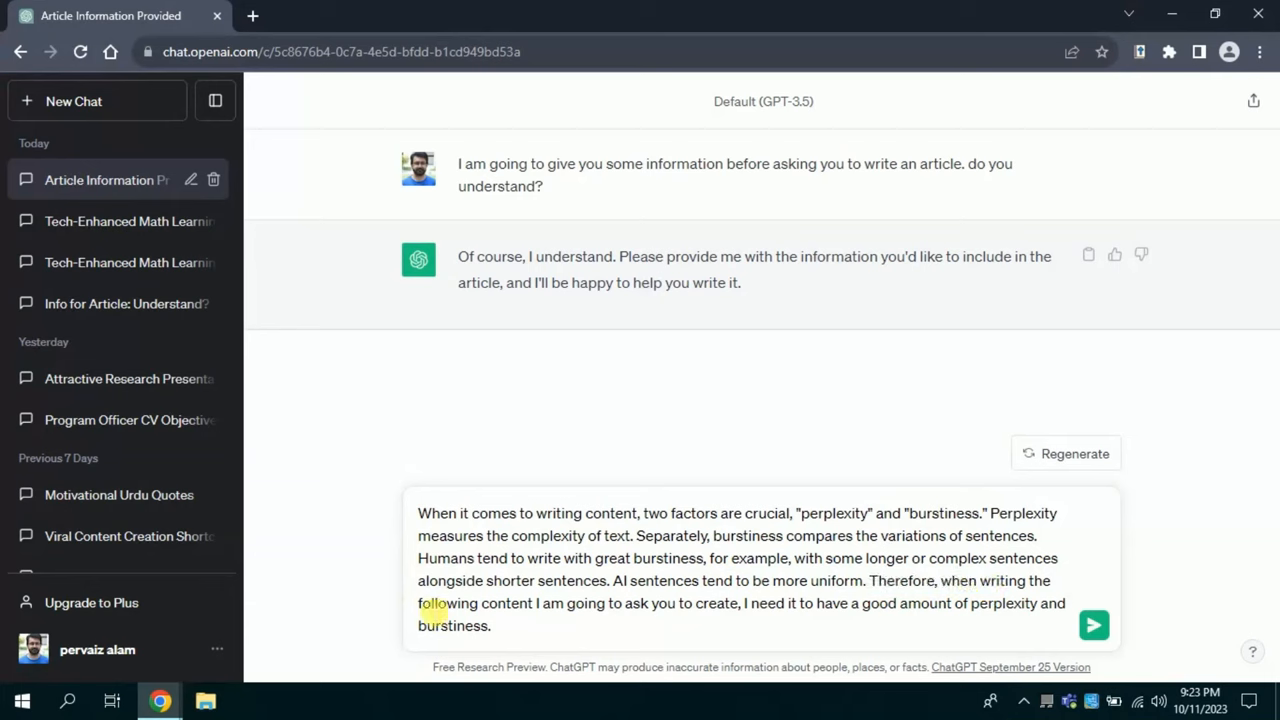
{"action": "left_click_drag", "start_coordinate": [418, 604], "coordinate": [650, 604]}
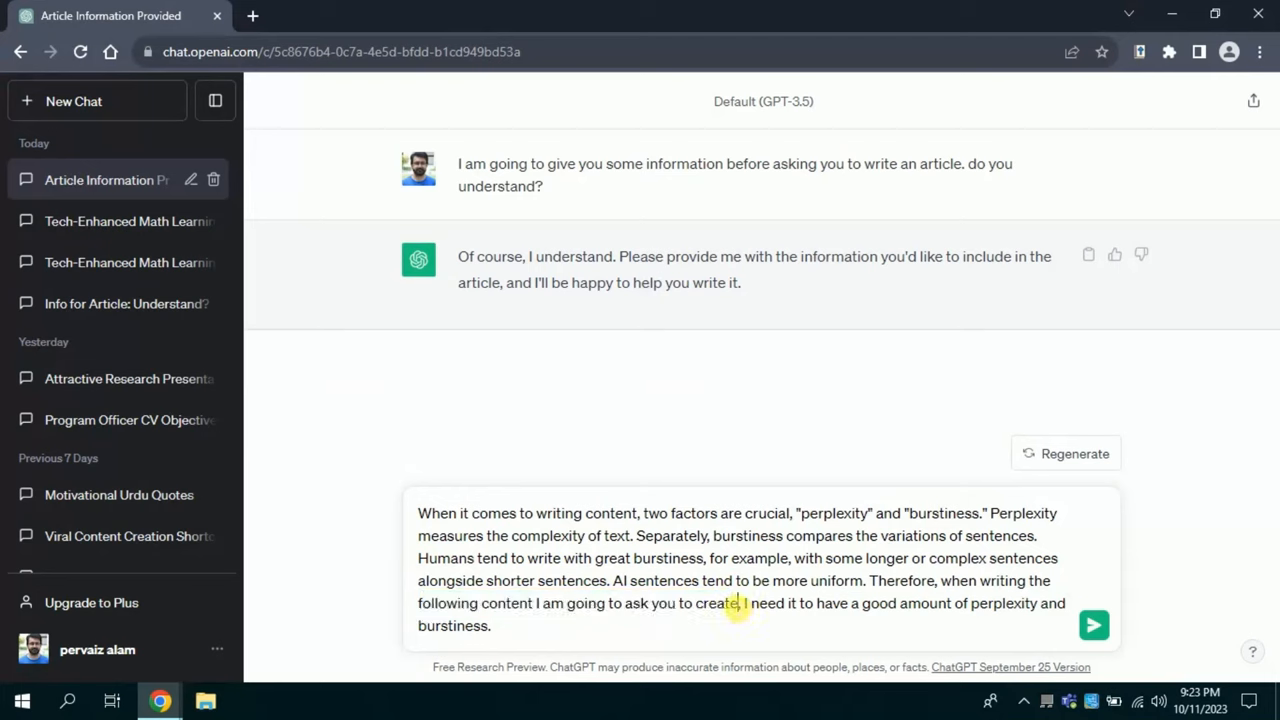
{"action": "double_click", "coordinate": [768, 604]}
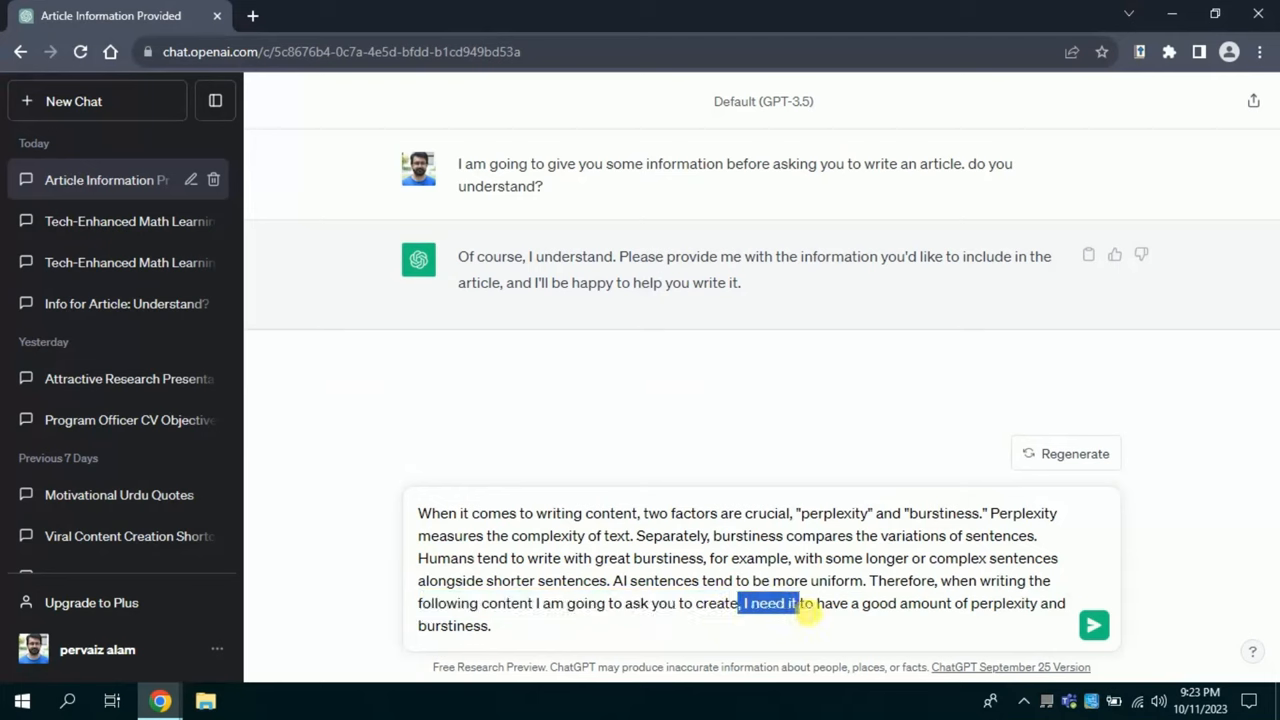
{"action": "left_click_drag", "start_coordinate": [804, 604], "coordinate": [1010, 604]}
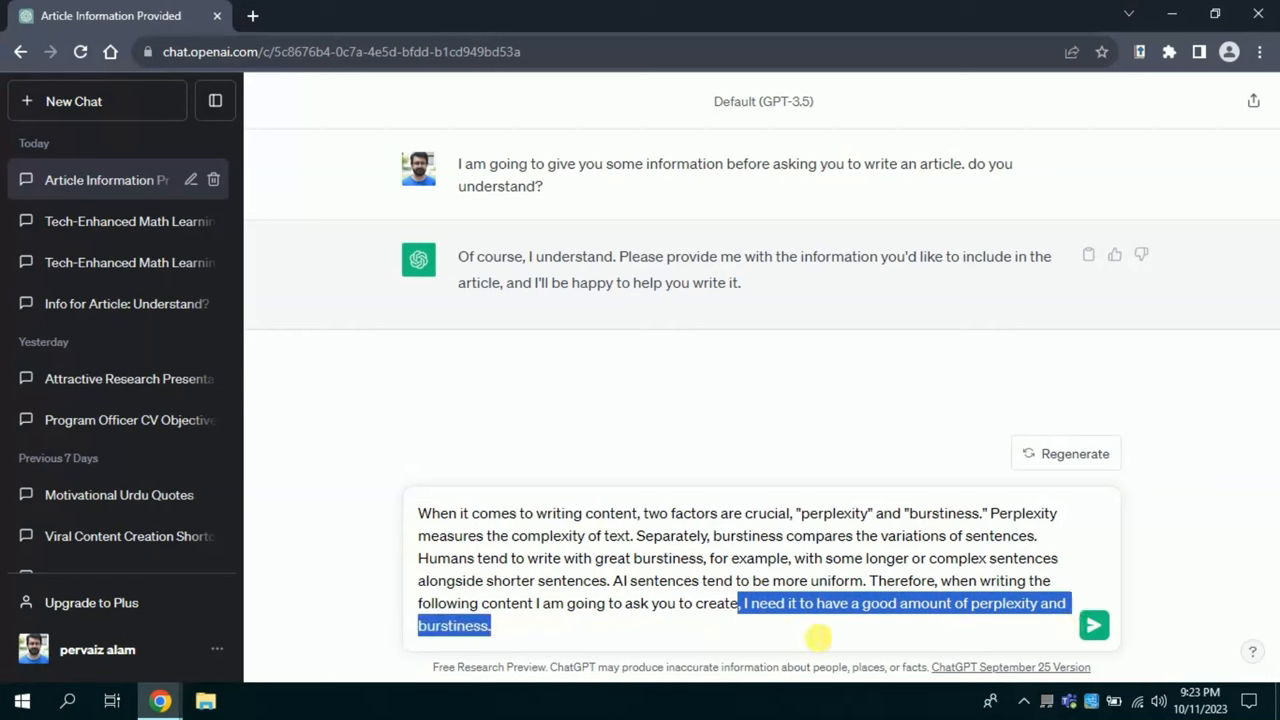
{"action": "left_click", "coordinate": [490, 624]}
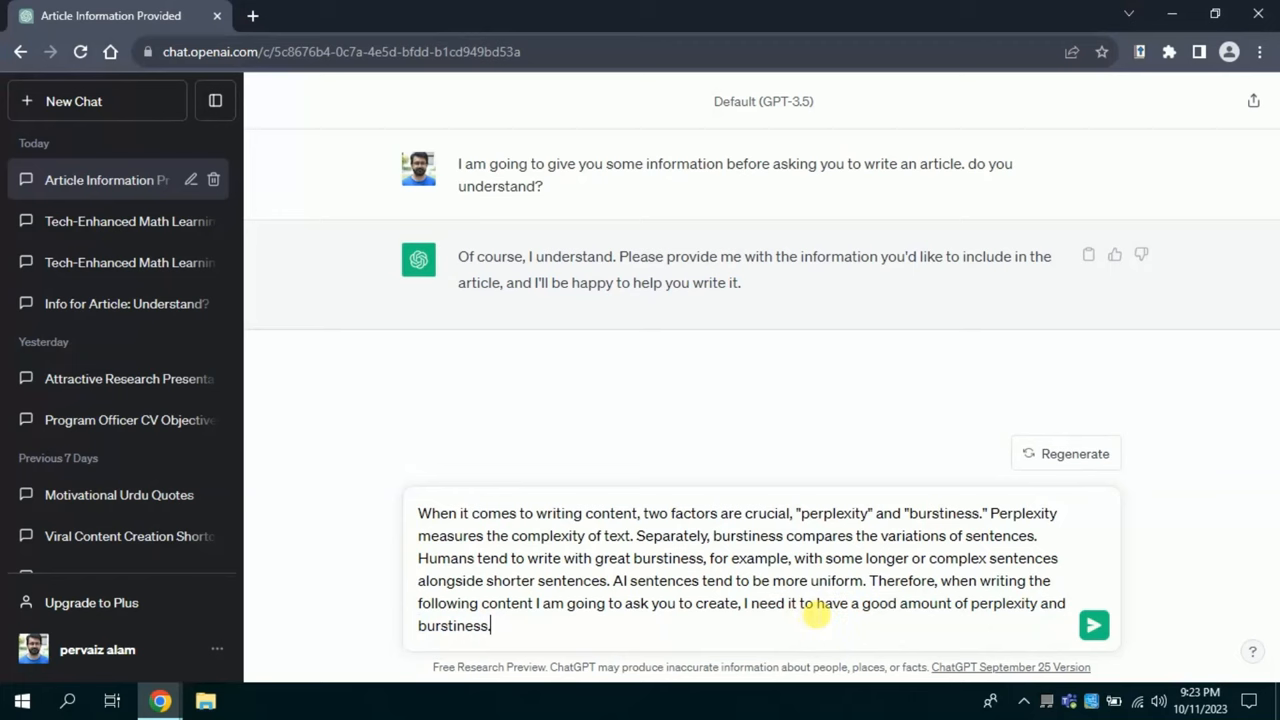
{"action": "mouse_move", "coordinate": [864, 602]}
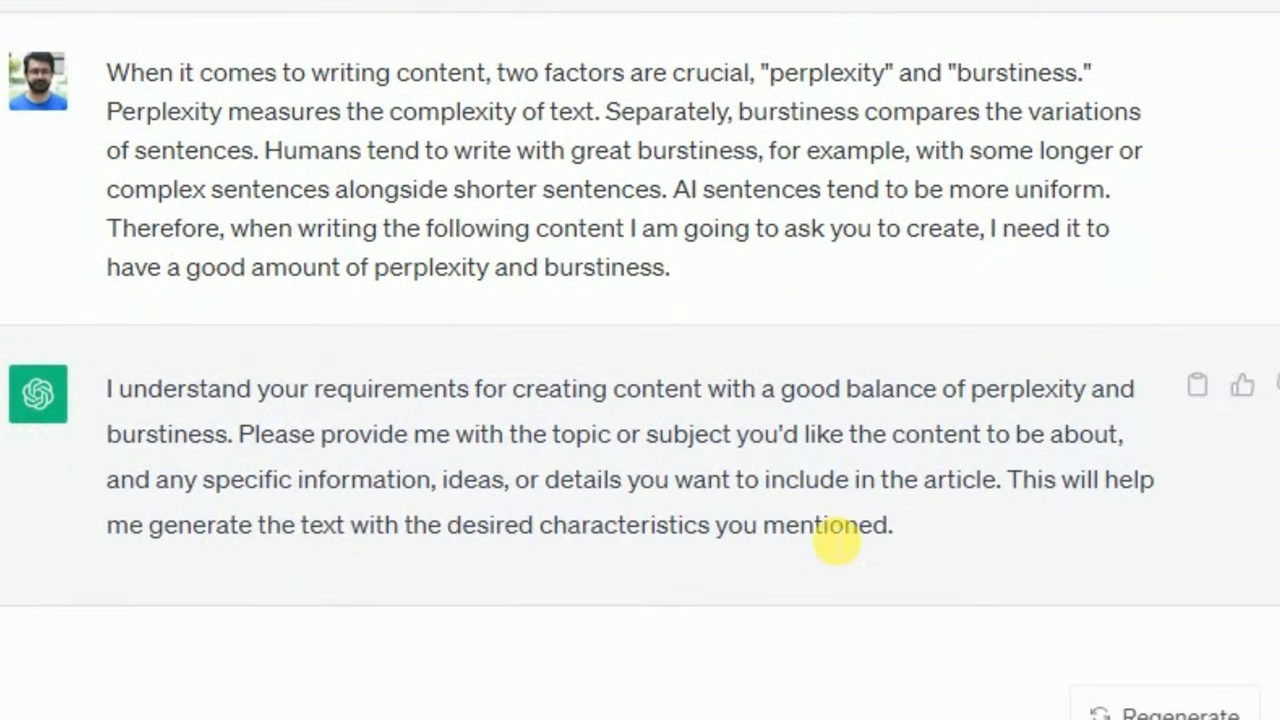
{"action": "mouse_move", "coordinate": [116, 420]}
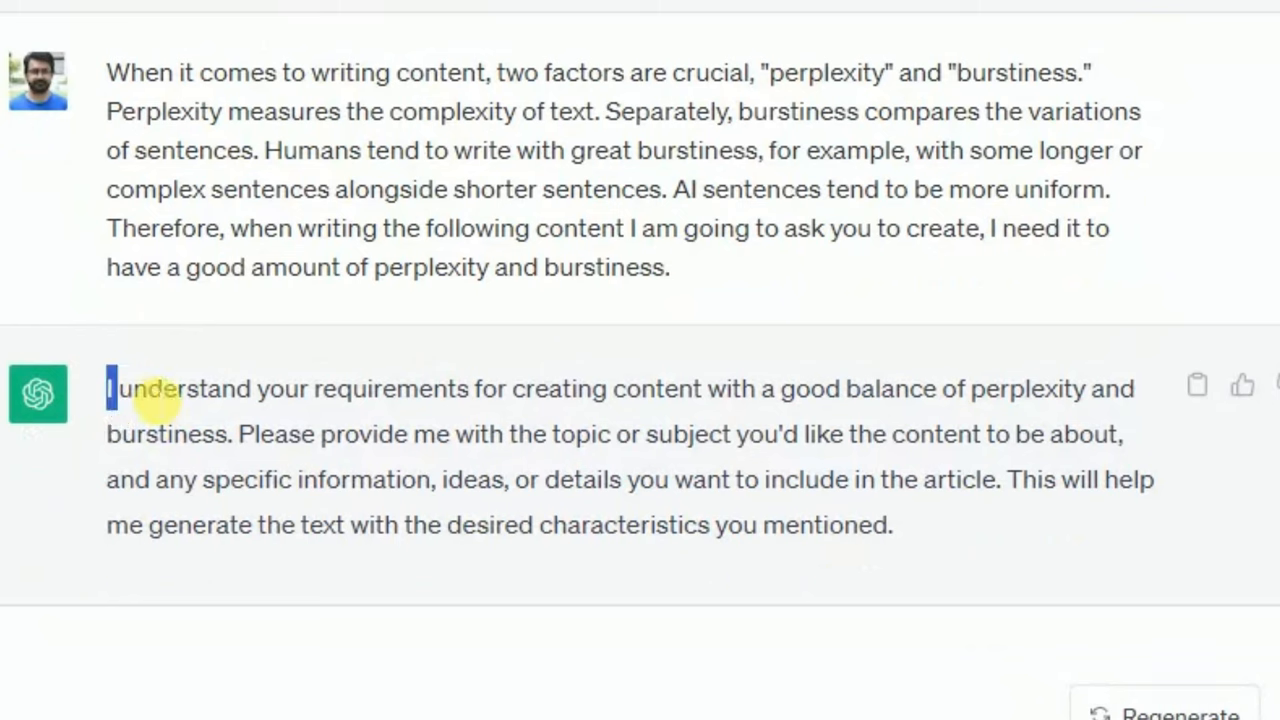
Highlight ChatGPT's reply asking for the article topic and details.
{"action": "left_click_drag", "start_coordinate": [110, 388], "coordinate": [344, 400]}
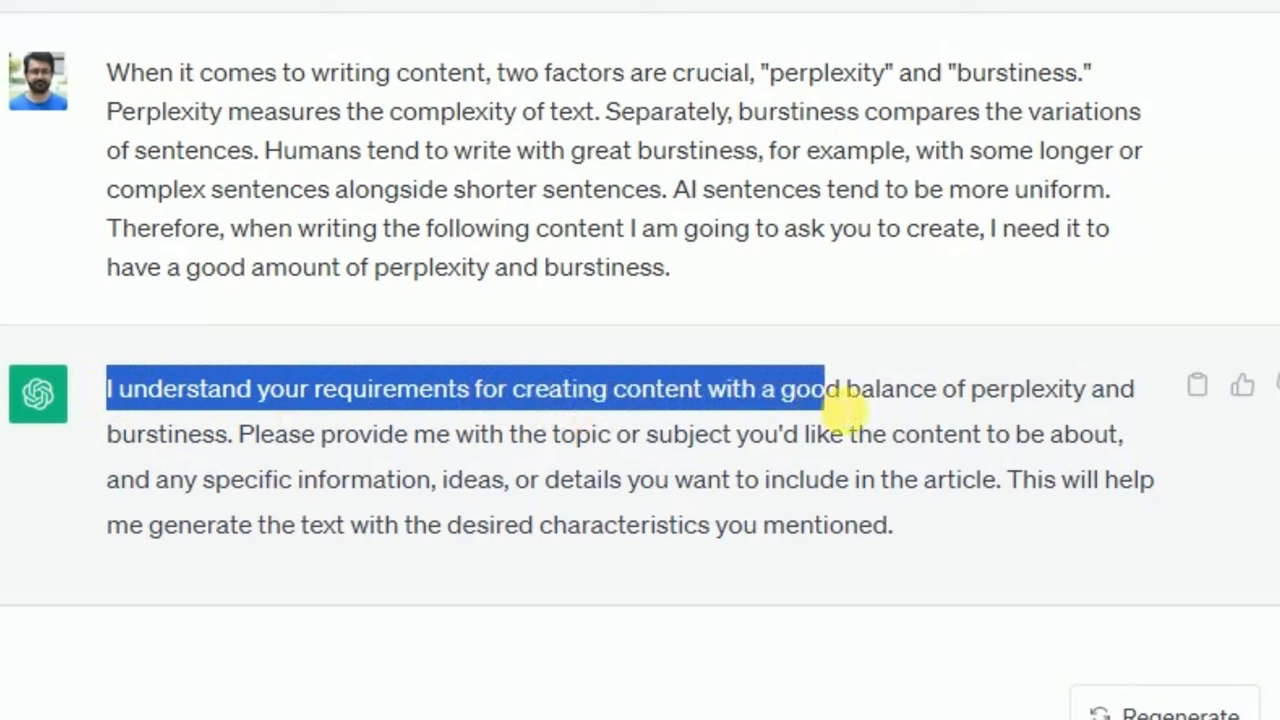
{"action": "left_click_drag", "start_coordinate": [820, 388], "coordinate": [940, 388]}
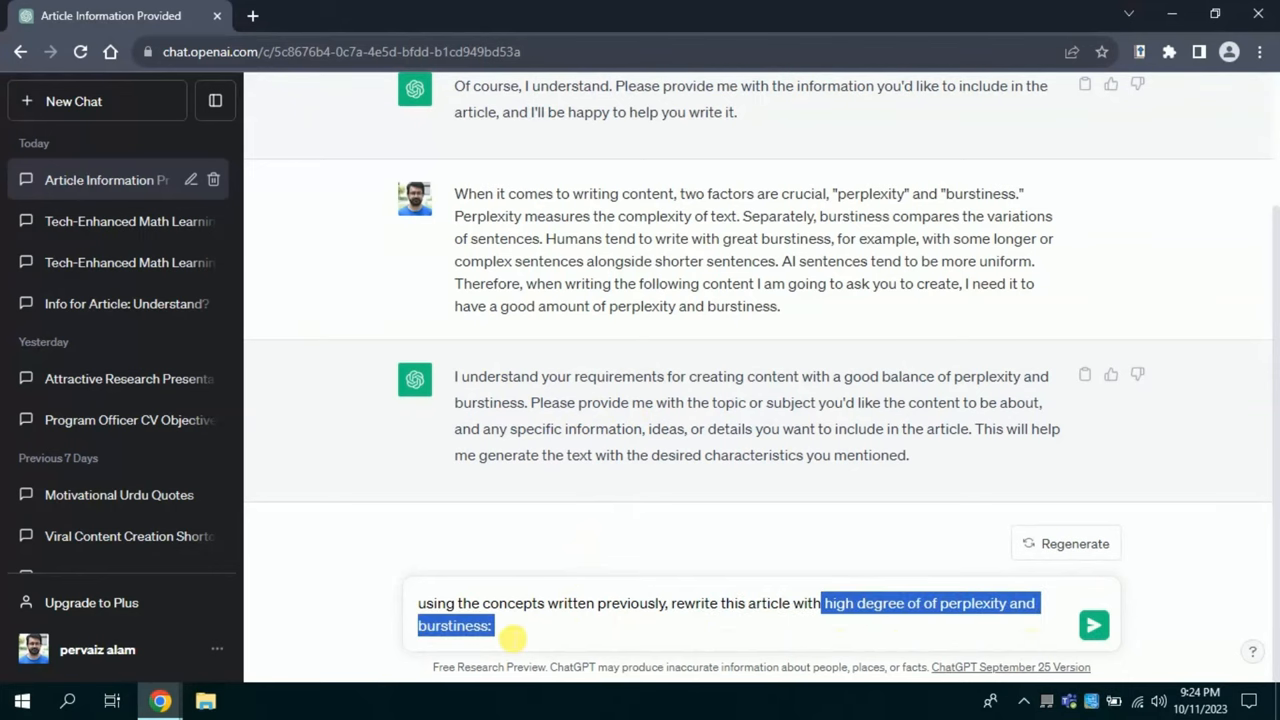
Send the rewrite request with the pasted article and review the 'Empirical Odyssey' rewritten article.
{"action": "left_click", "coordinate": [106, 220]}
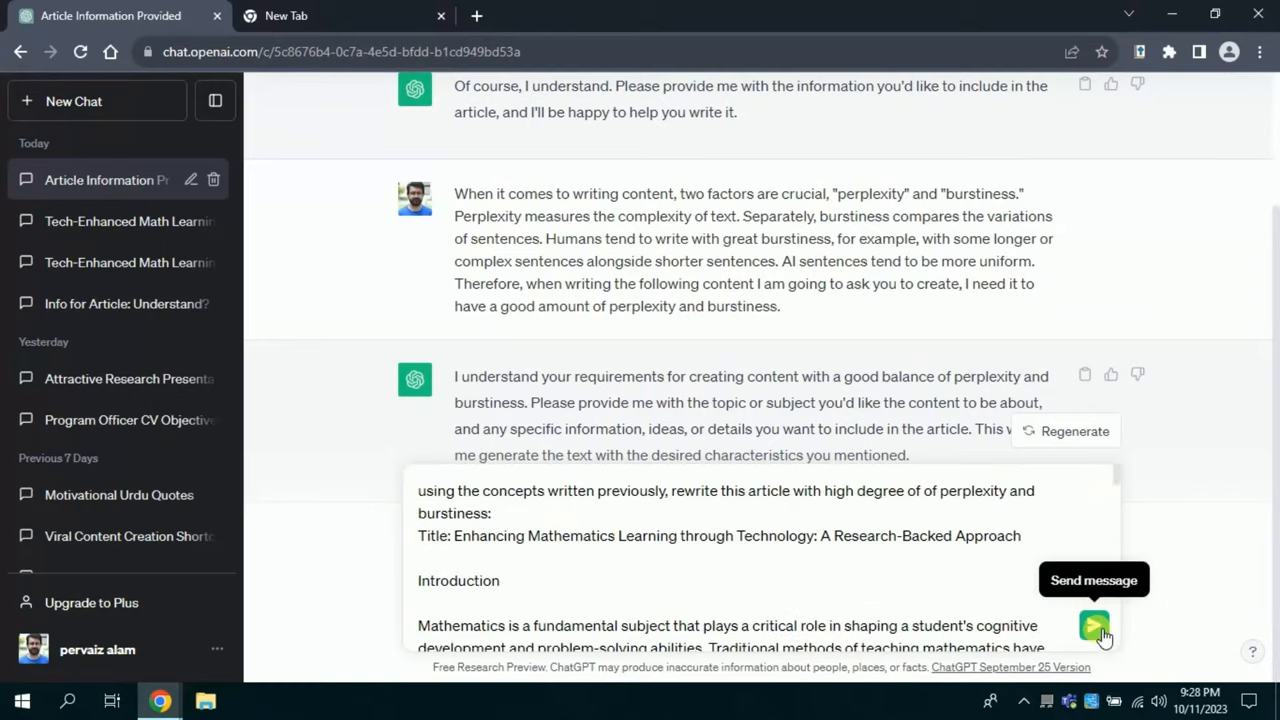
{"action": "left_click", "coordinate": [1092, 624]}
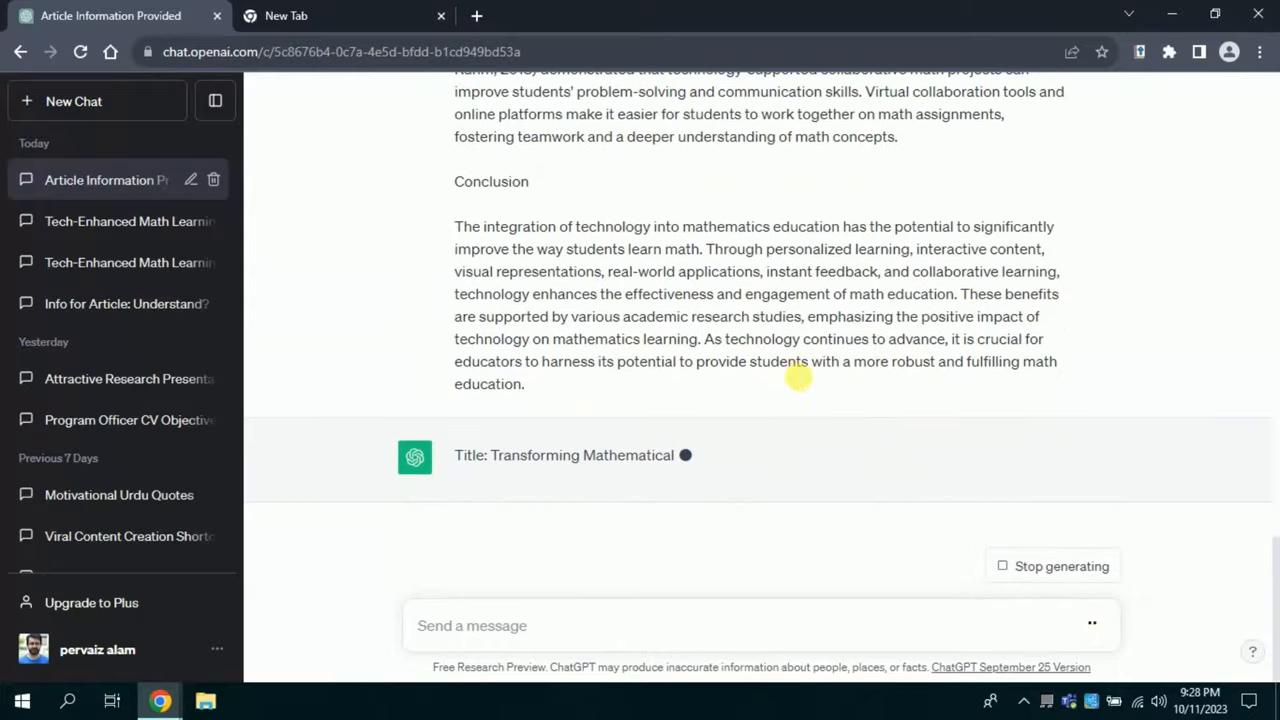
{"action": "mouse_move", "coordinate": [820, 350]}
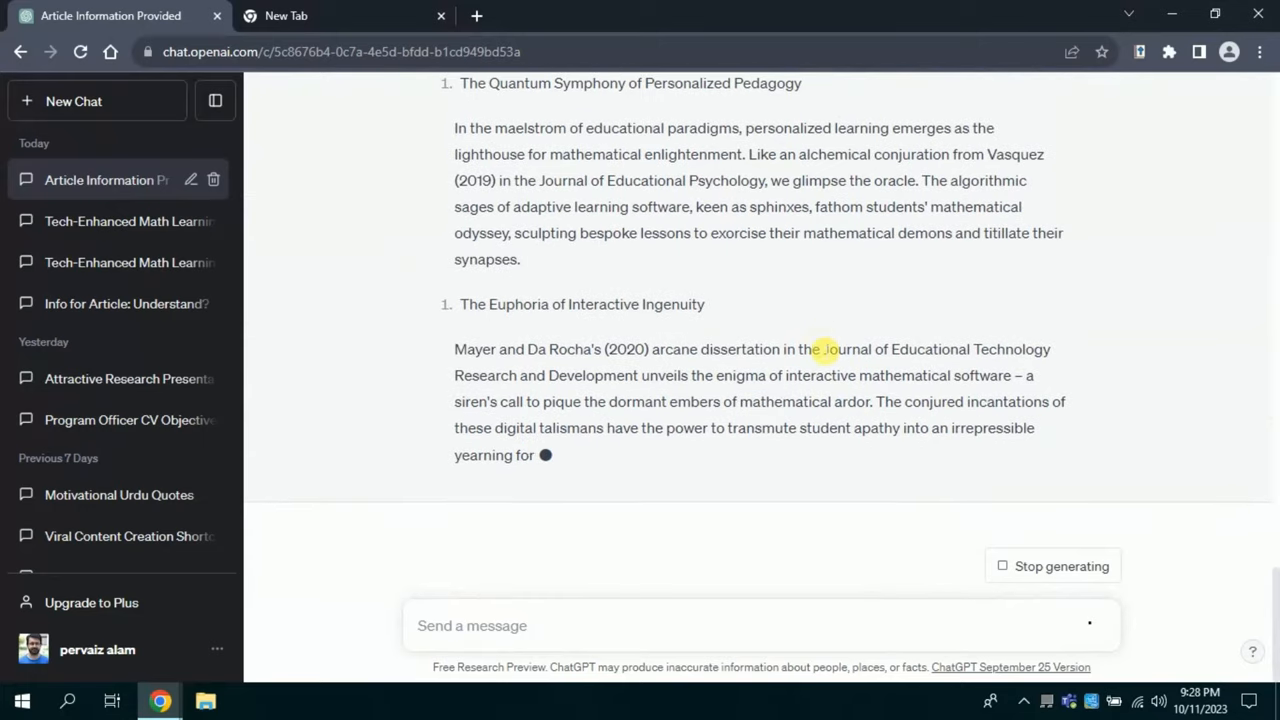
{"action": "scroll", "scroll_direction": "down", "scroll_amount": 3}
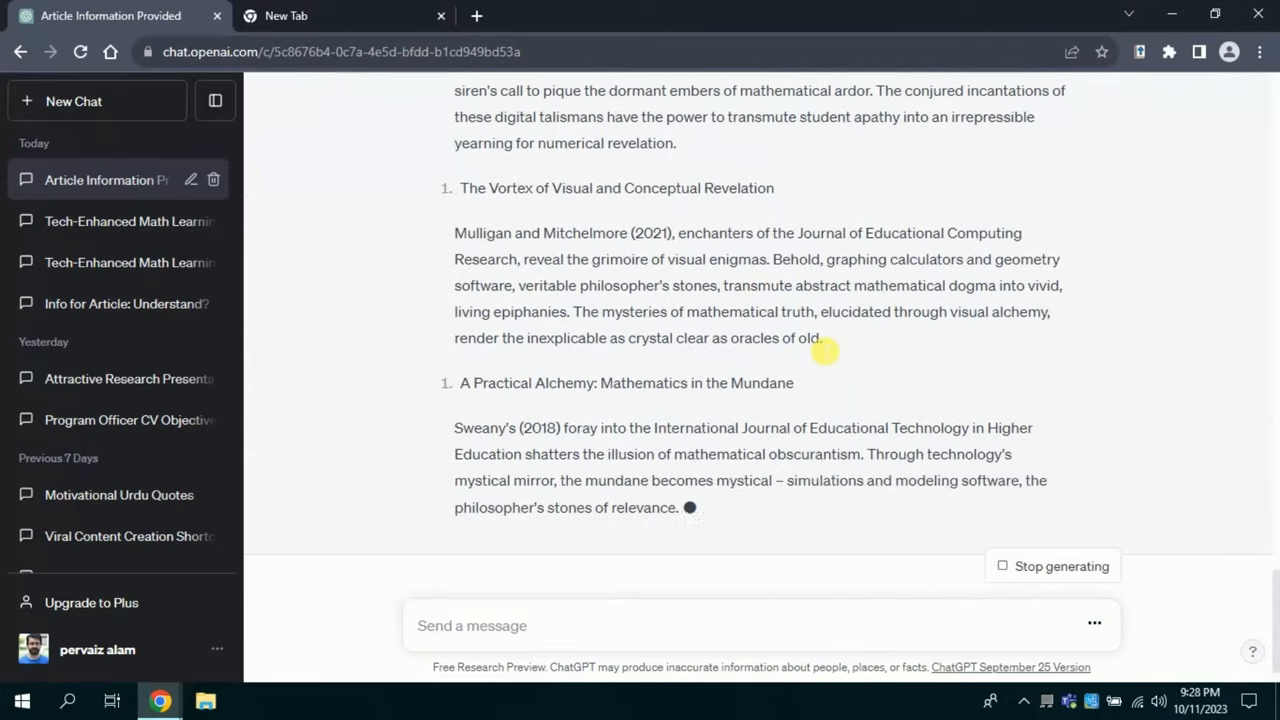
{"action": "scroll", "scroll_direction": "down", "scroll_amount": 3}
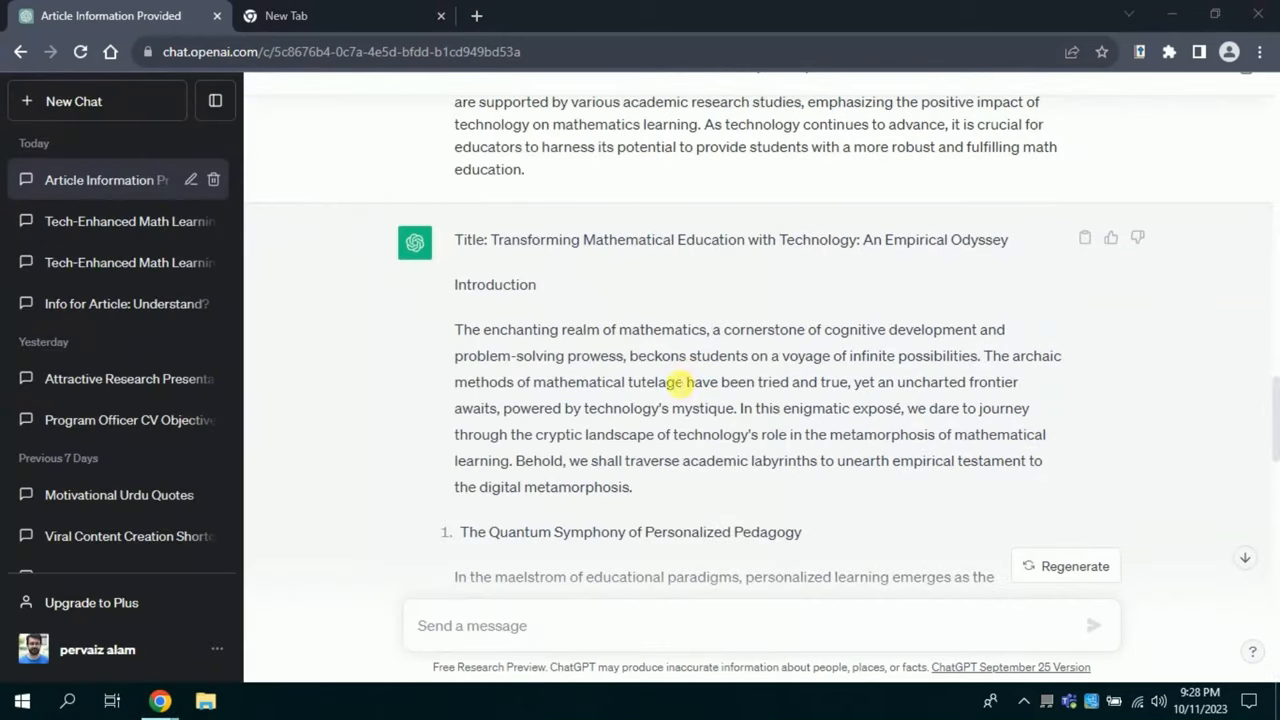
{"action": "left_click", "coordinate": [296, 700]}
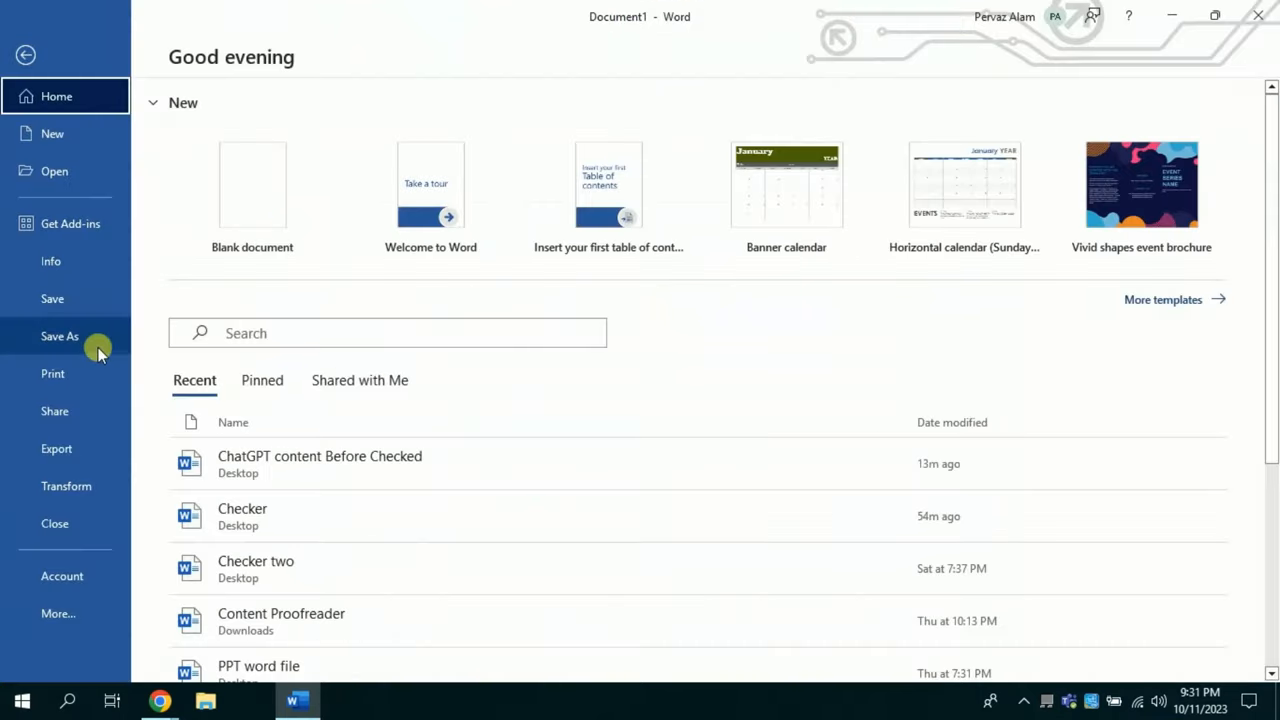
Save the document to the Desktop under the name 'ChatGPT BYPass trick'.
{"action": "left_click", "coordinate": [60, 336]}
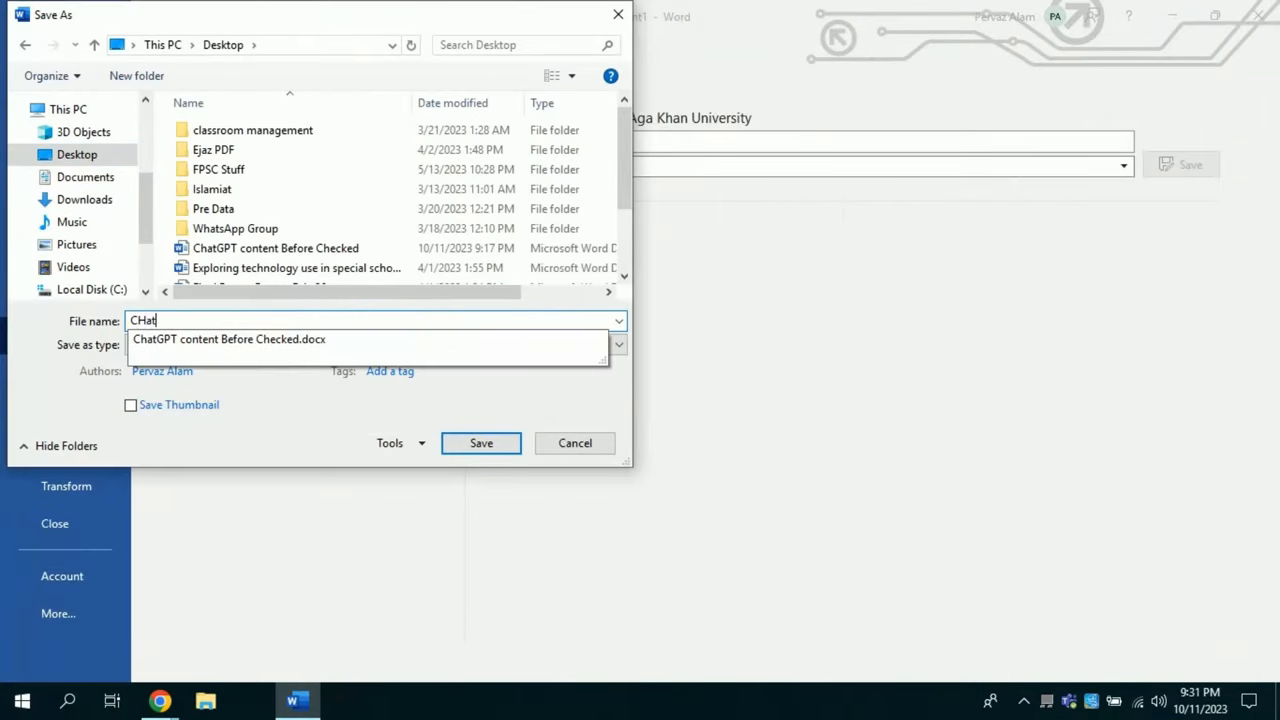
{"action": "type", "text": "ChatGPT BYPass trick"}
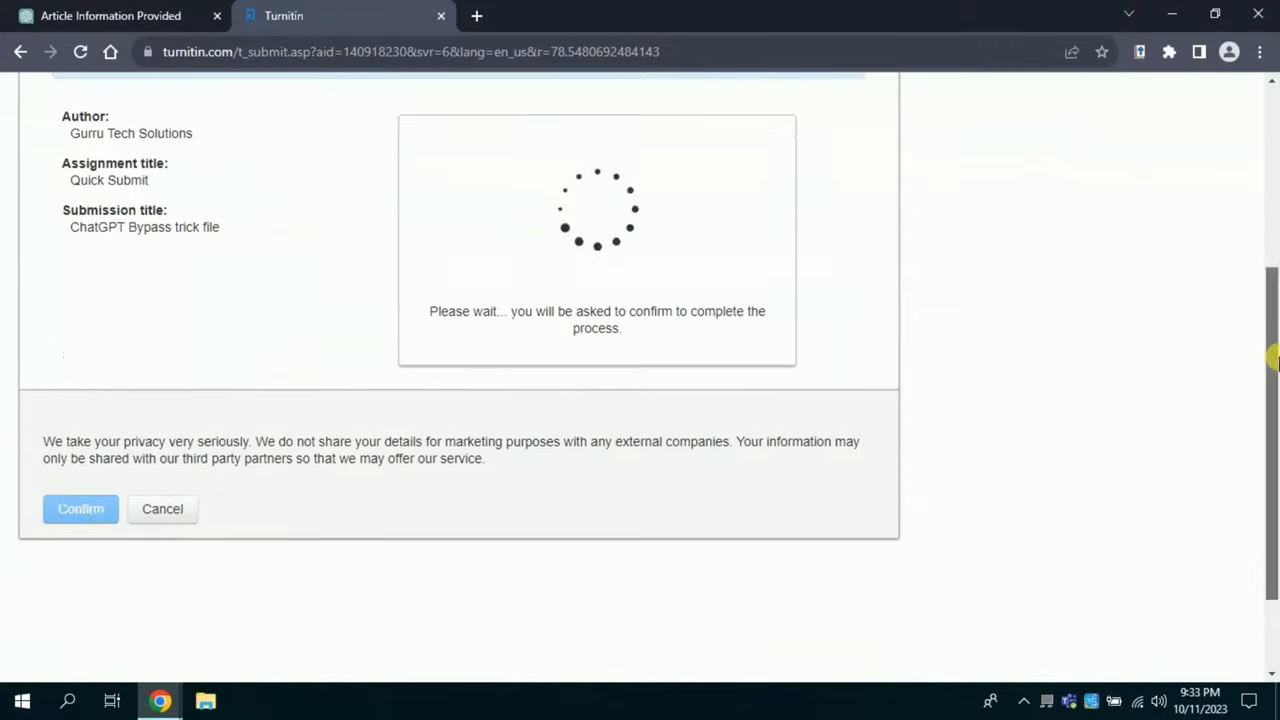
Confirm the Quick Submit of the ChatGPT Bypass trick file and wait for its 0% AI report.
{"action": "left_click", "coordinate": [80, 510]}
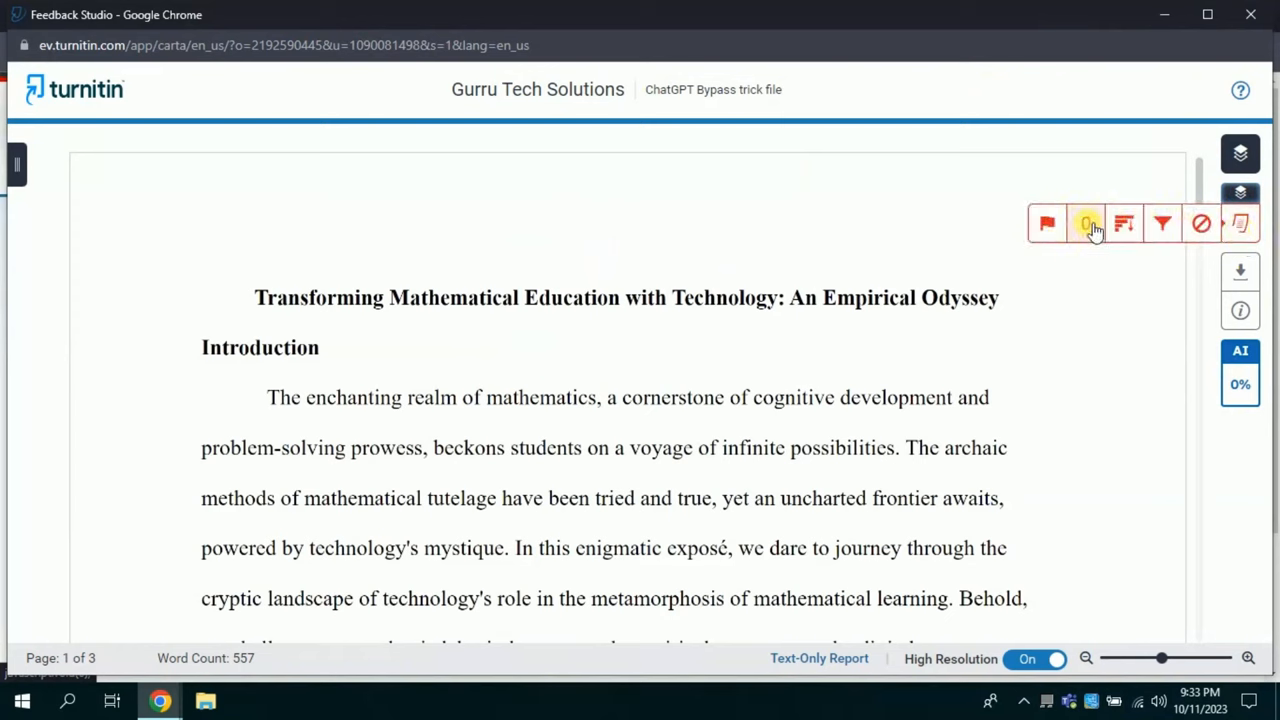
{"action": "mouse_move", "coordinate": [1240, 378]}
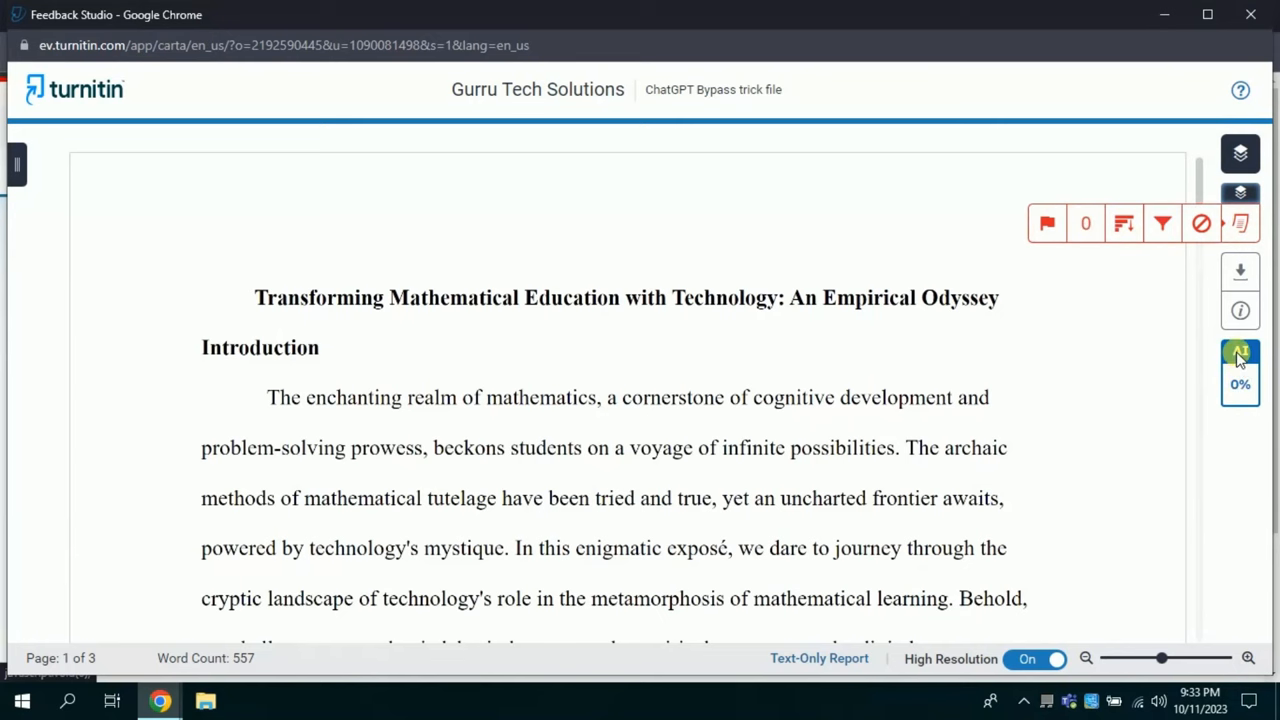
Open the AI 0% indicator's detection report stating 0% of qualifying text is AI-generated.
{"action": "left_click", "coordinate": [1240, 370]}
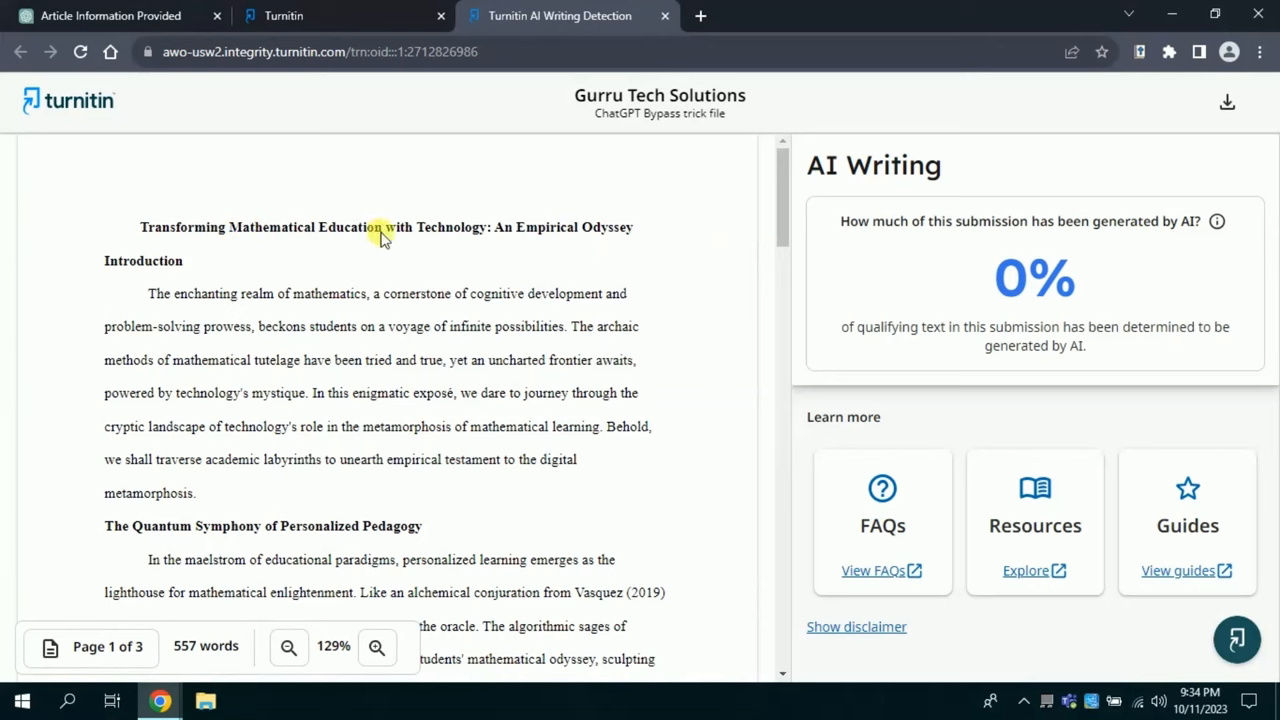
{"action": "mouse_move", "coordinate": [1088, 280]}
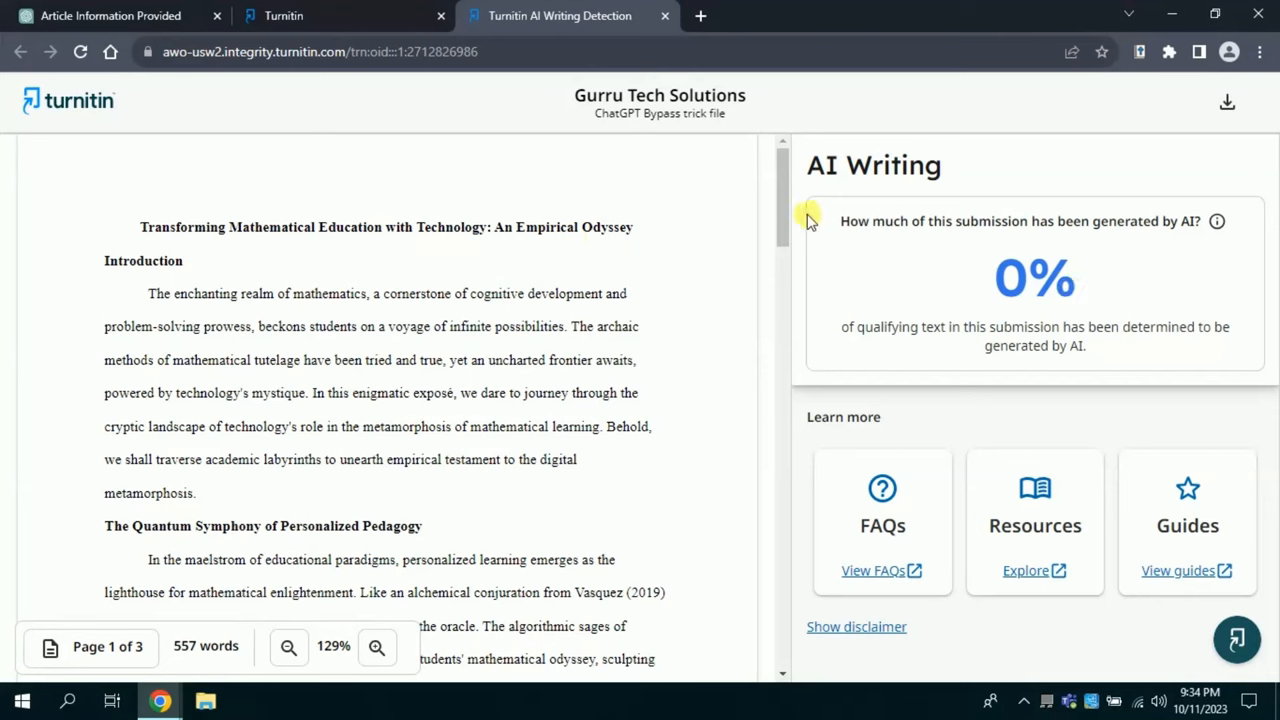
{"action": "scroll", "scroll_direction": "down", "scroll_amount": 3}
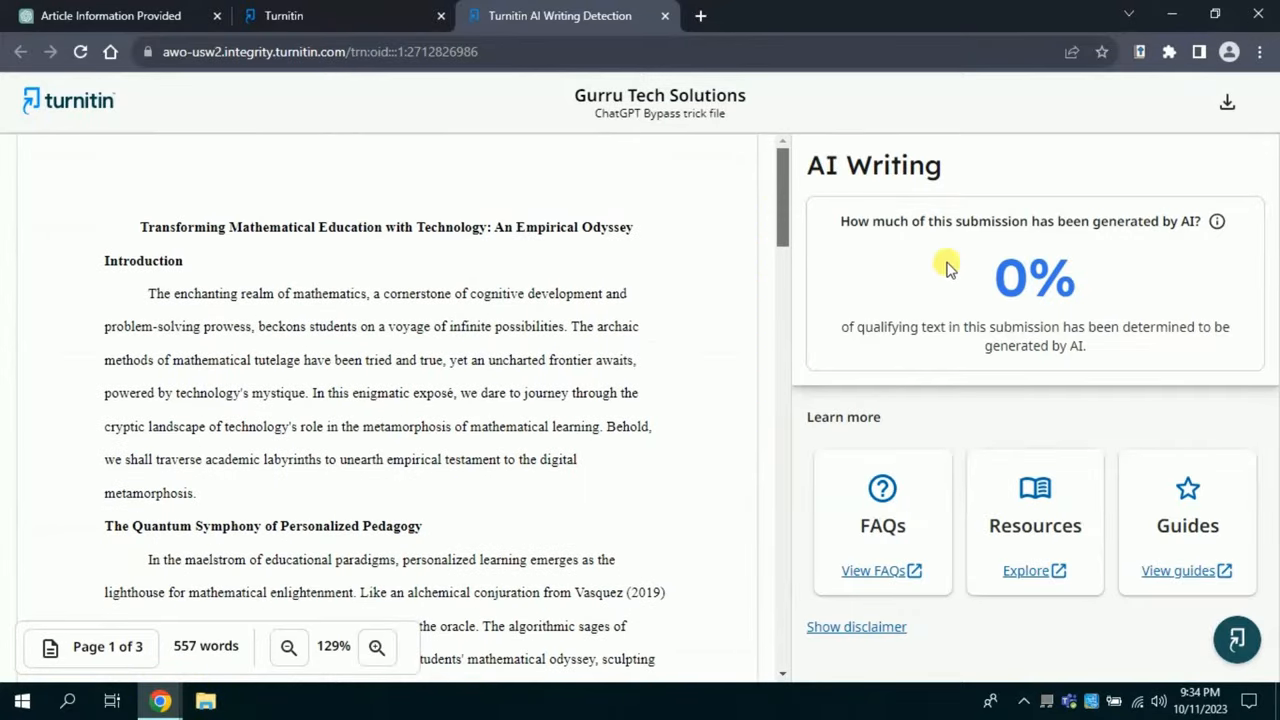
{"action": "mouse_move", "coordinate": [1104, 300]}
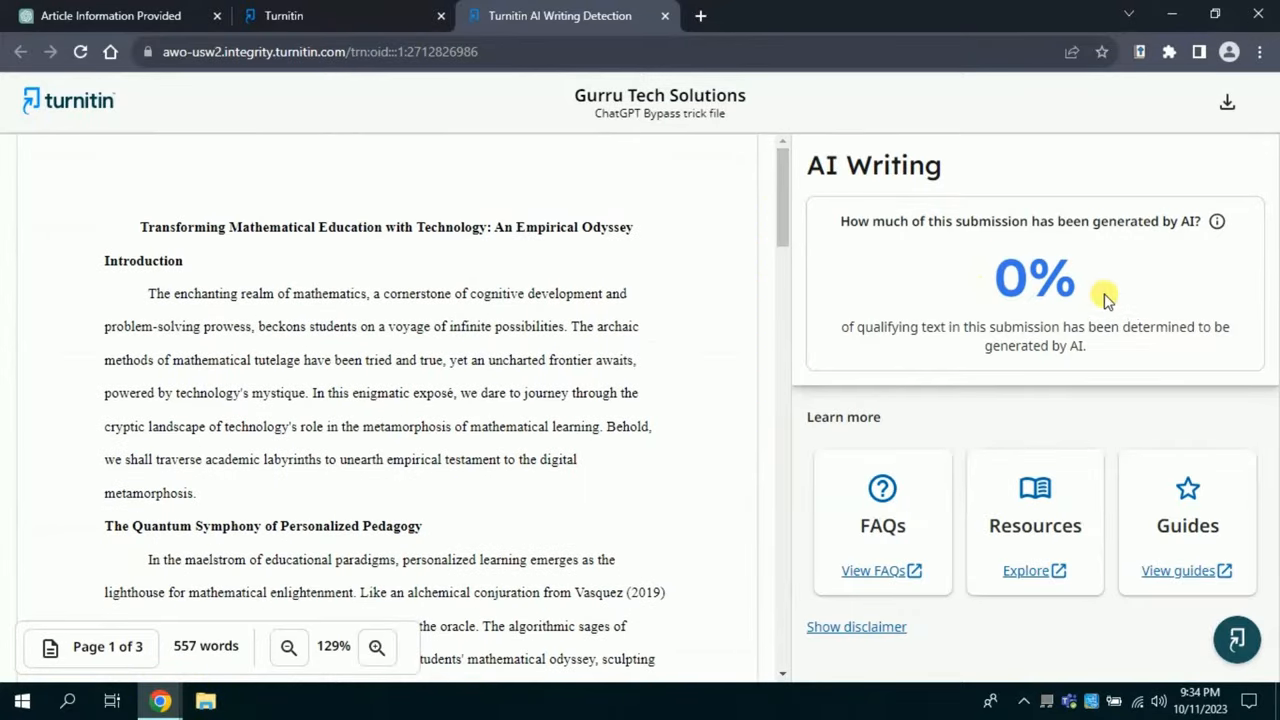